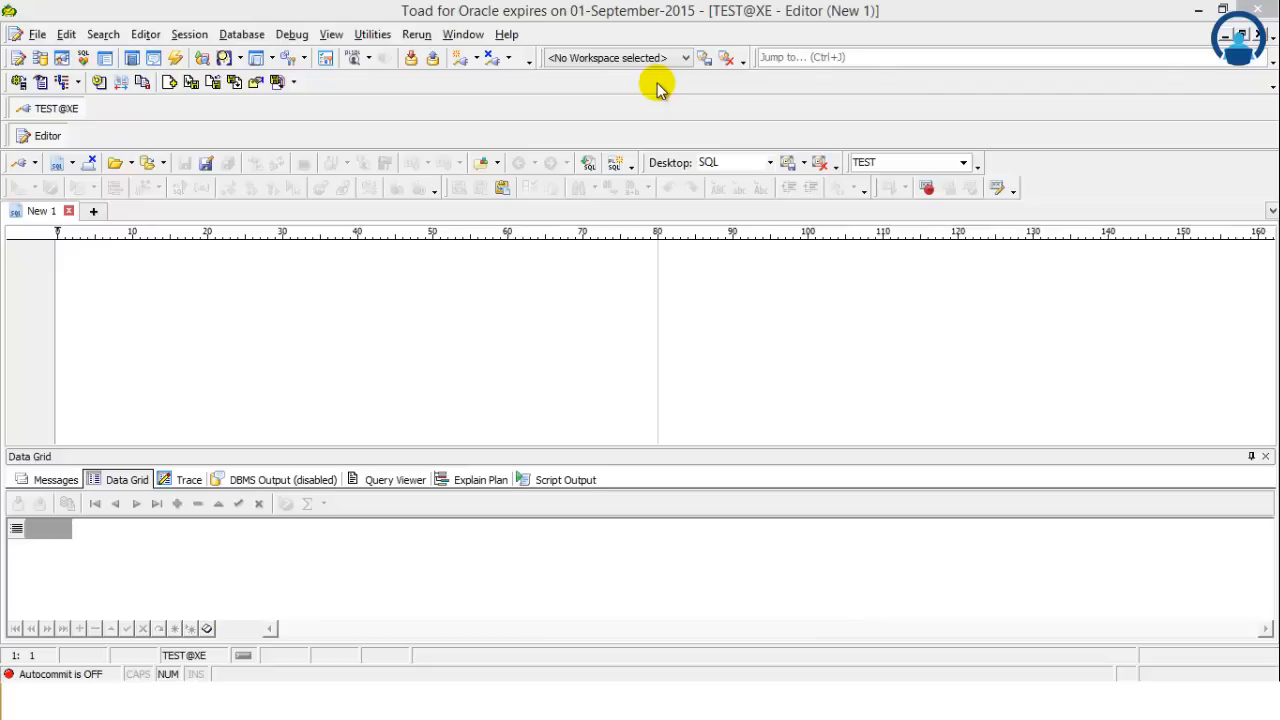
mouse_move(228, 148)
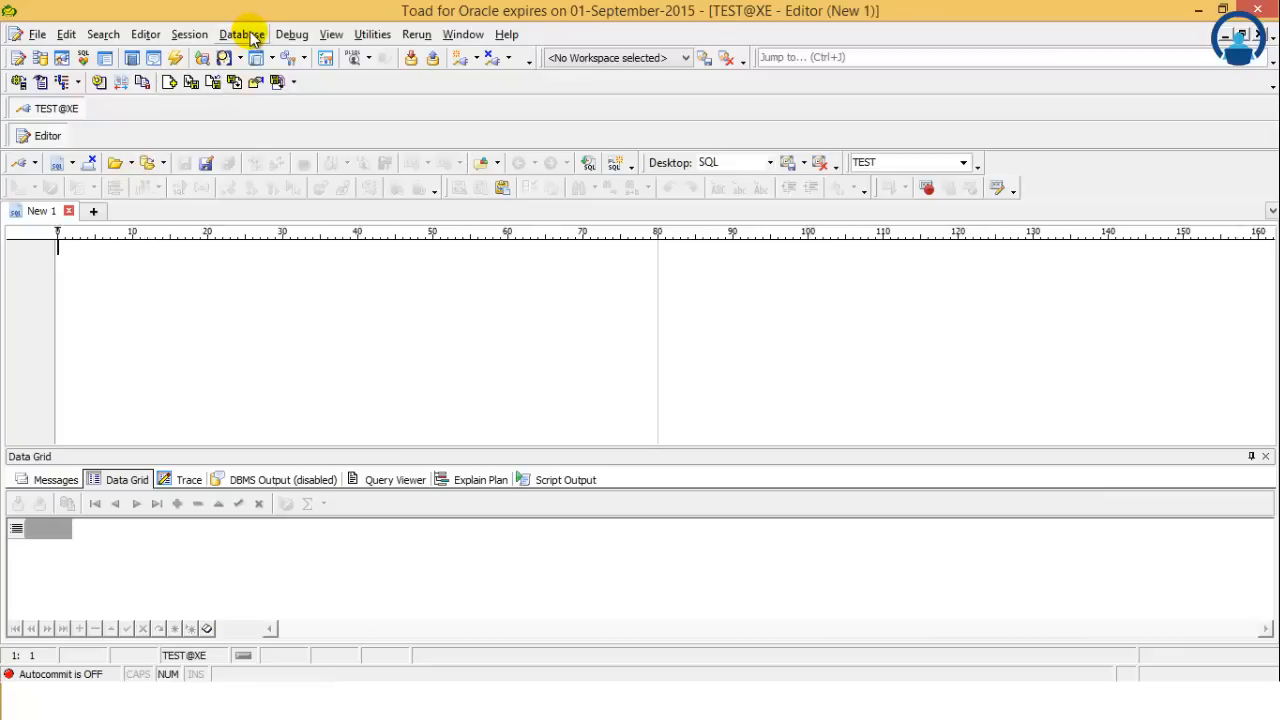
Step: Open the Schema Browser from the Database menu to list the TEST schema's tables
click(242, 34)
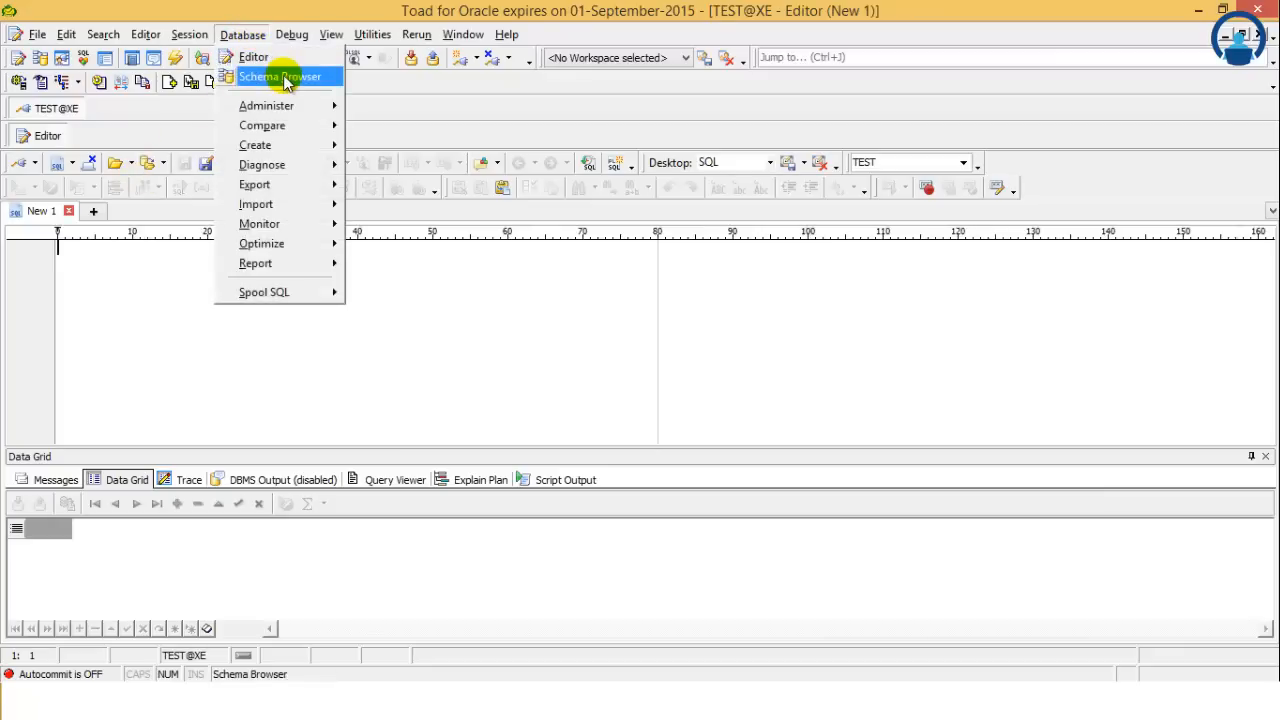
click(280, 77)
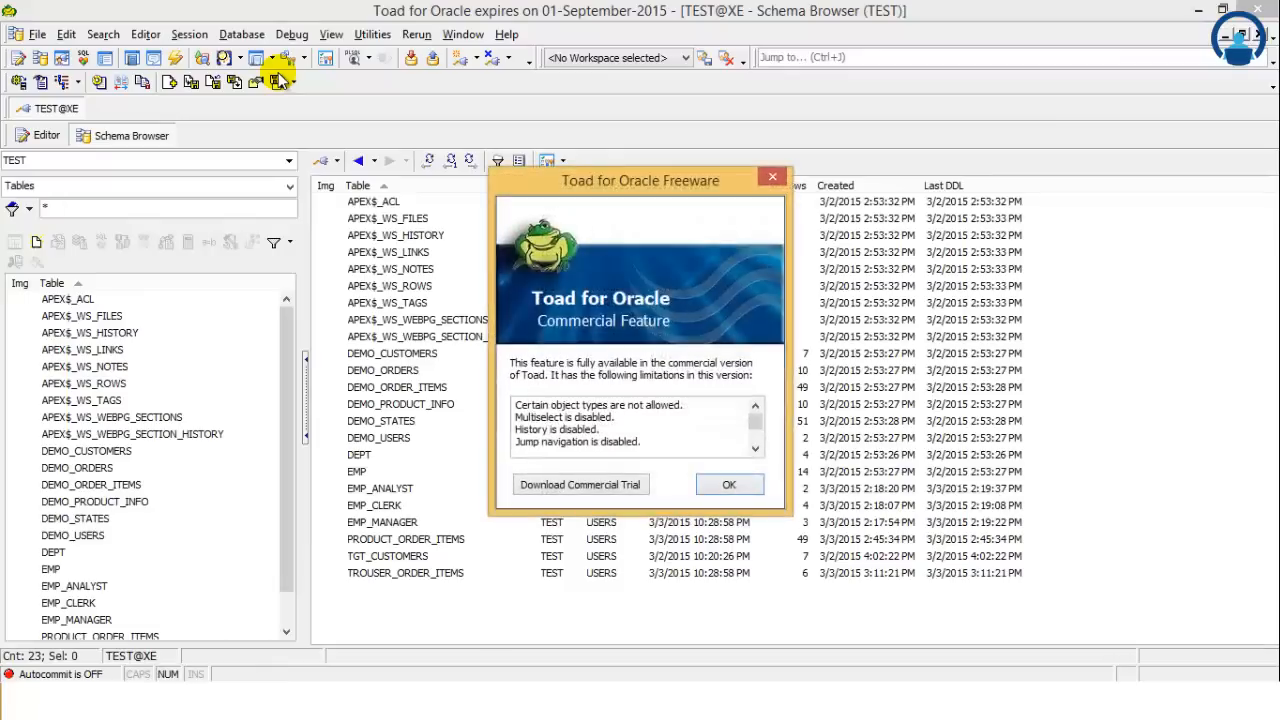
Step: Dismiss the freeware notice and view columns of EMP_ANALYST, EMP_MANAGER, TGT_CUSTOMERS, TROUSER_ORDER_ITEMS
click(729, 484)
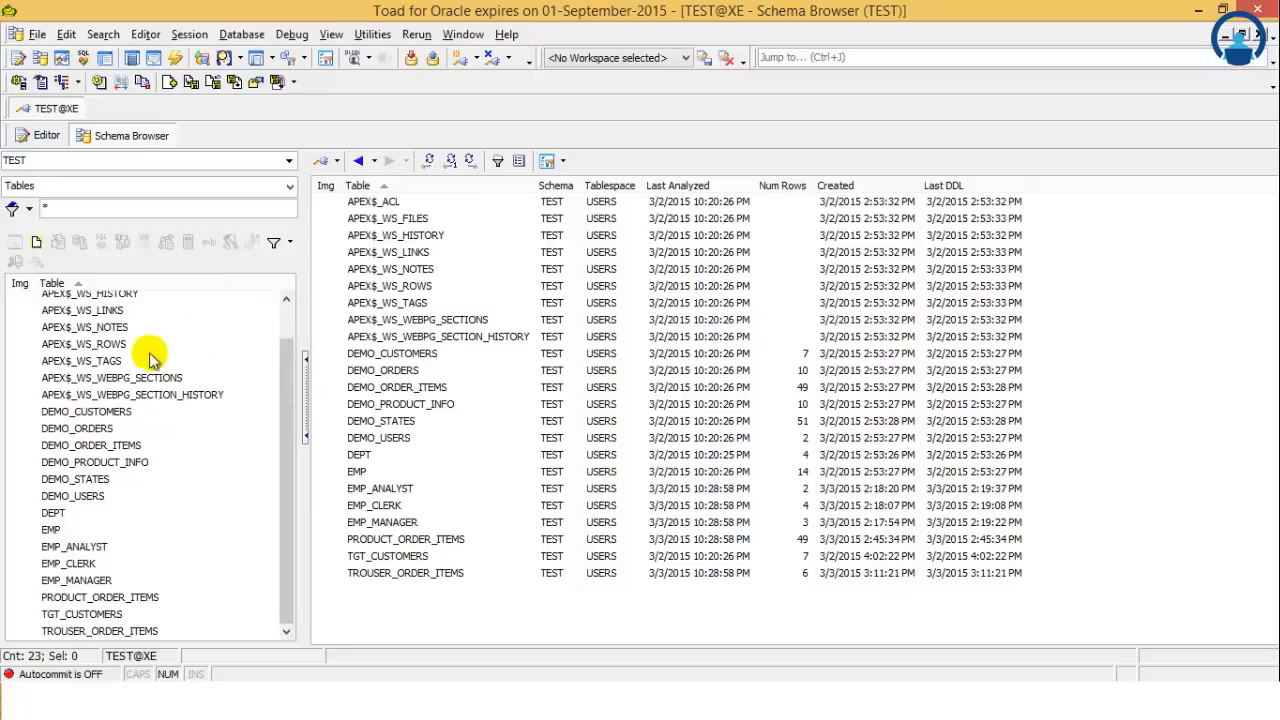
mouse_move(135, 600)
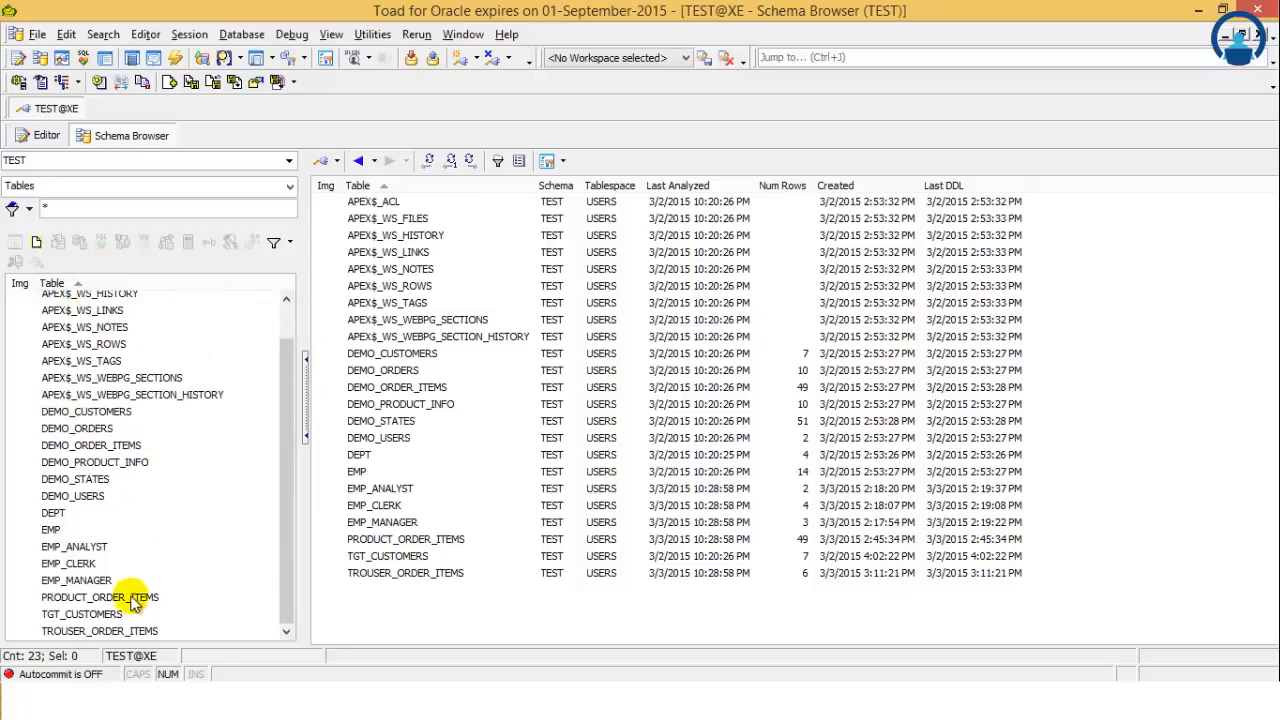
mouse_move(133, 579)
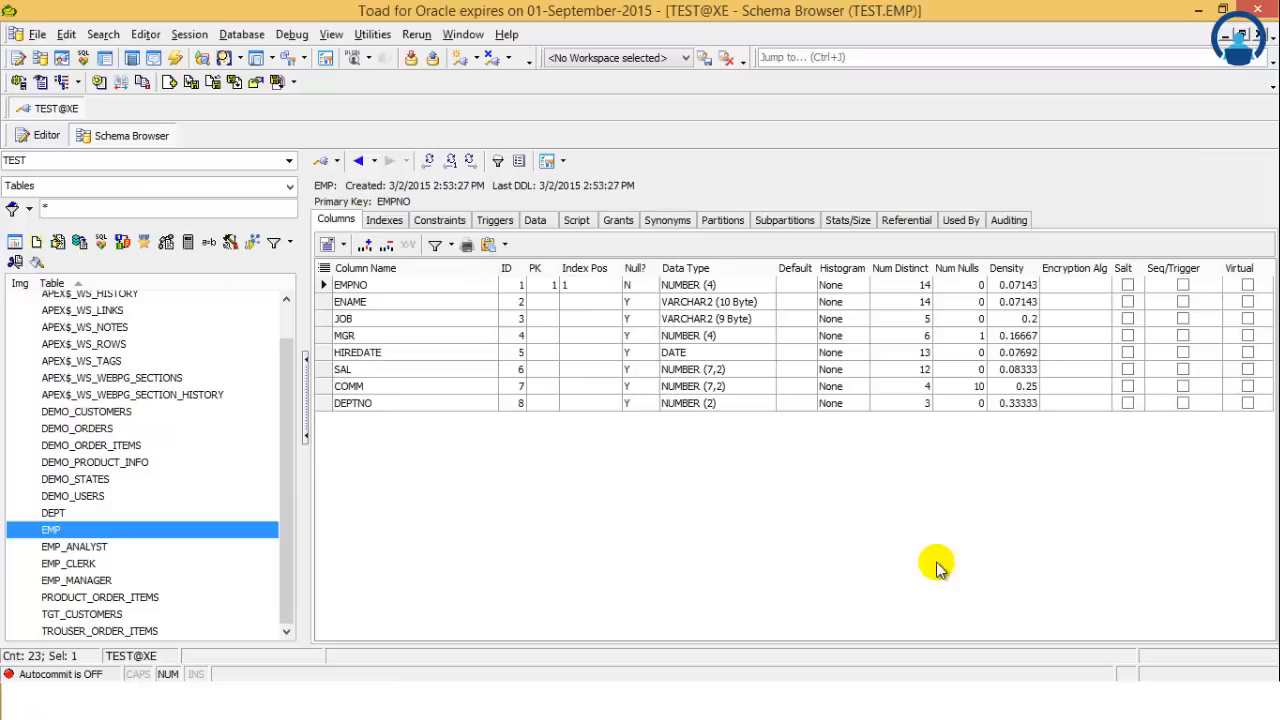
mouse_move(457, 398)
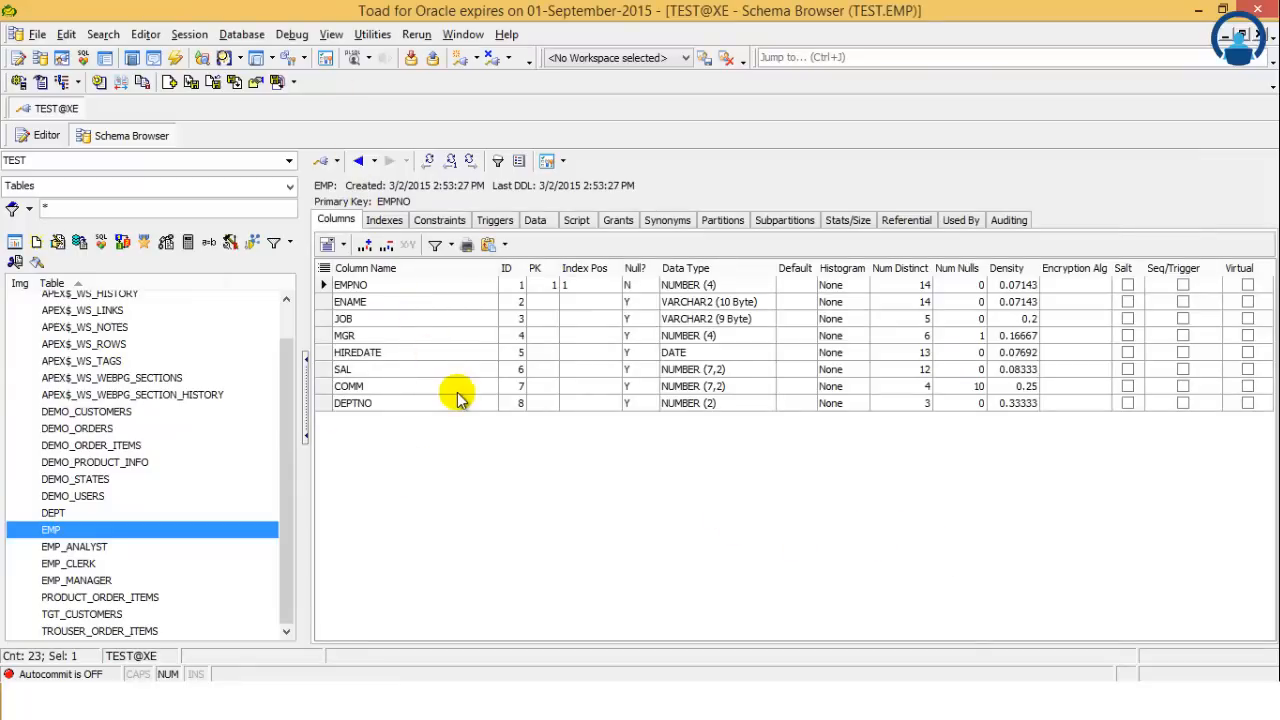
mouse_move(456, 388)
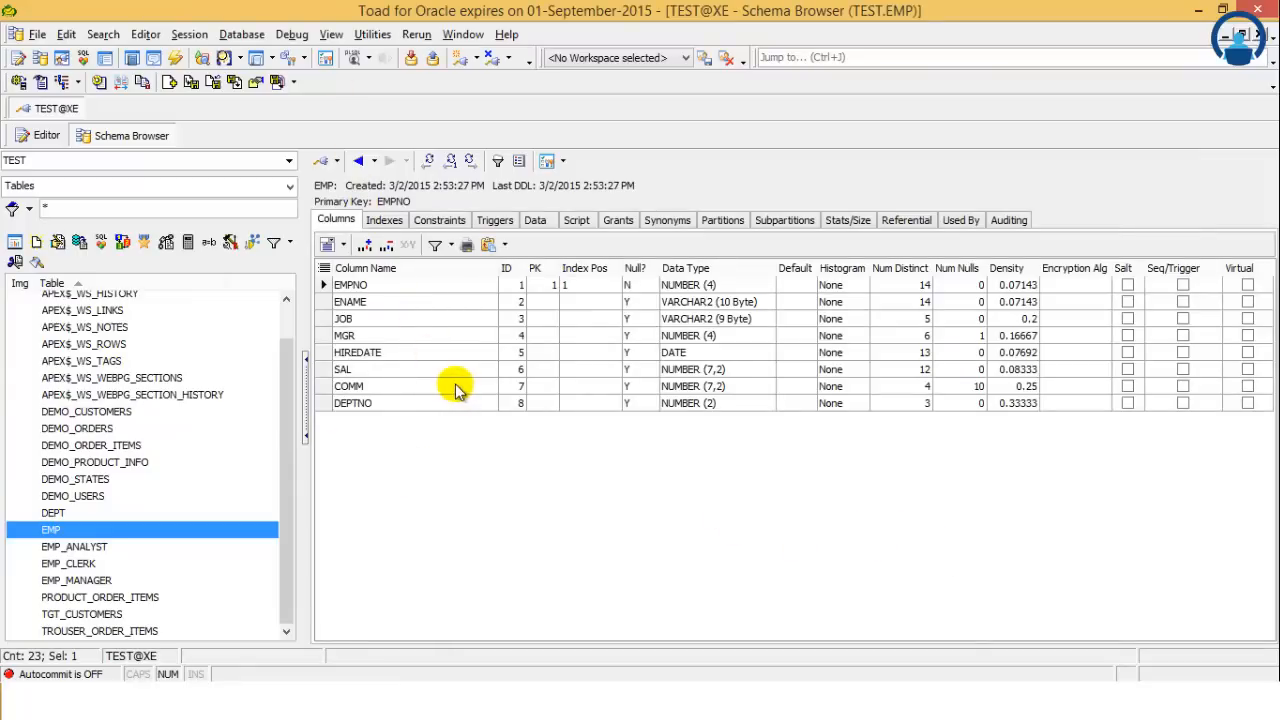
mouse_move(438, 225)
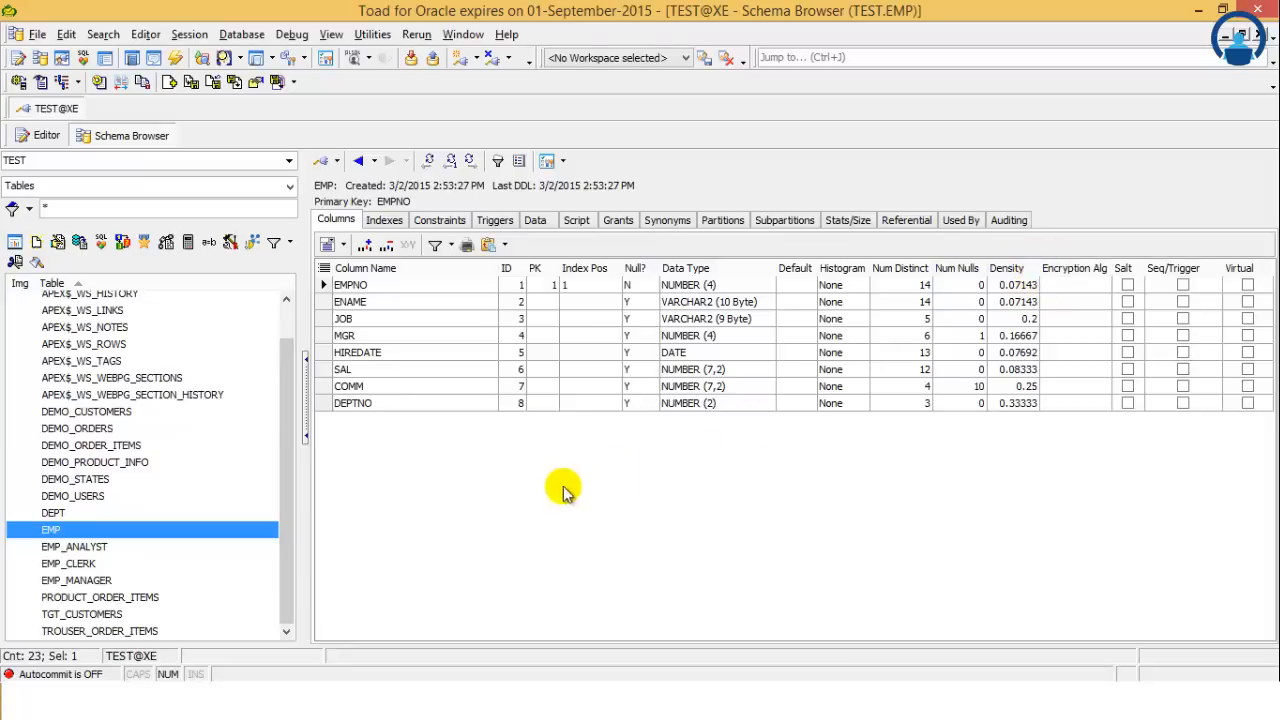
mouse_move(168, 503)
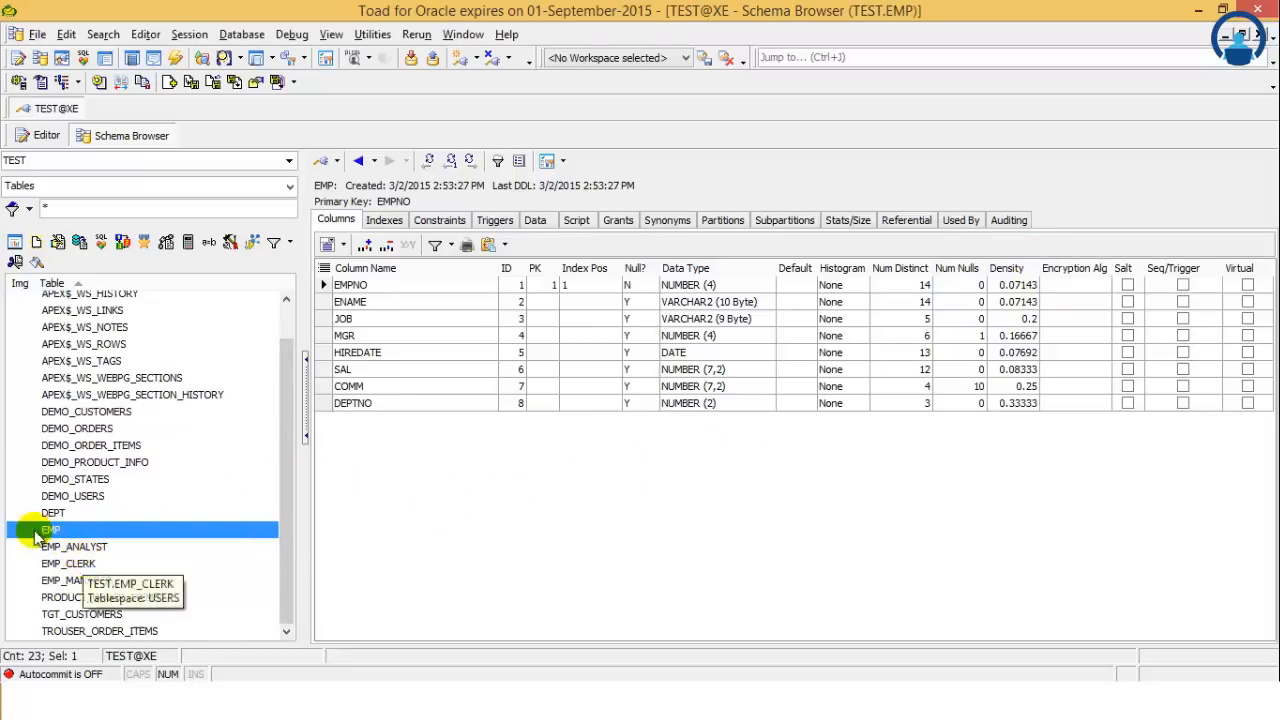
click(75, 546)
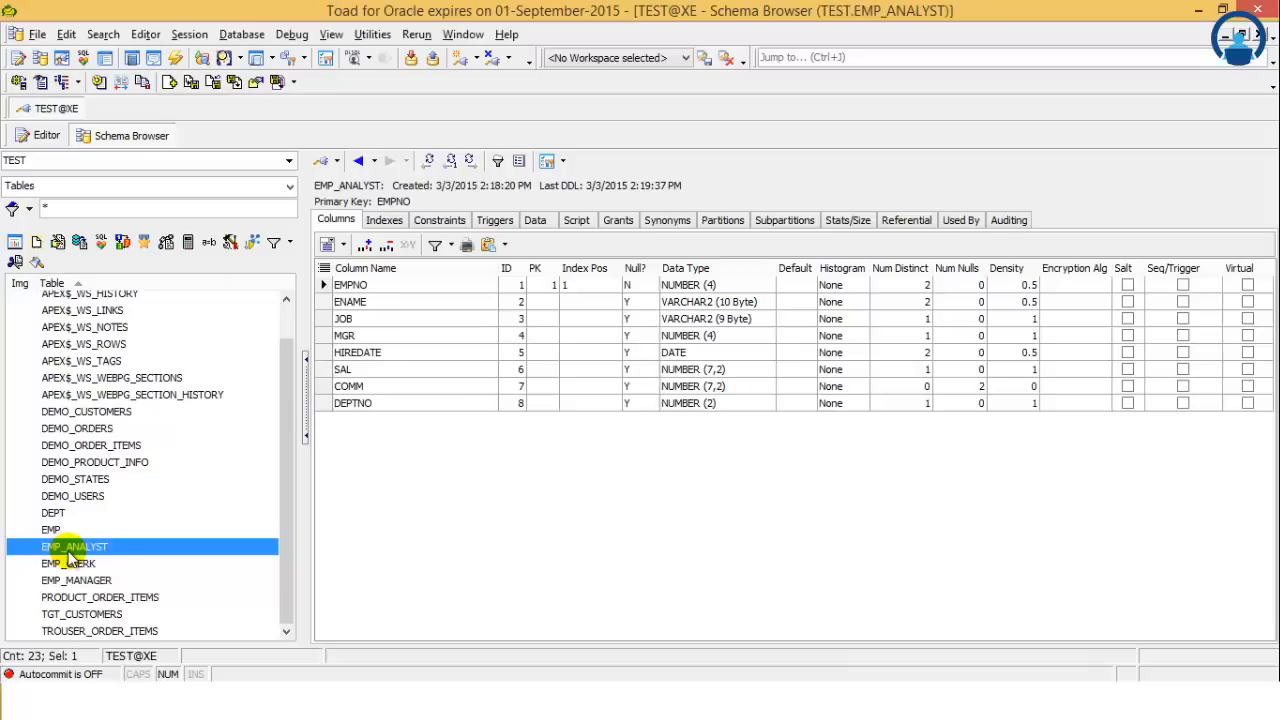
mouse_move(70, 563)
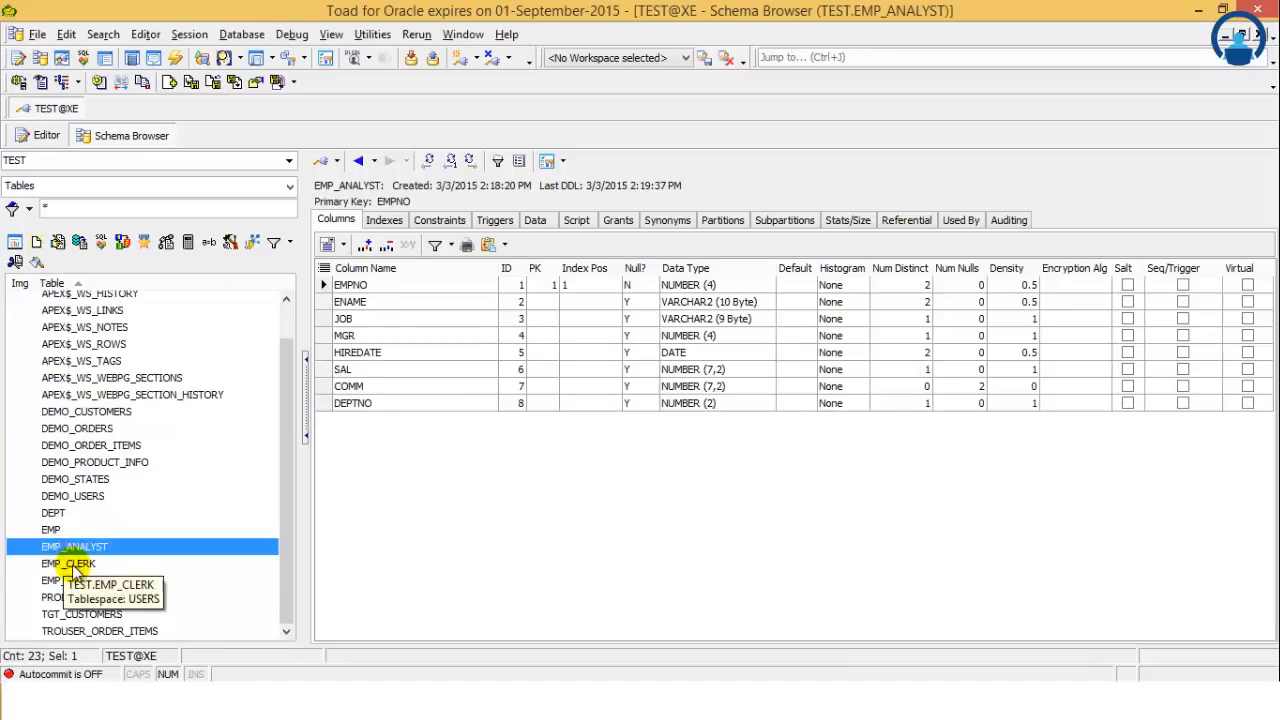
click(75, 580)
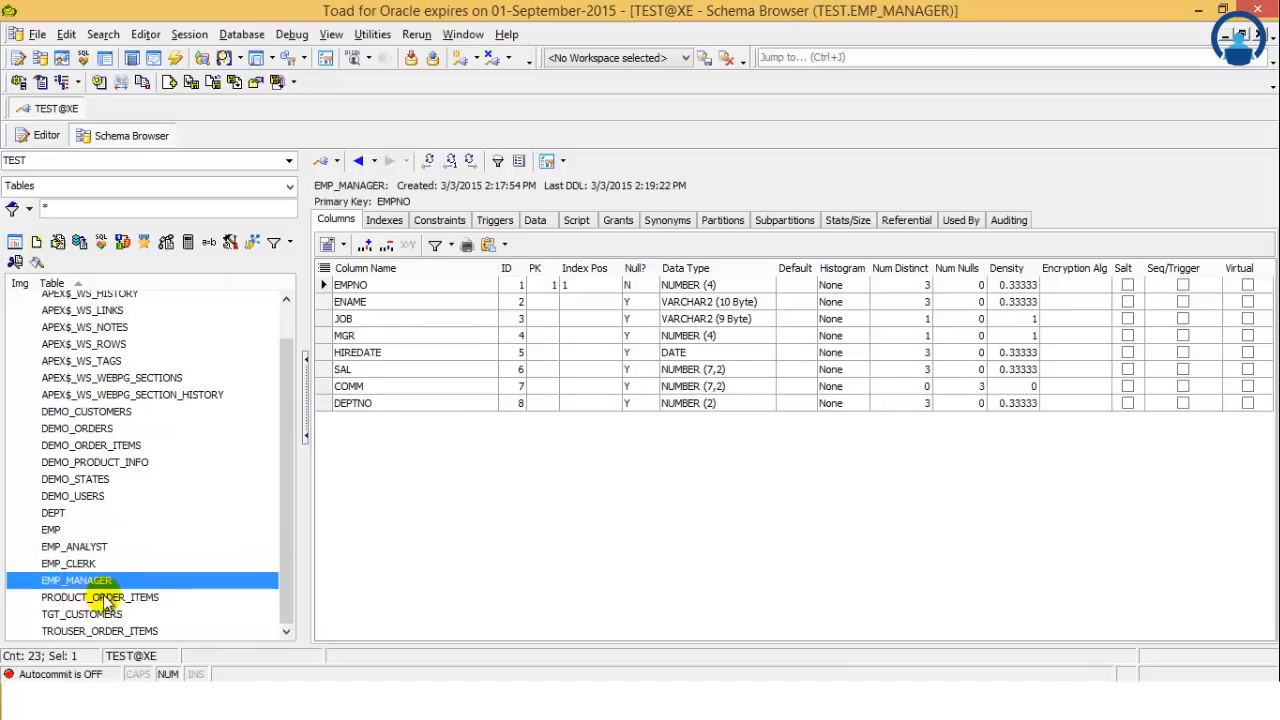
click(81, 613)
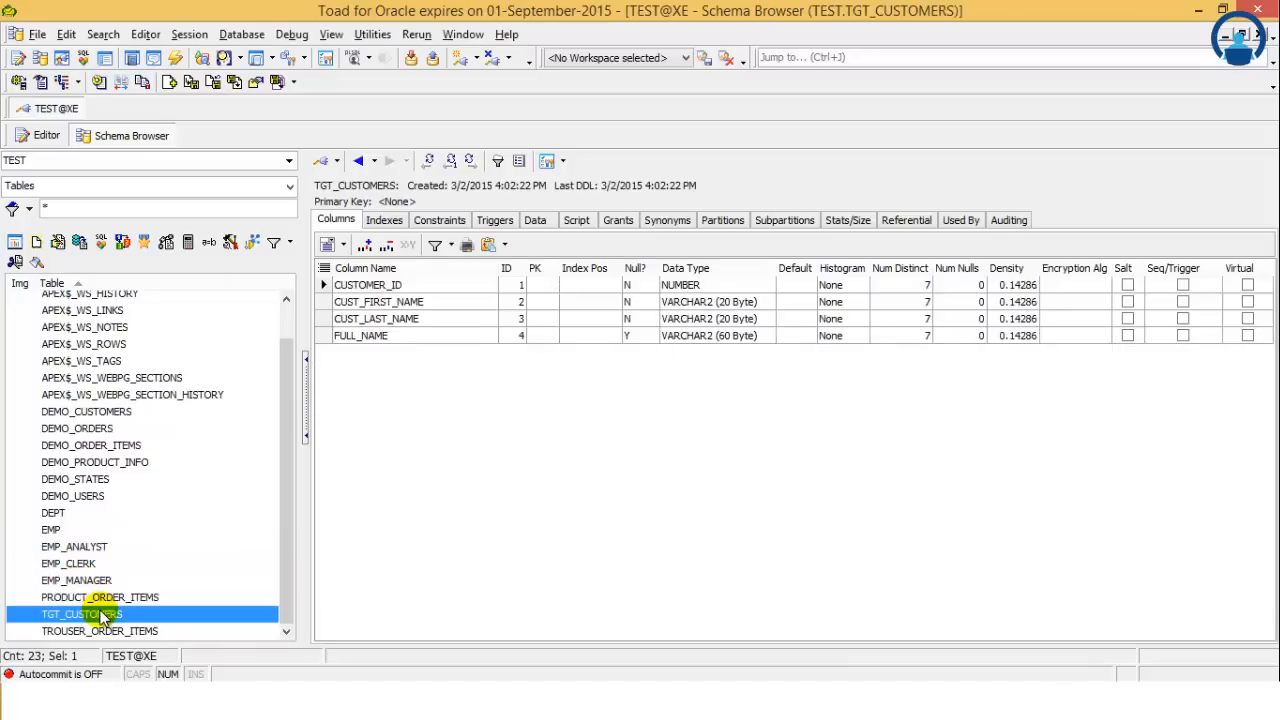
click(99, 631)
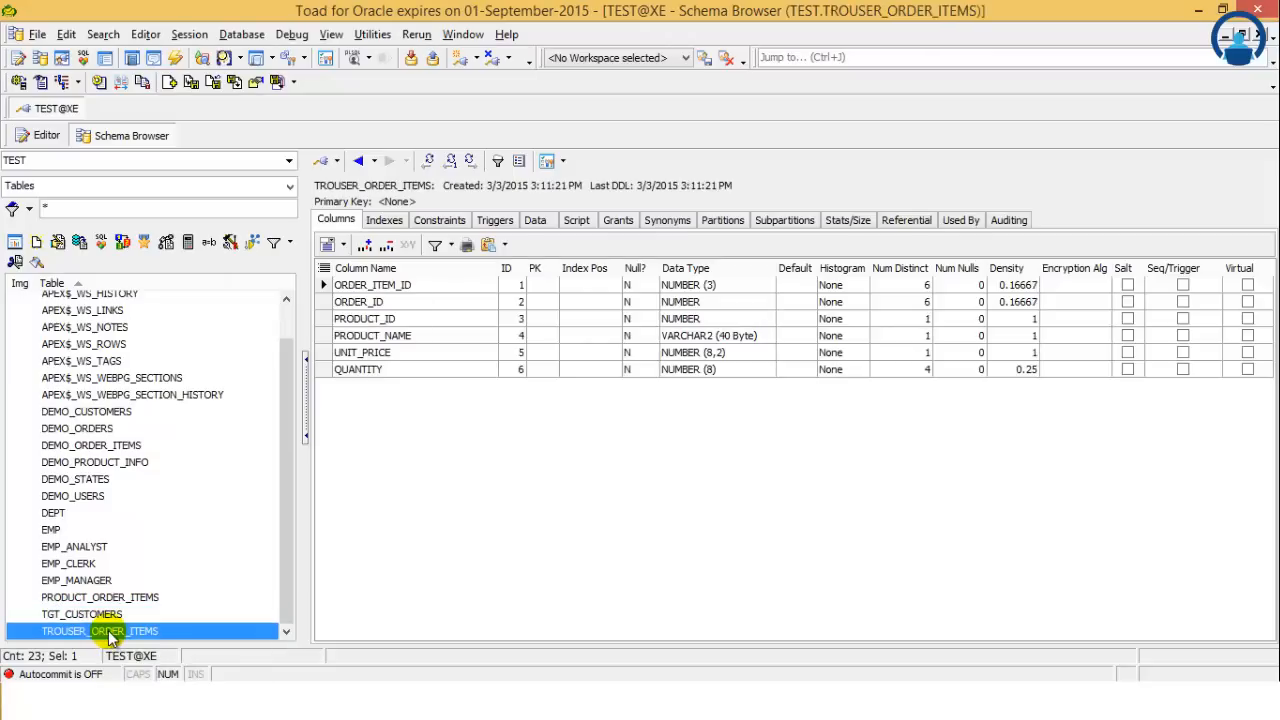
mouse_move(85, 563)
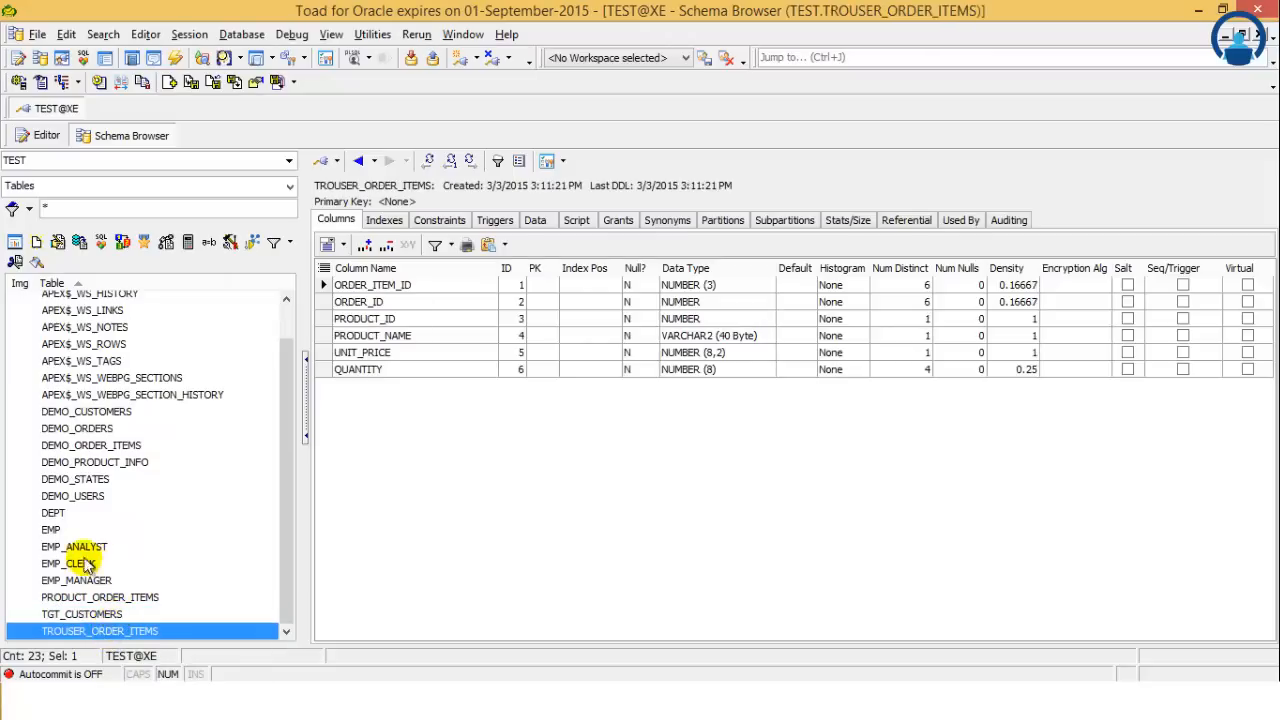
mouse_move(85, 496)
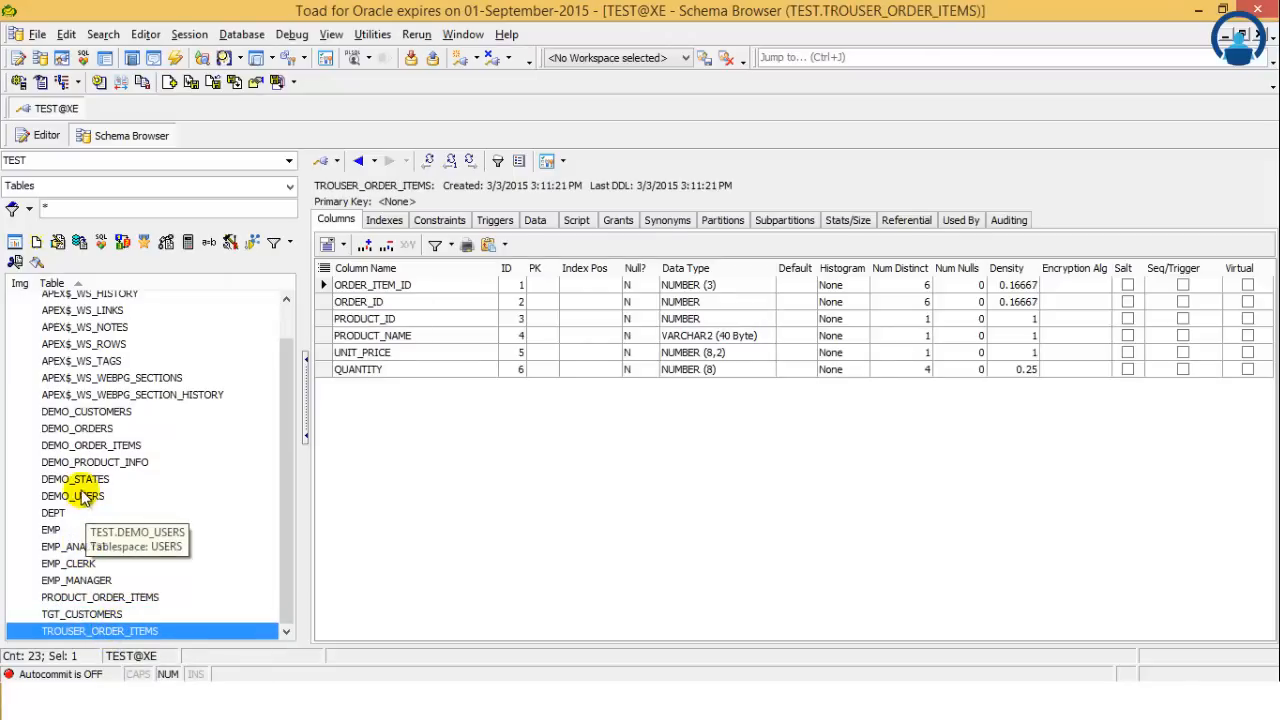
Step: Select EMP in the table list to show its column definitions
click(51, 529)
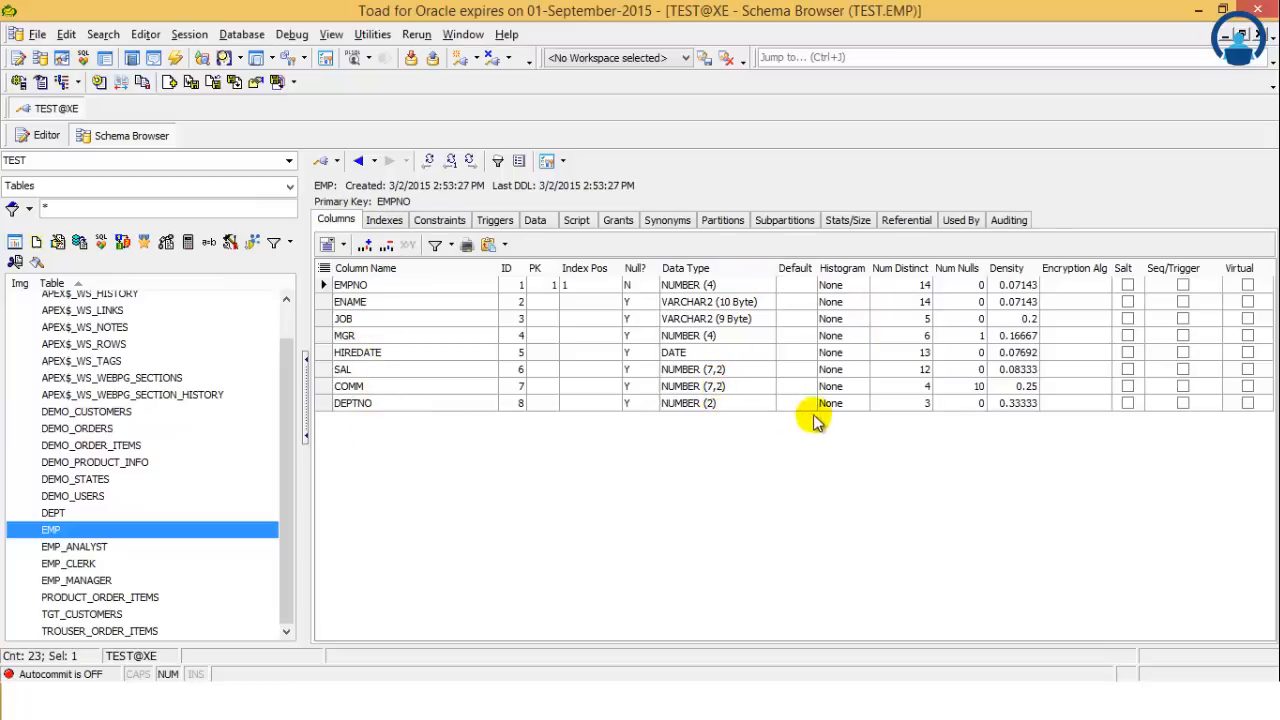
mouse_move(850, 301)
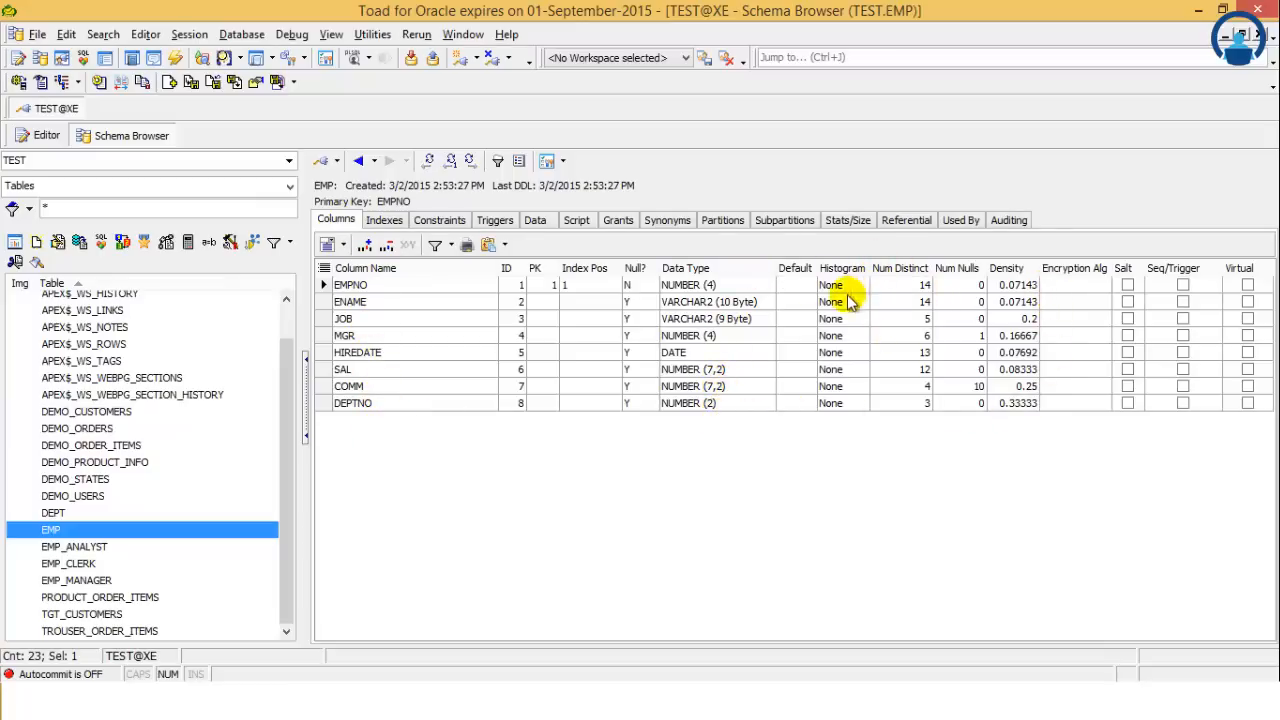
mouse_move(535, 402)
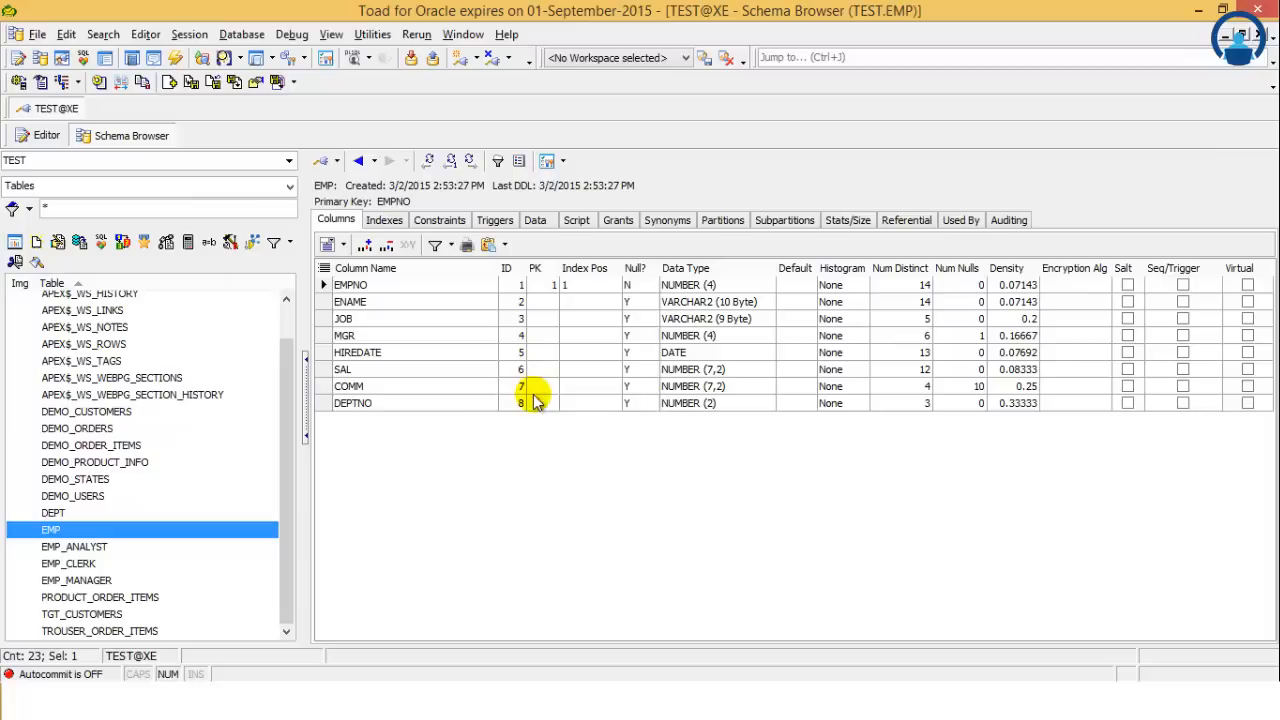
mouse_move(1080, 405)
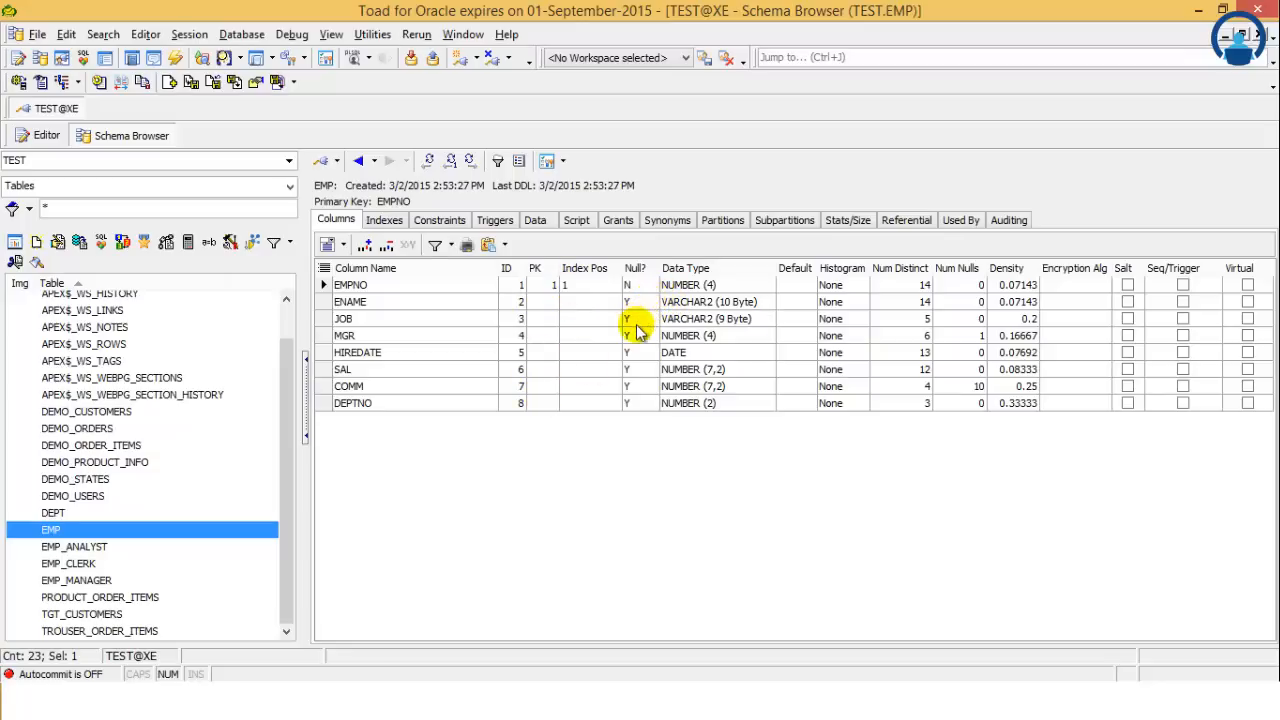
mouse_move(658, 414)
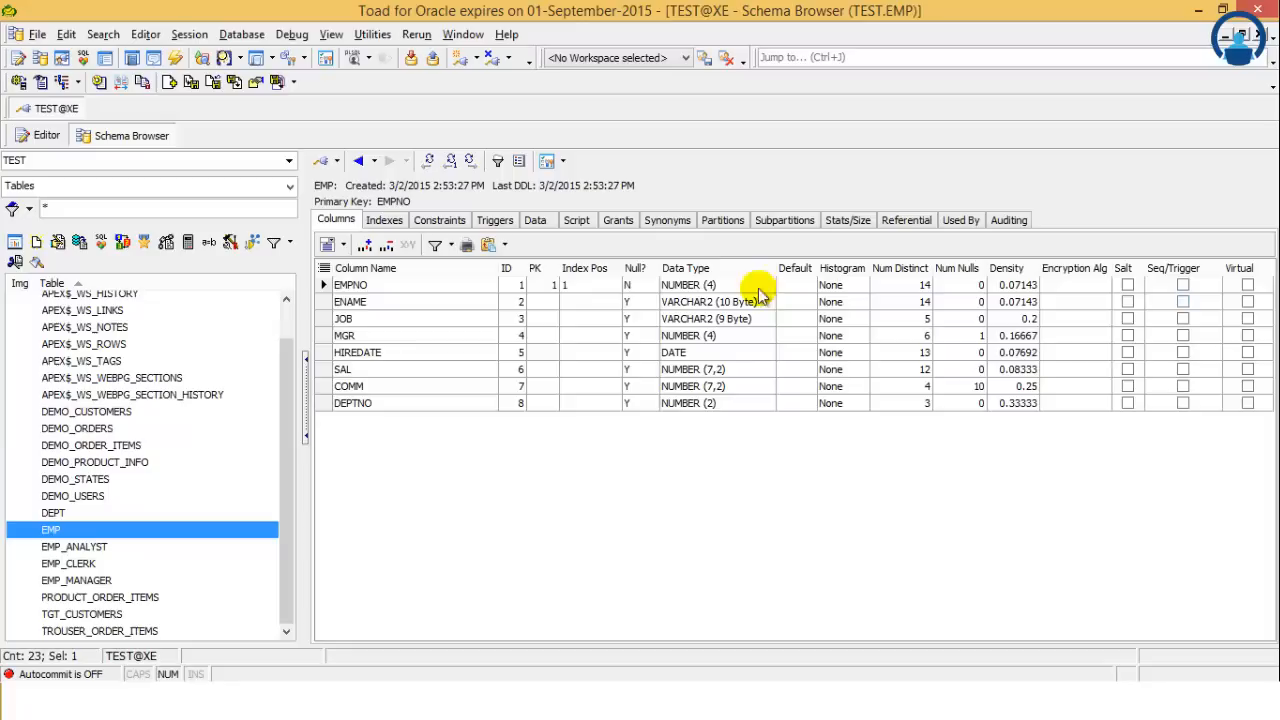
mouse_move(303, 325)
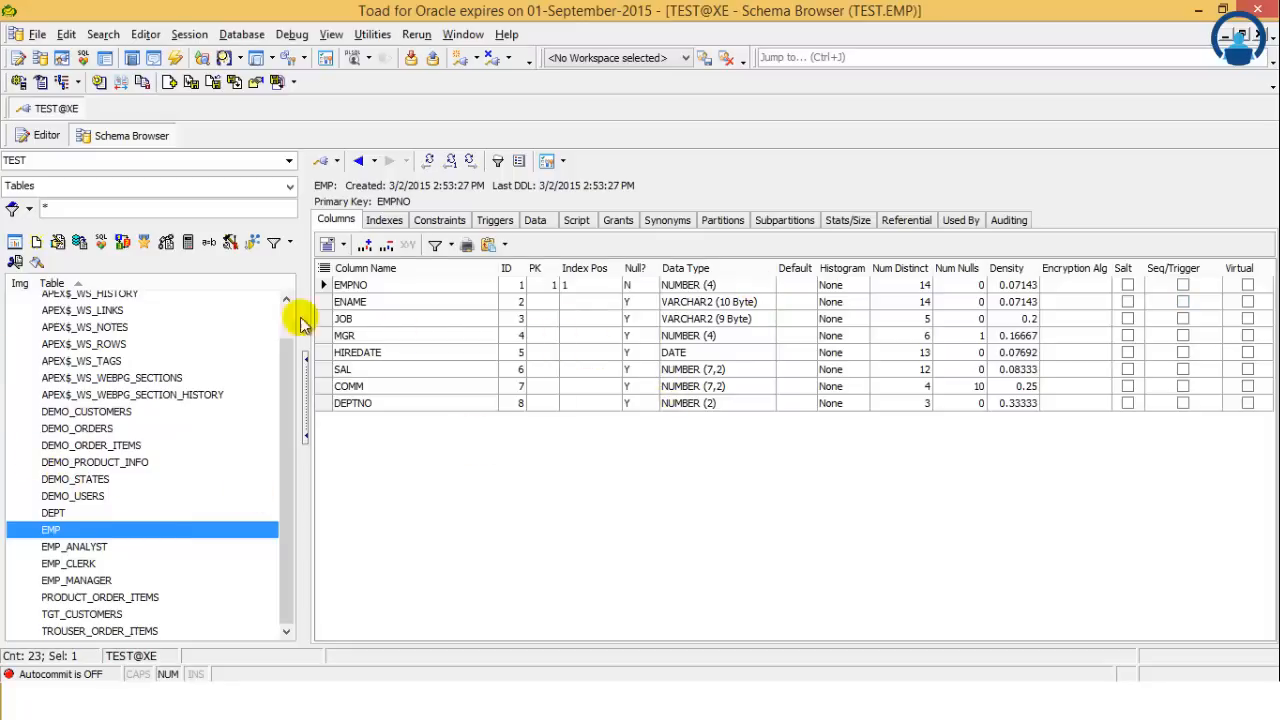
mouse_move(255, 345)
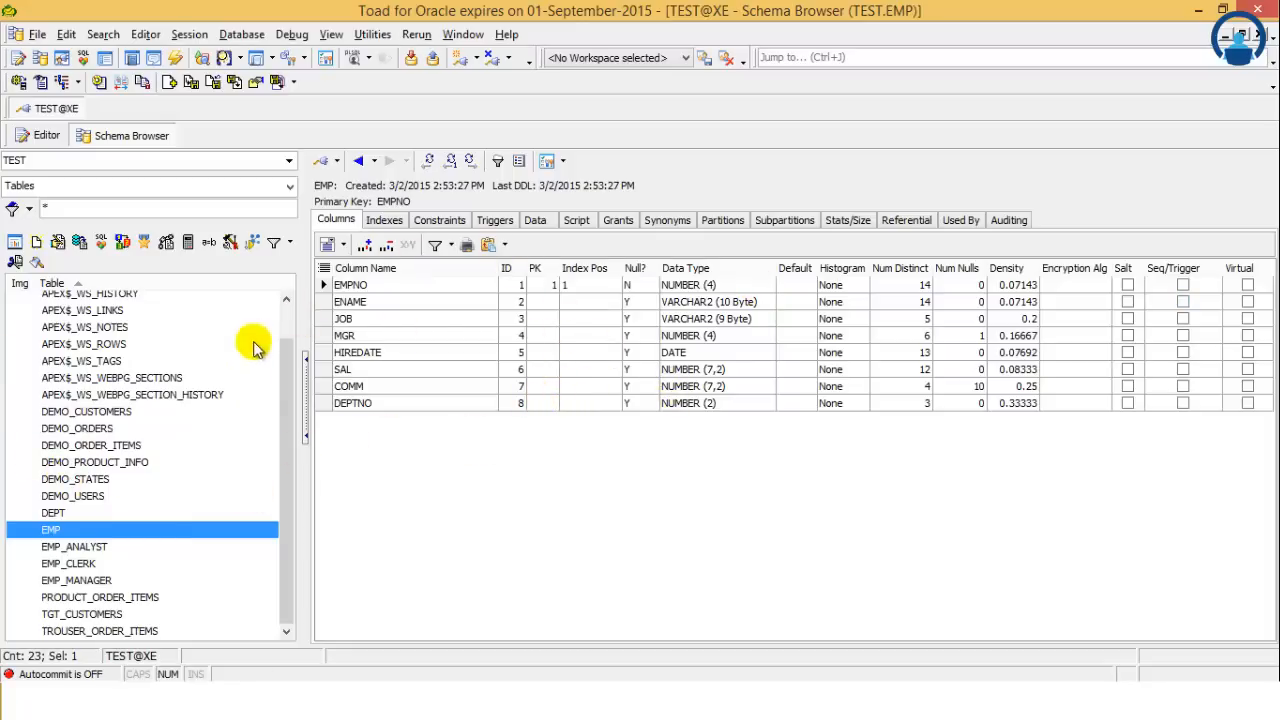
mouse_move(385, 220)
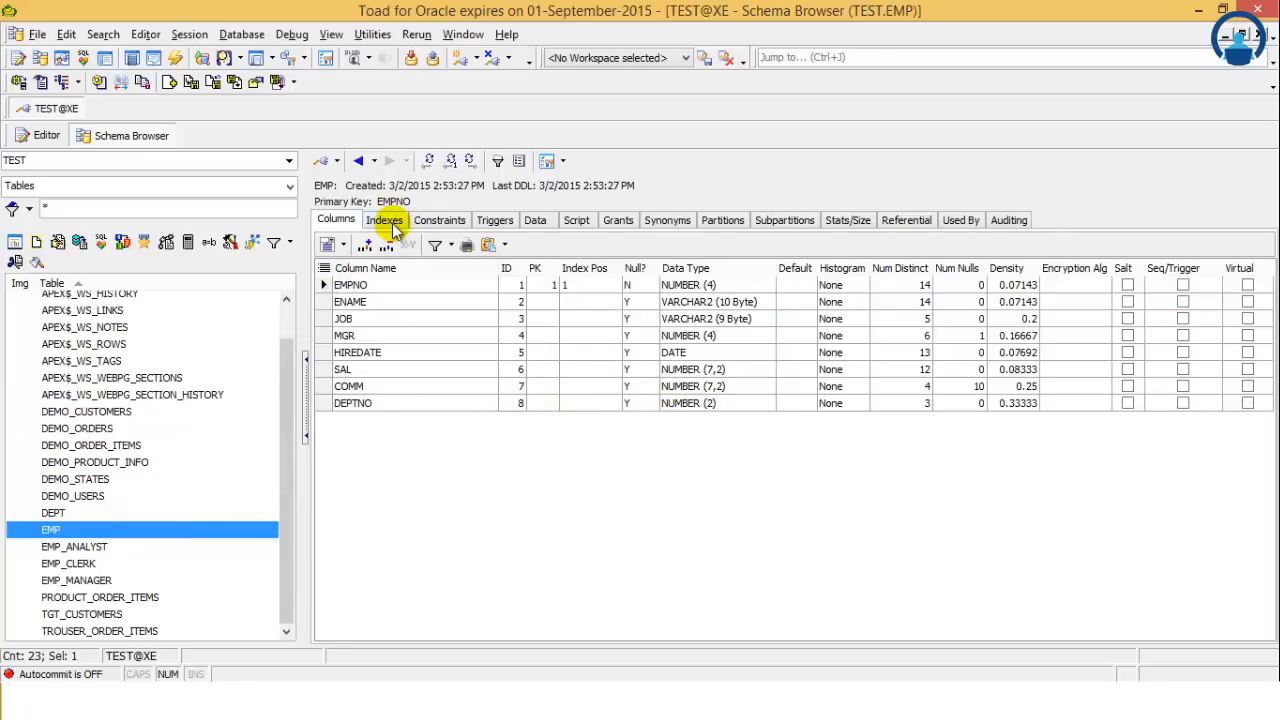
Step: On EMP's Indexes tab, inspect unique index SYS_C006999 on EMPNO, owned by TEST
click(385, 219)
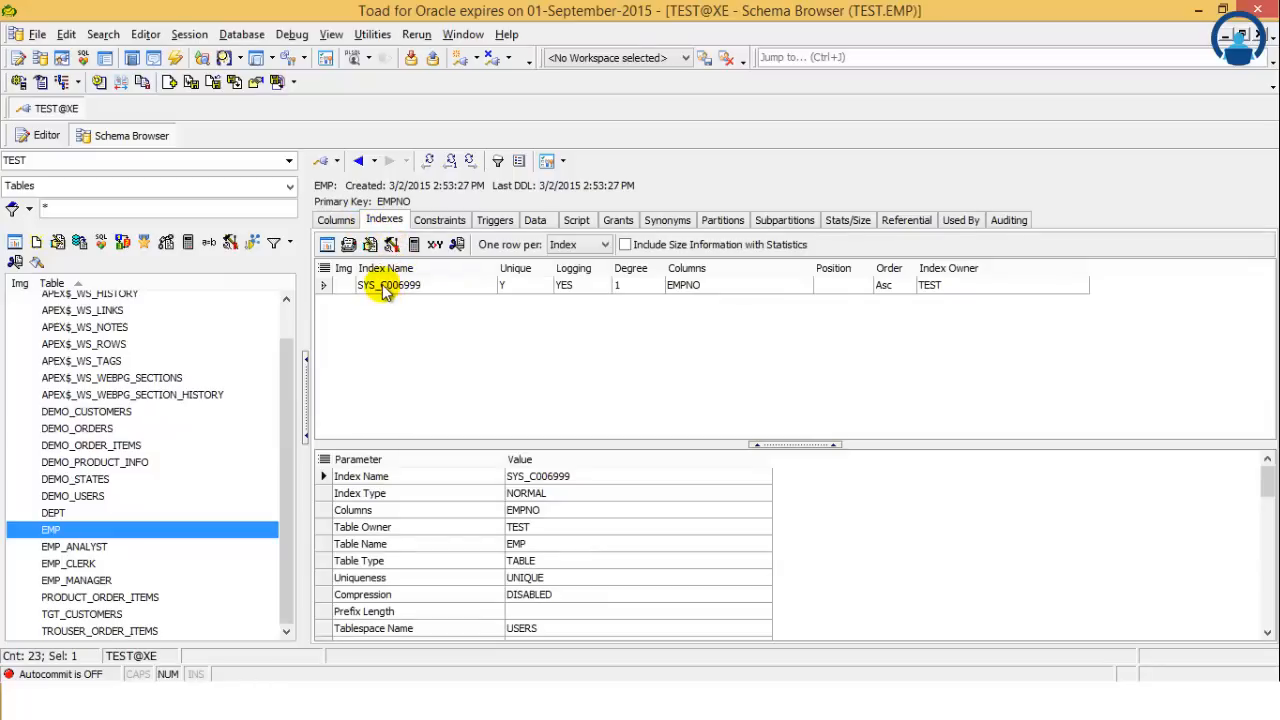
mouse_move(432, 302)
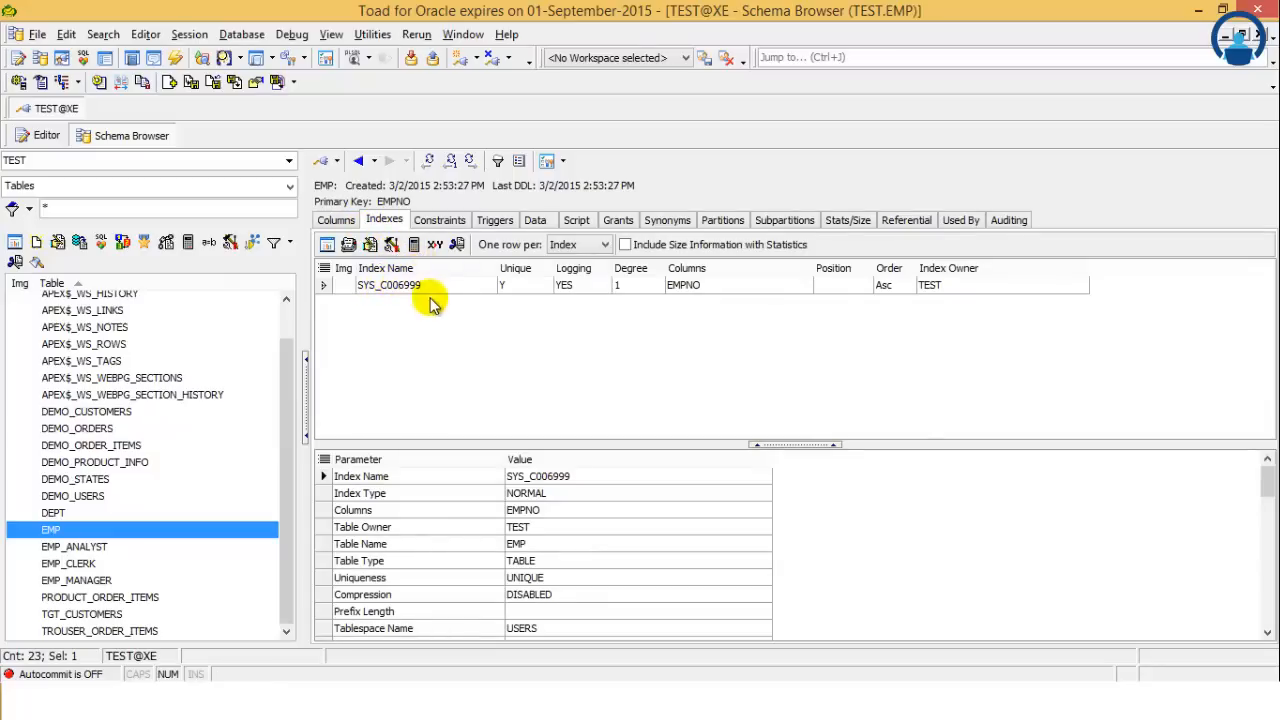
click(388, 285)
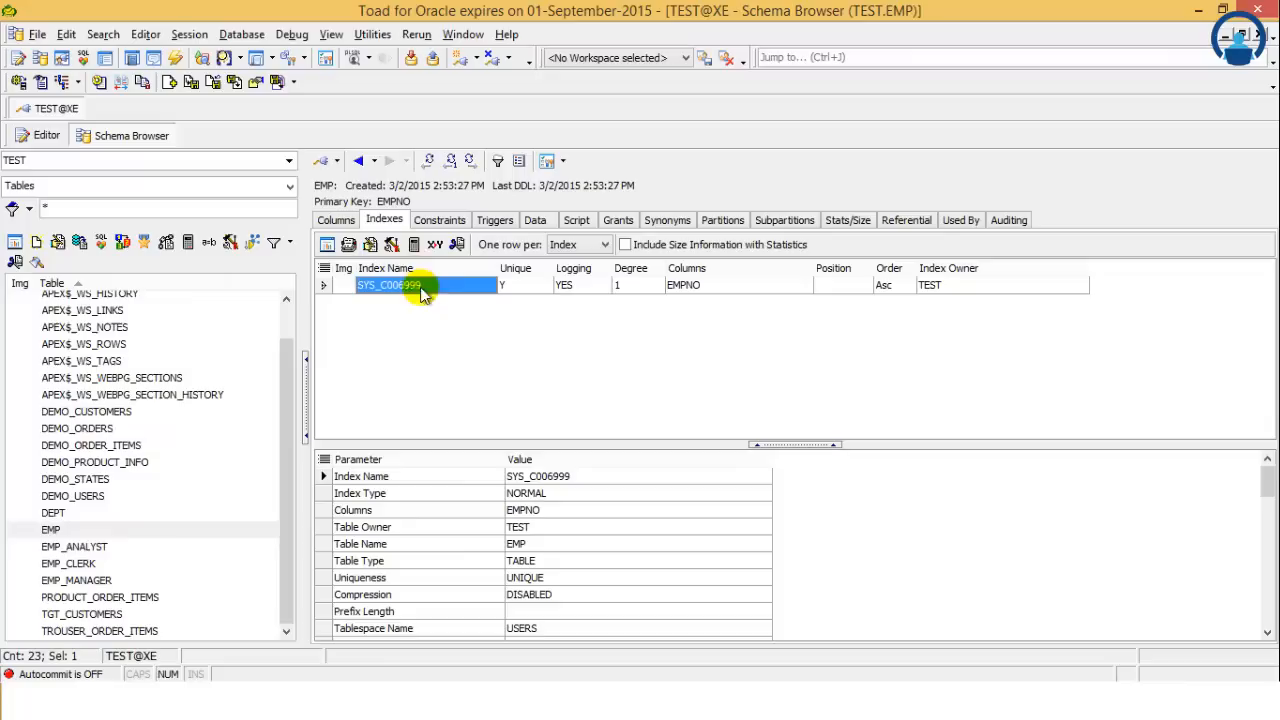
mouse_move(515, 302)
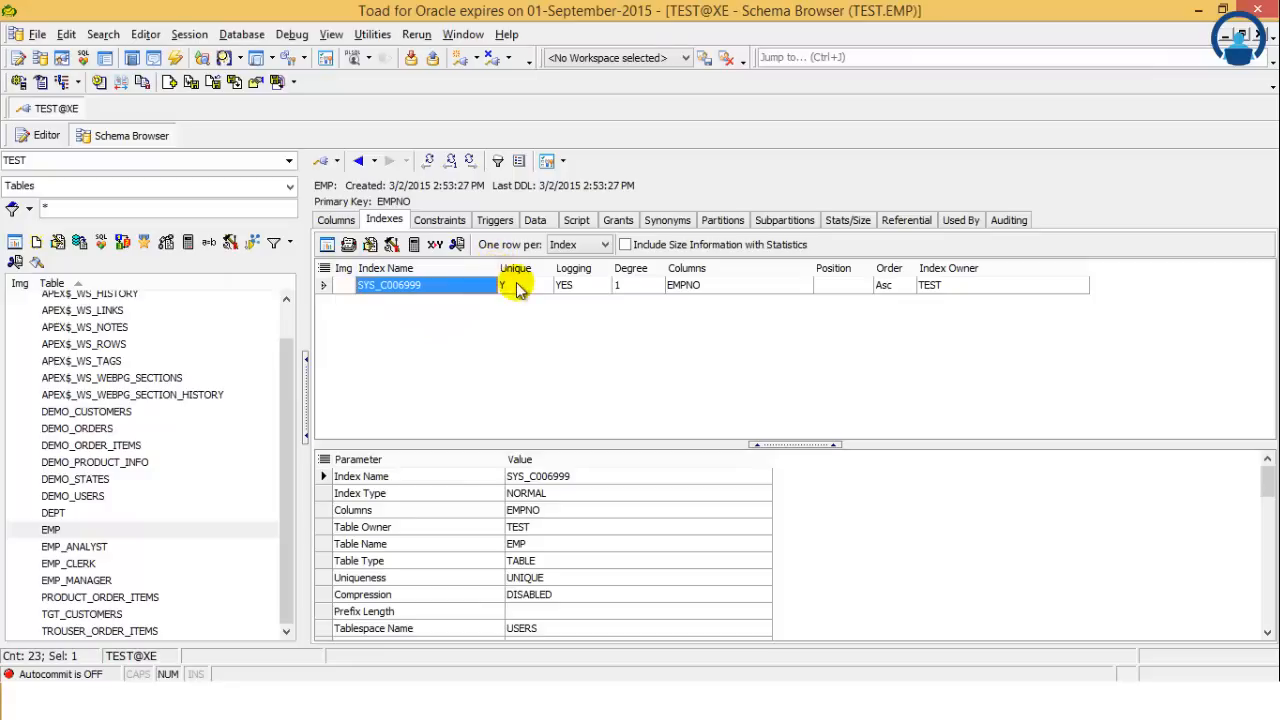
click(515, 285)
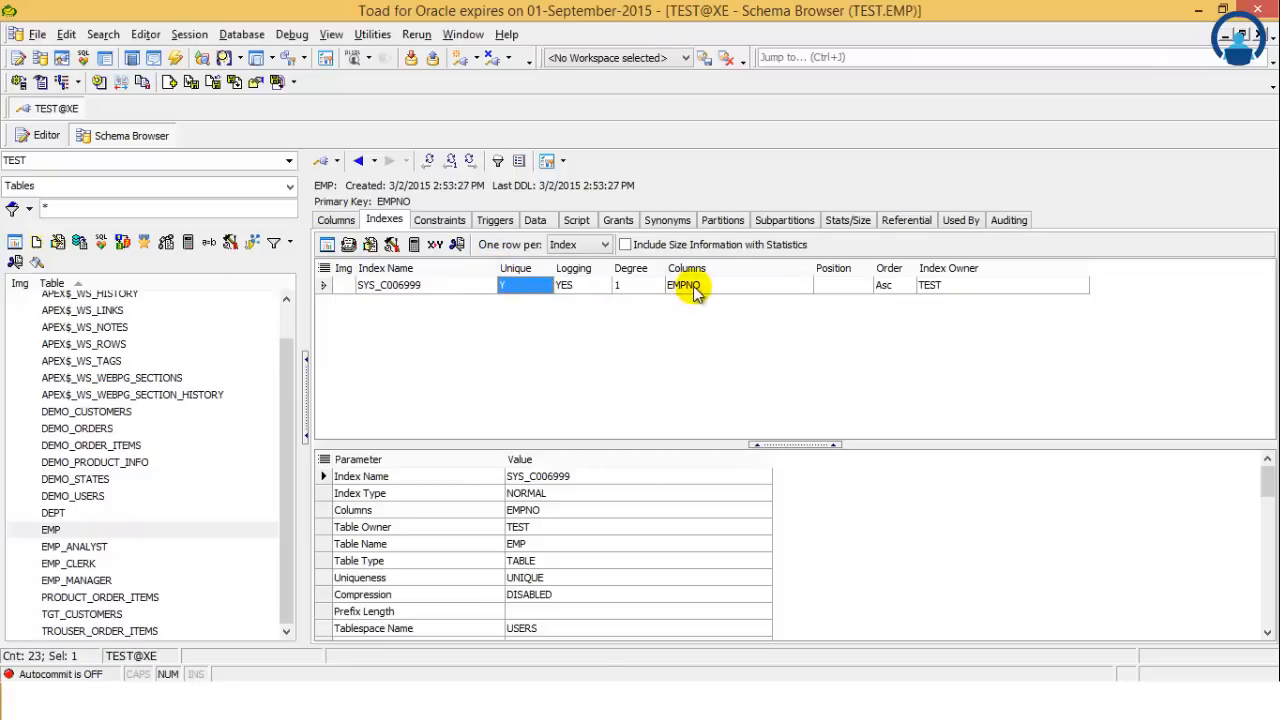
click(686, 285)
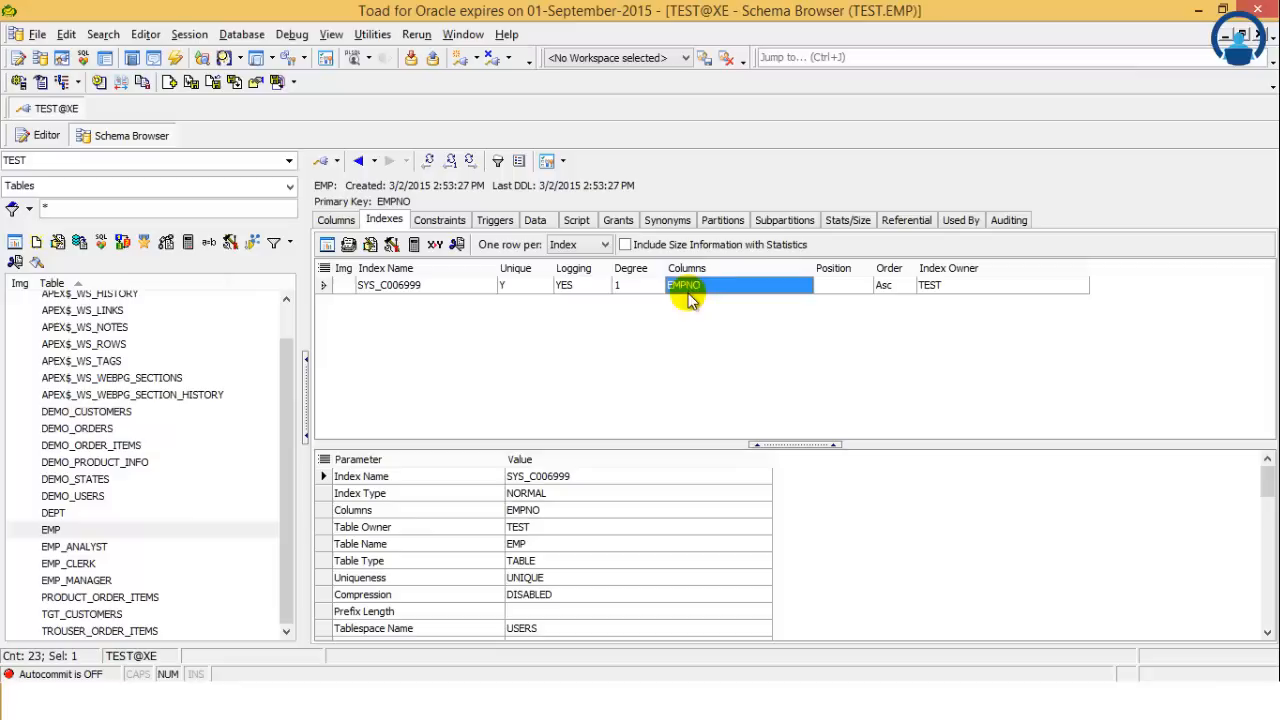
click(928, 285)
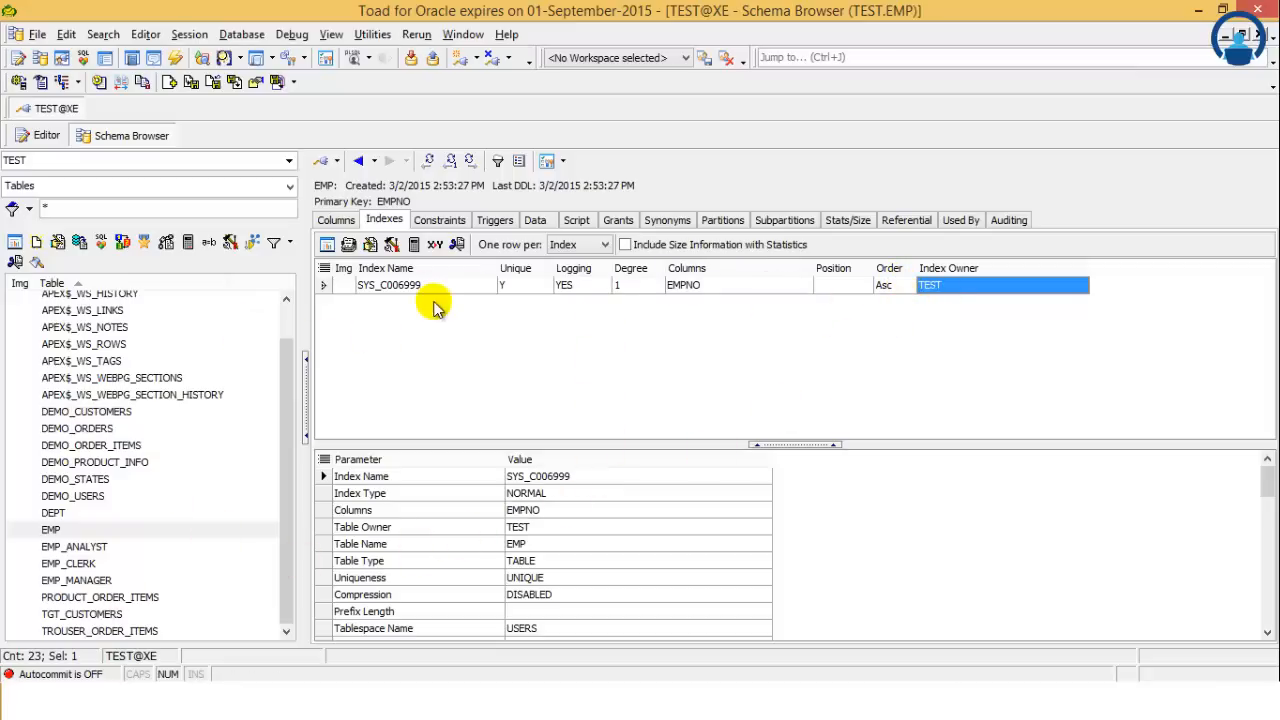
mouse_move(443, 363)
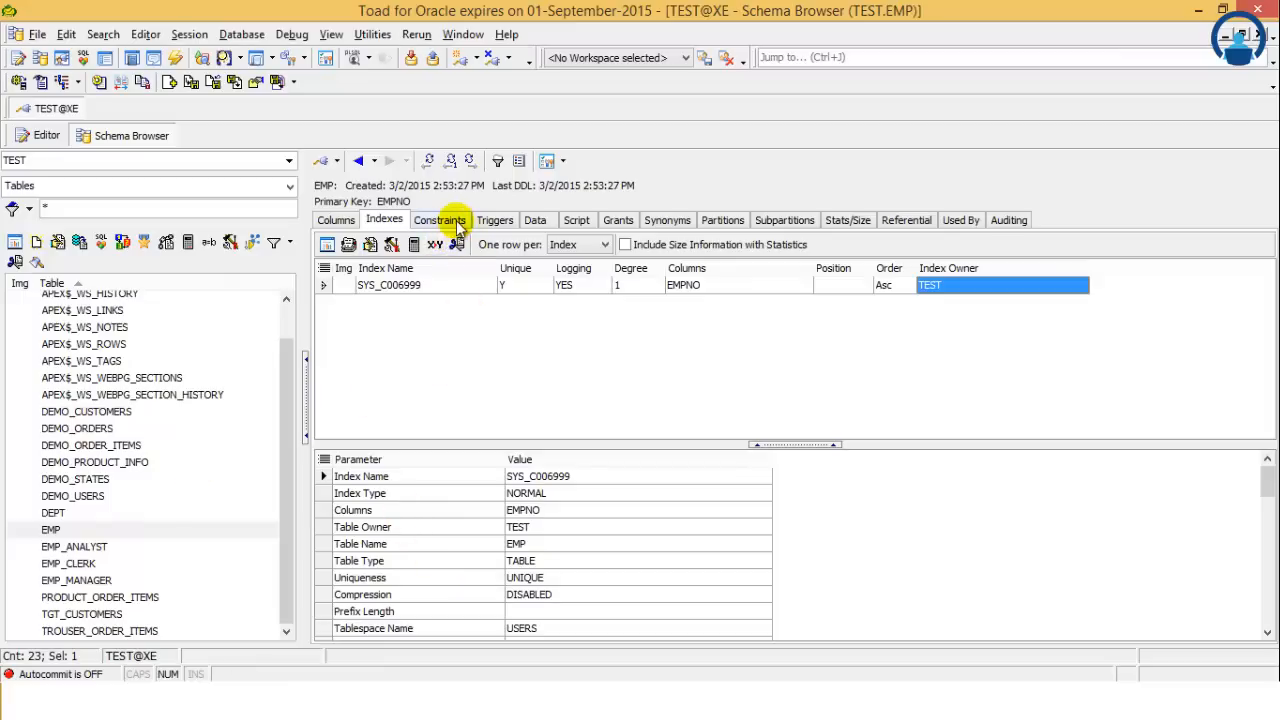
Step: Open EMP's Constraints tab to list its check, primary key and foreign keys
click(439, 220)
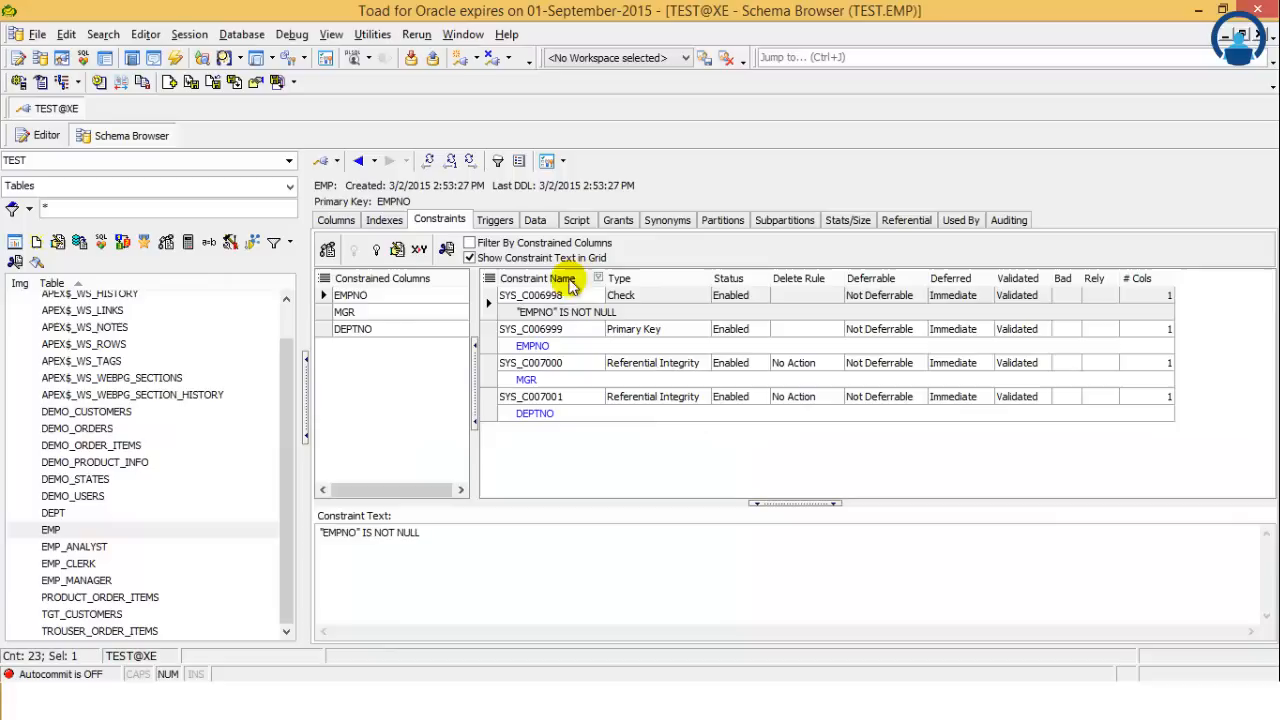
mouse_move(545, 346)
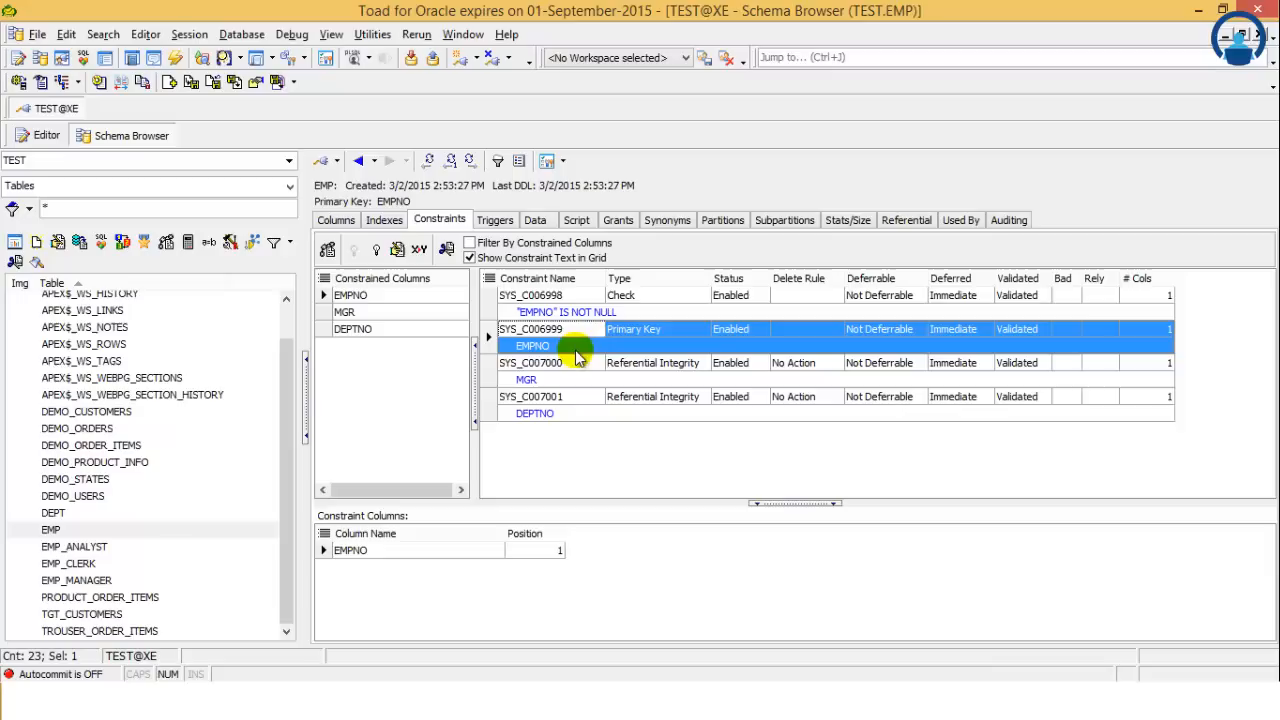
mouse_move(622, 376)
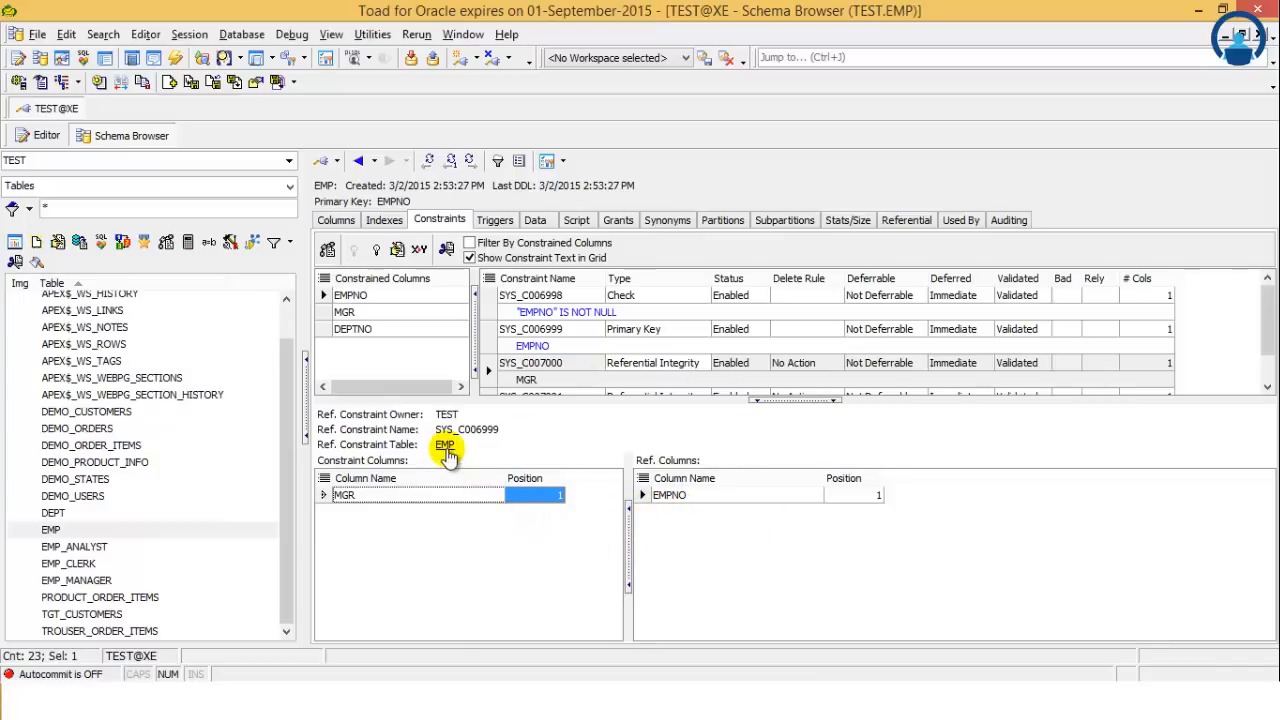
Step: Select the SYS_C007001 foreign key to see DEPTNO referencing DEPT
click(650, 362)
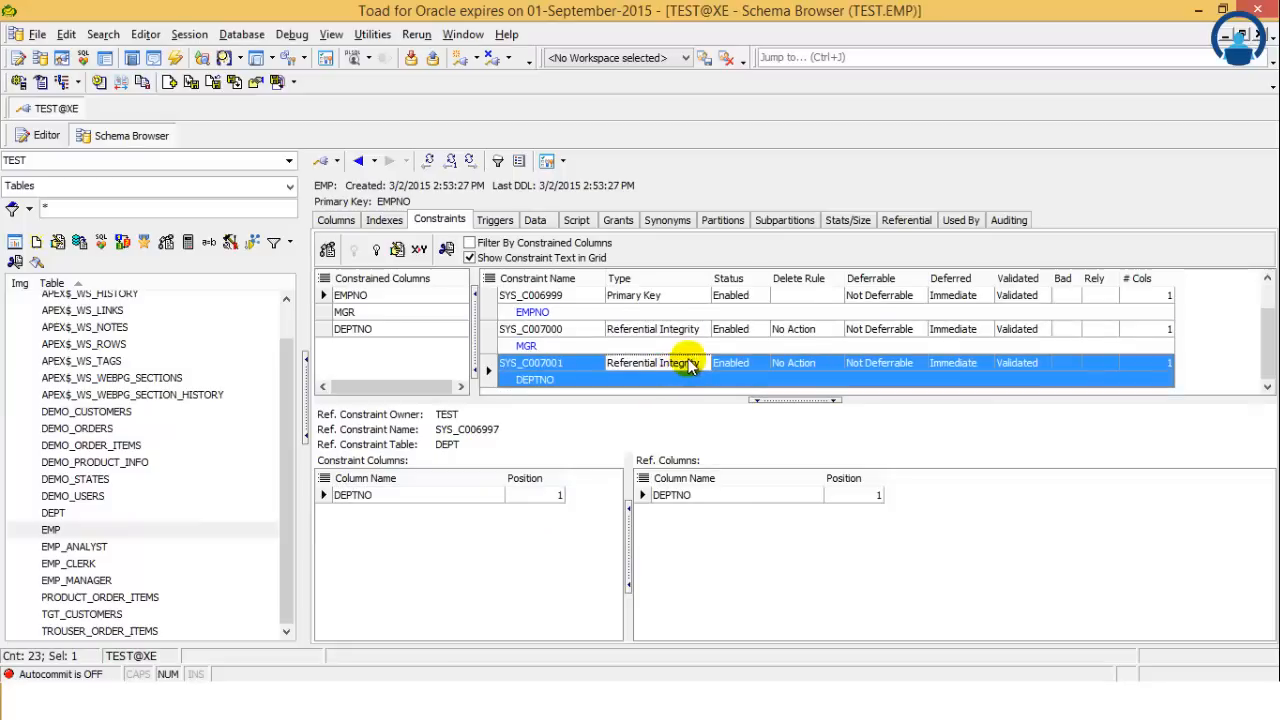
mouse_move(862, 350)
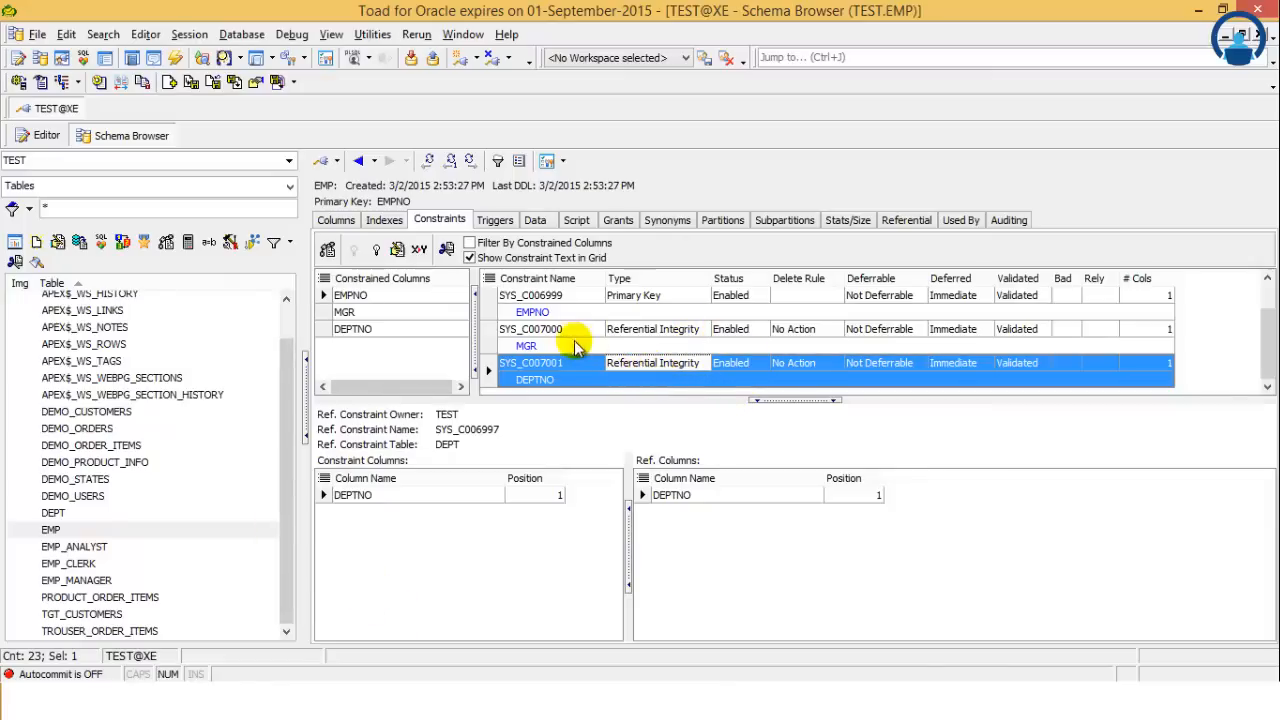
mouse_move(563, 418)
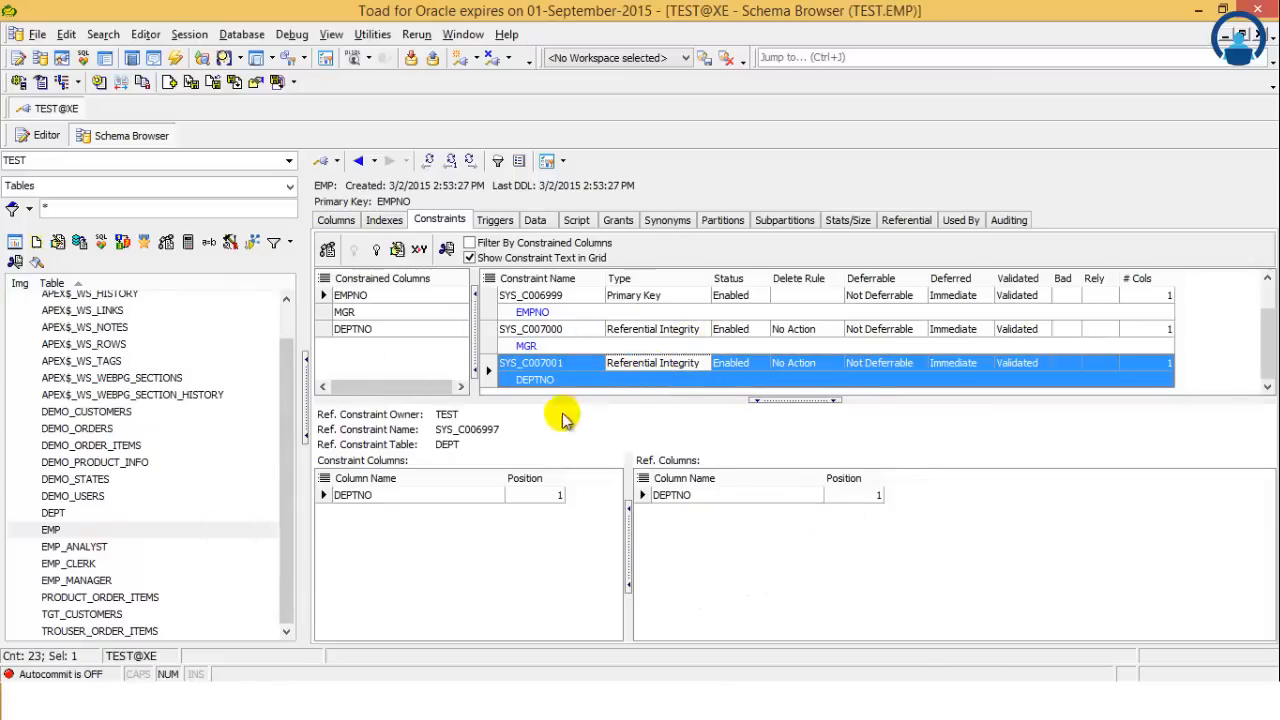
mouse_move(328, 249)
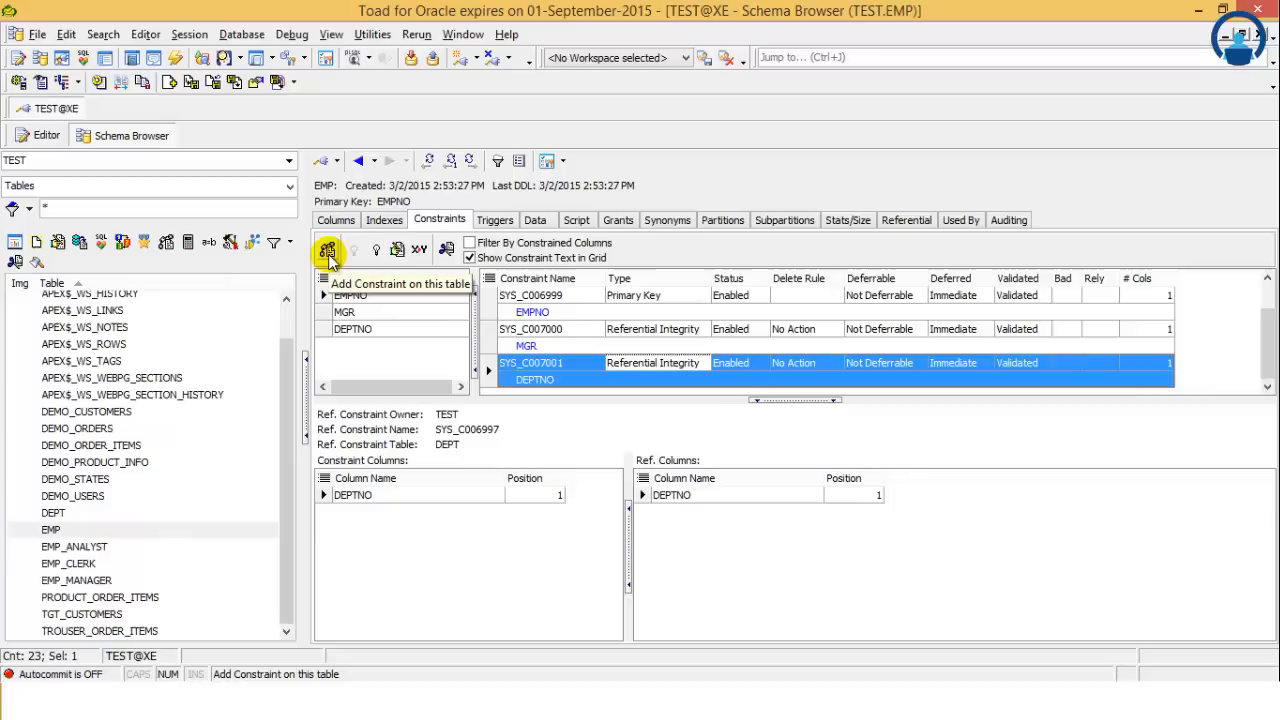
Step: Start a new EMP constraint with the suggested name EMP_R01 and type Foreign Key
click(328, 249)
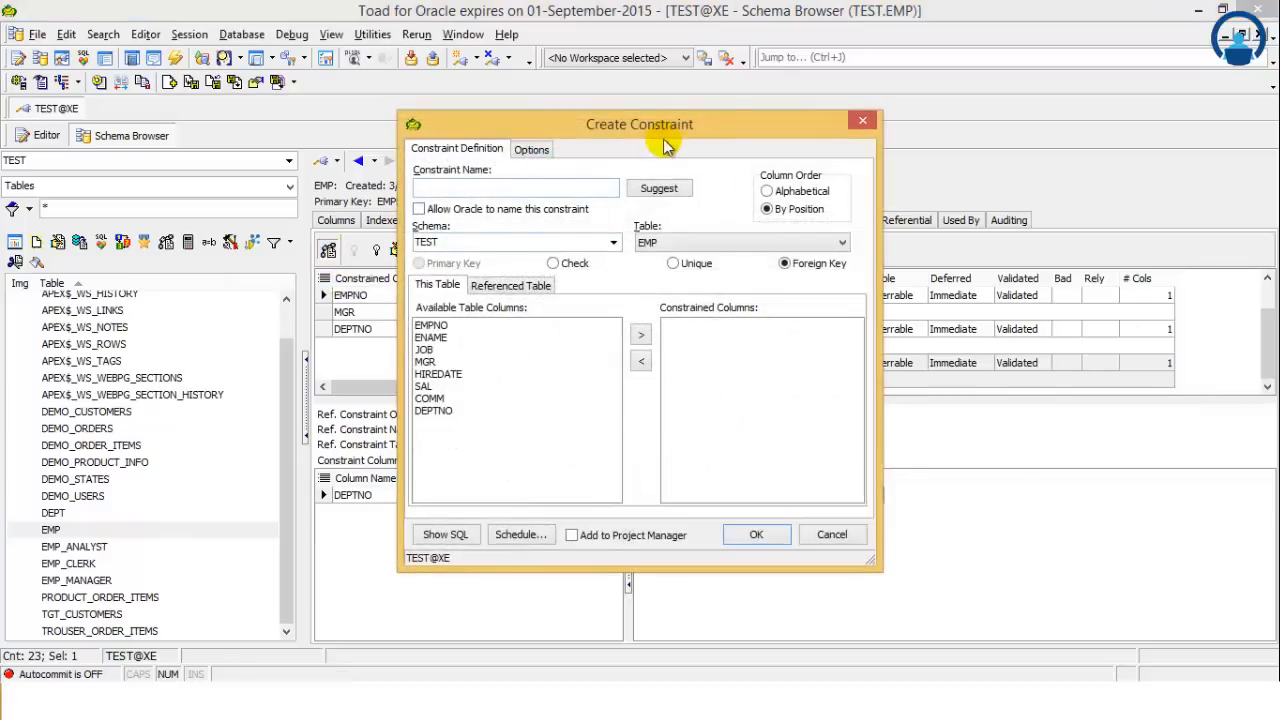
mouse_move(630, 135)
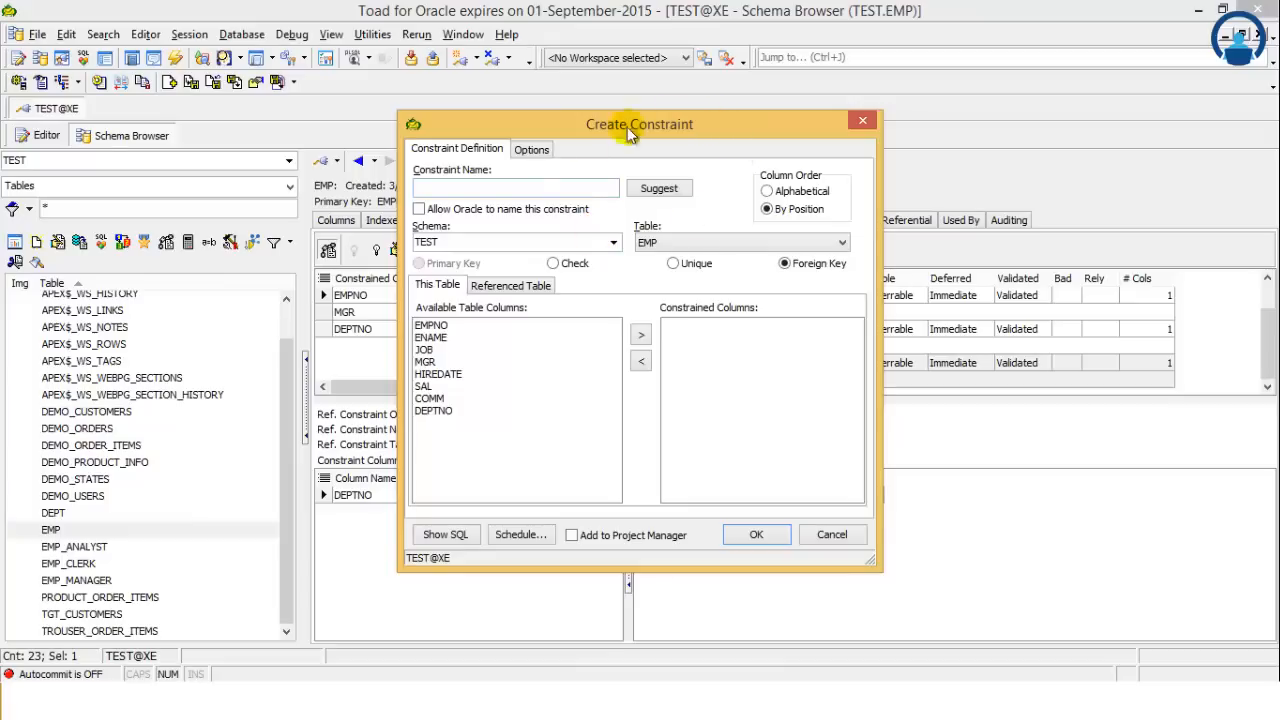
click(516, 187)
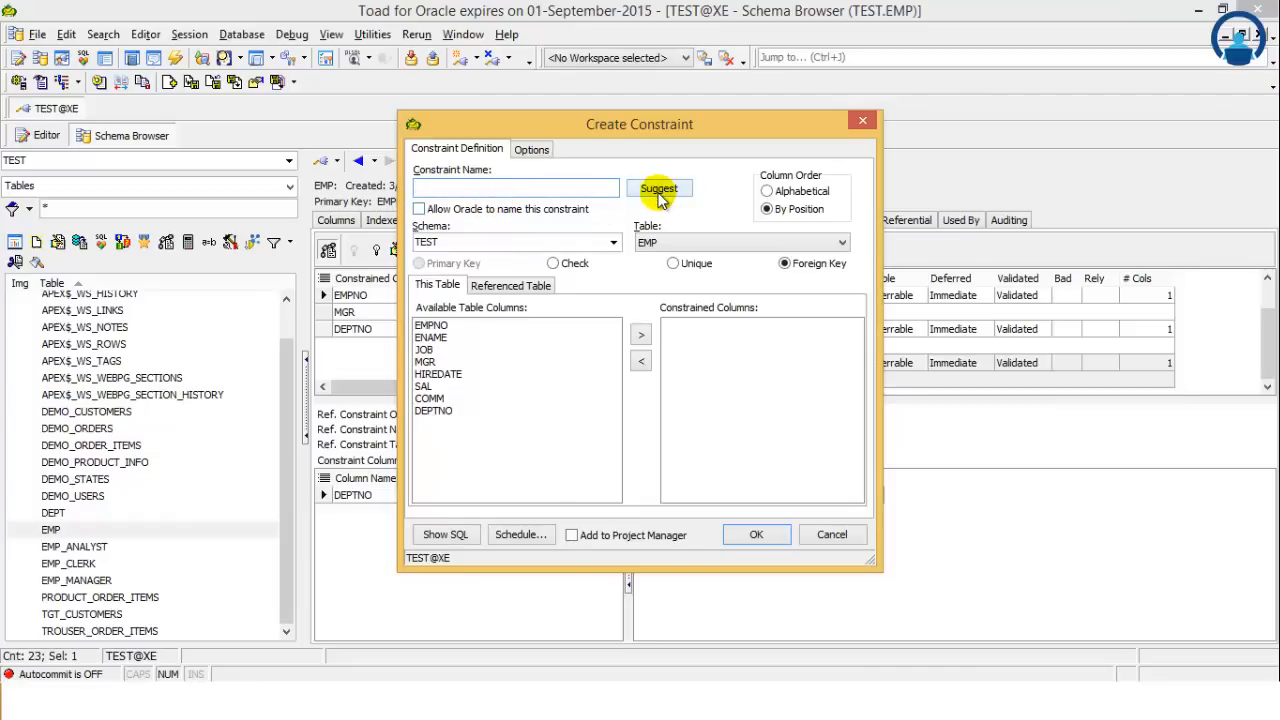
click(658, 188)
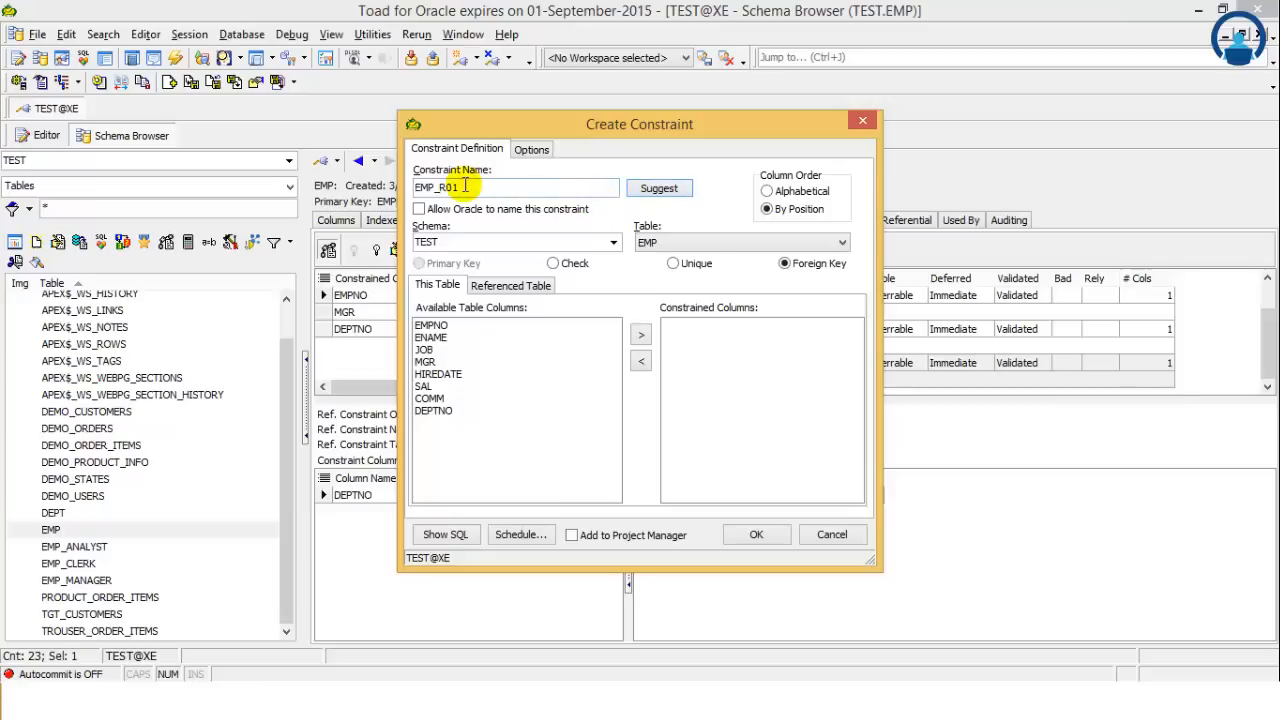
double_click(437, 187)
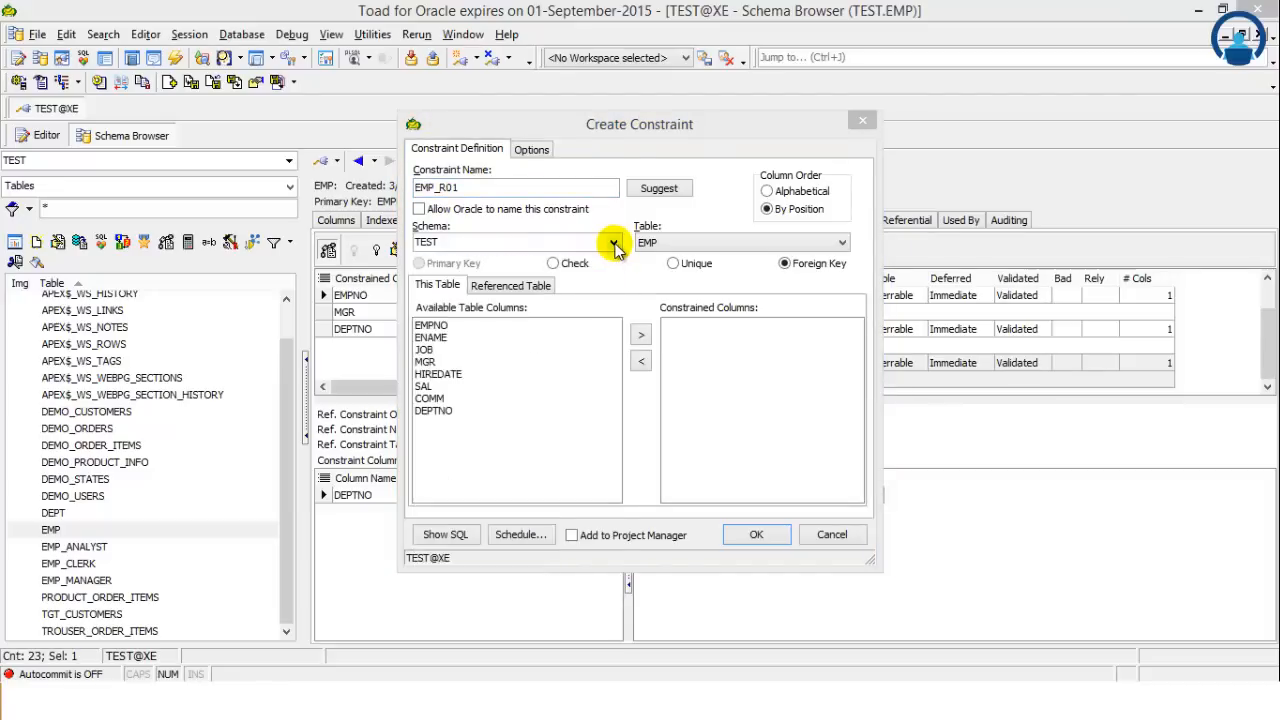
click(841, 242)
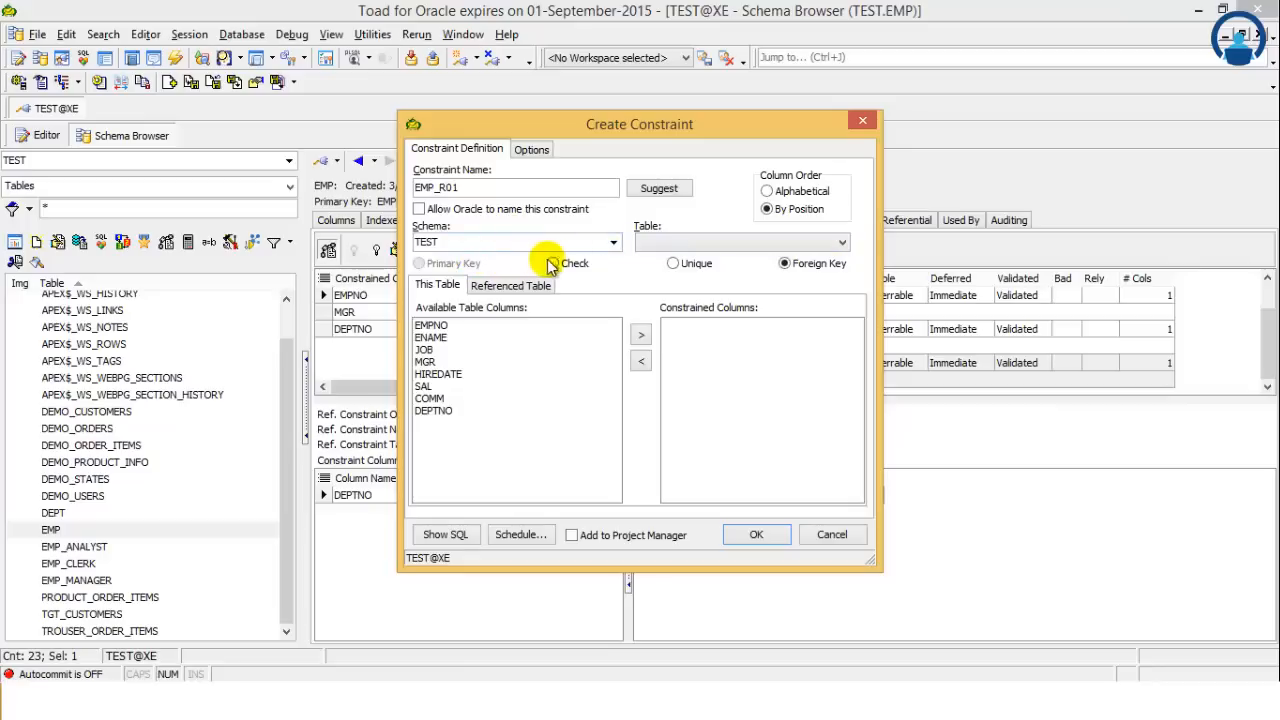
click(553, 263)
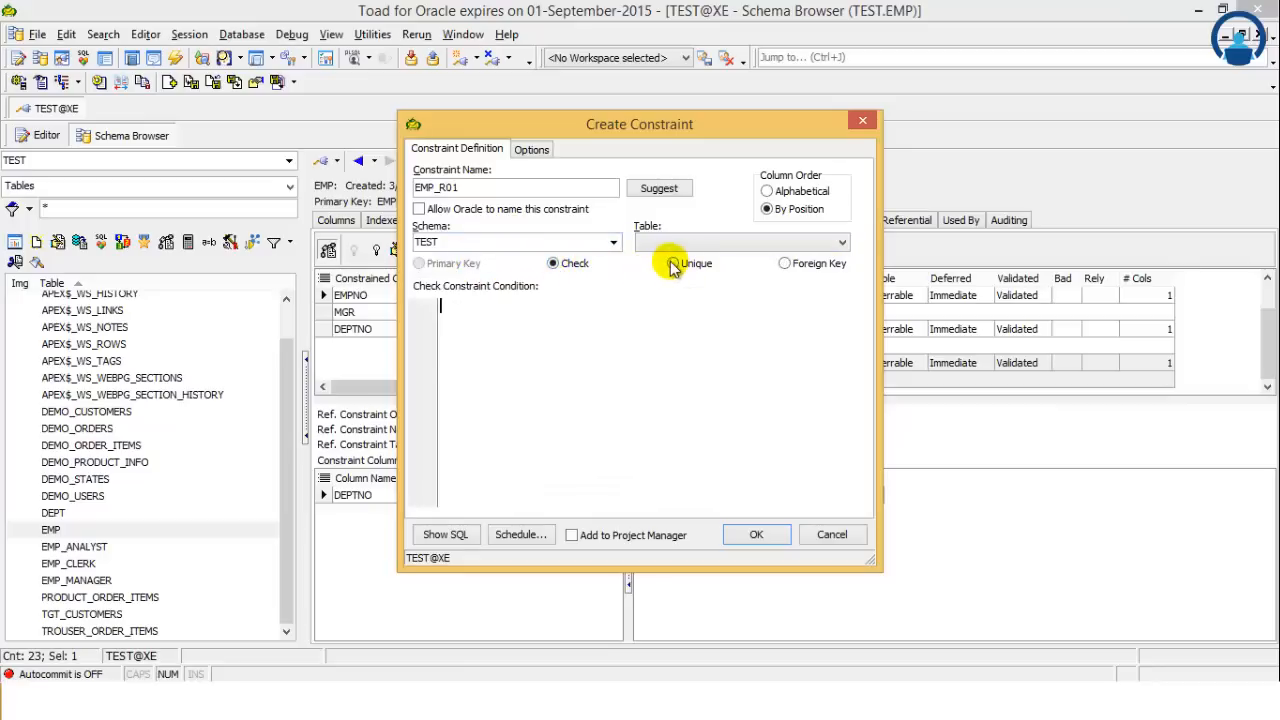
click(784, 263)
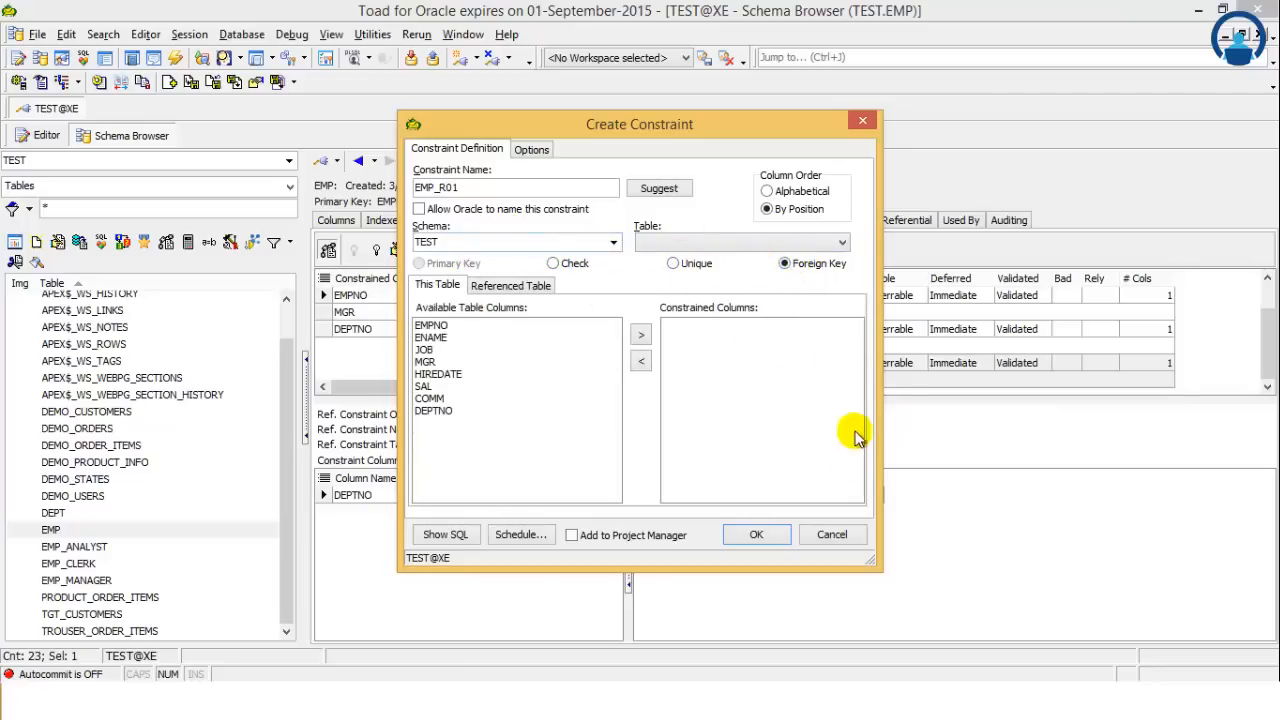
Step: Set EMP_R01 to a Unique constraint with ENAME as the constrained column
click(511, 285)
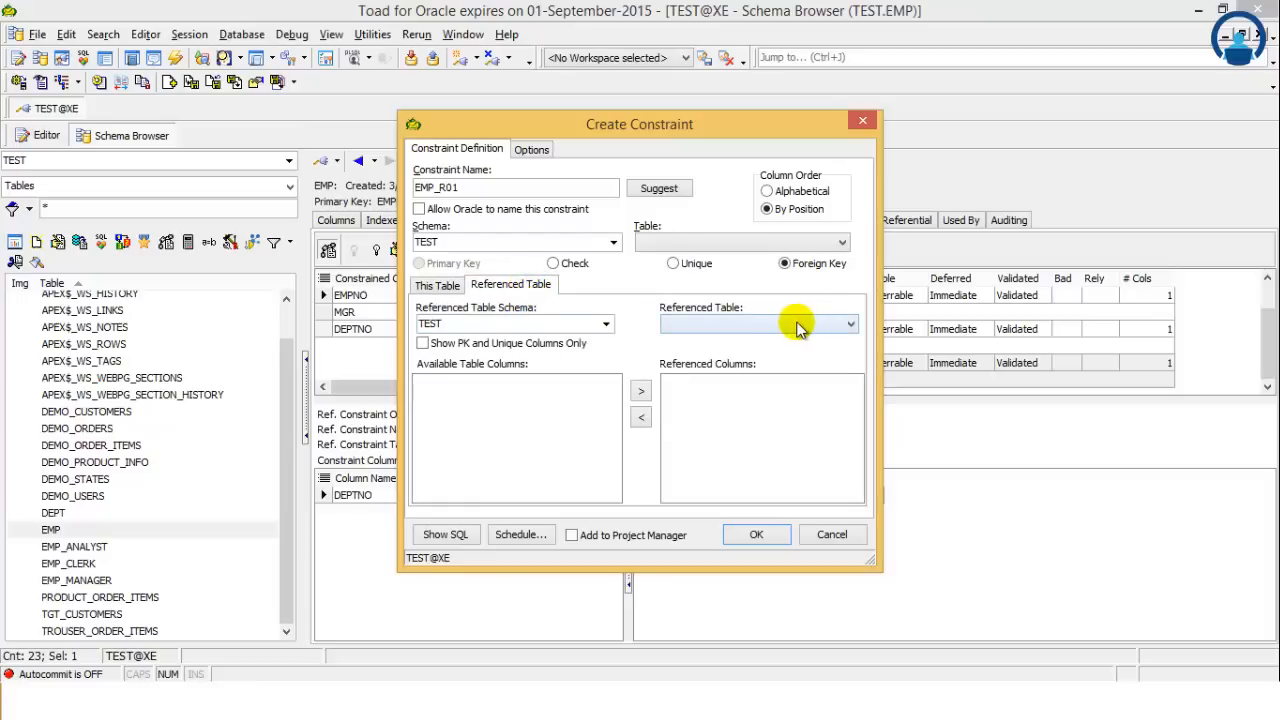
click(849, 323)
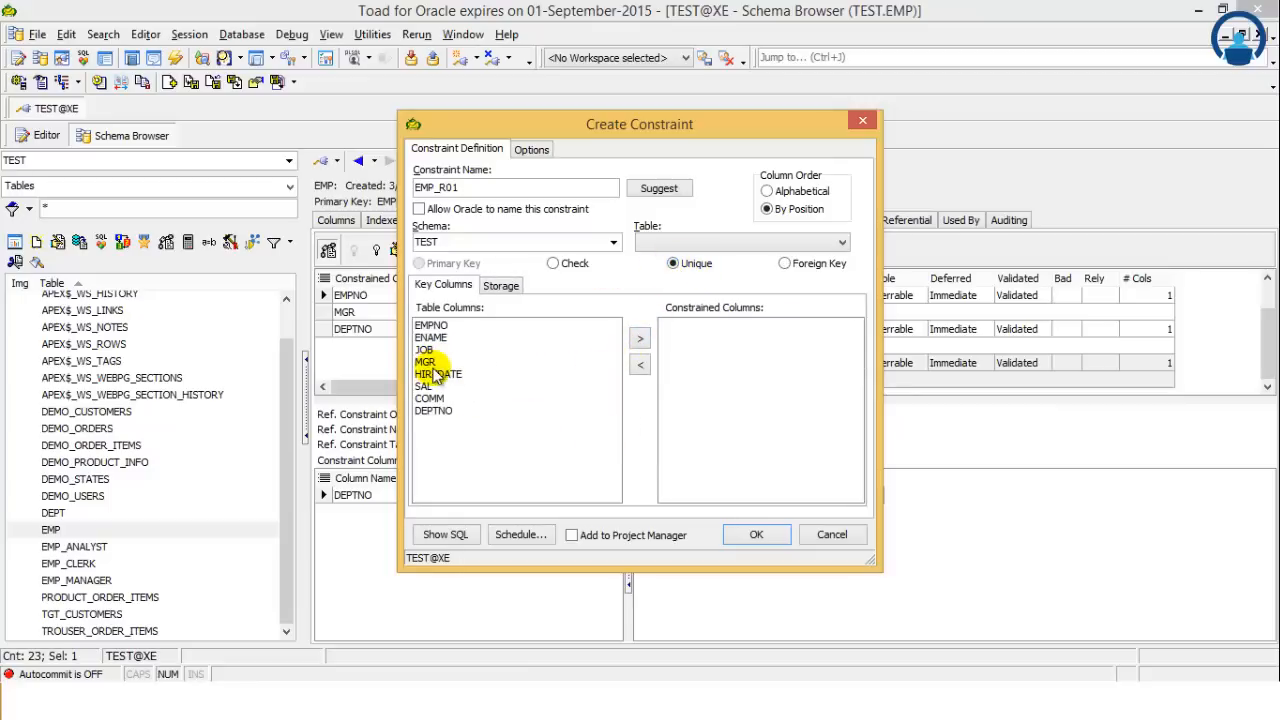
click(639, 338)
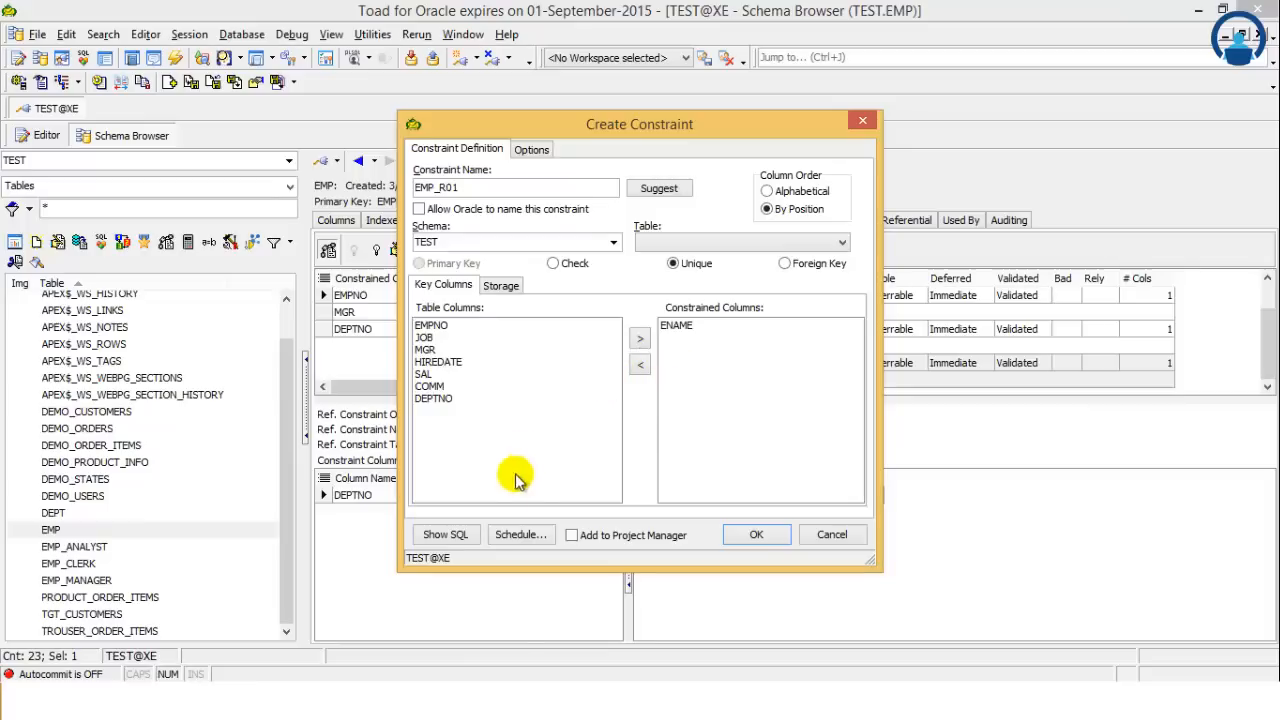
Step: Preview the ALTER TABLE SQL adding unique constraint EMP_R01 on ENAME
click(445, 534)
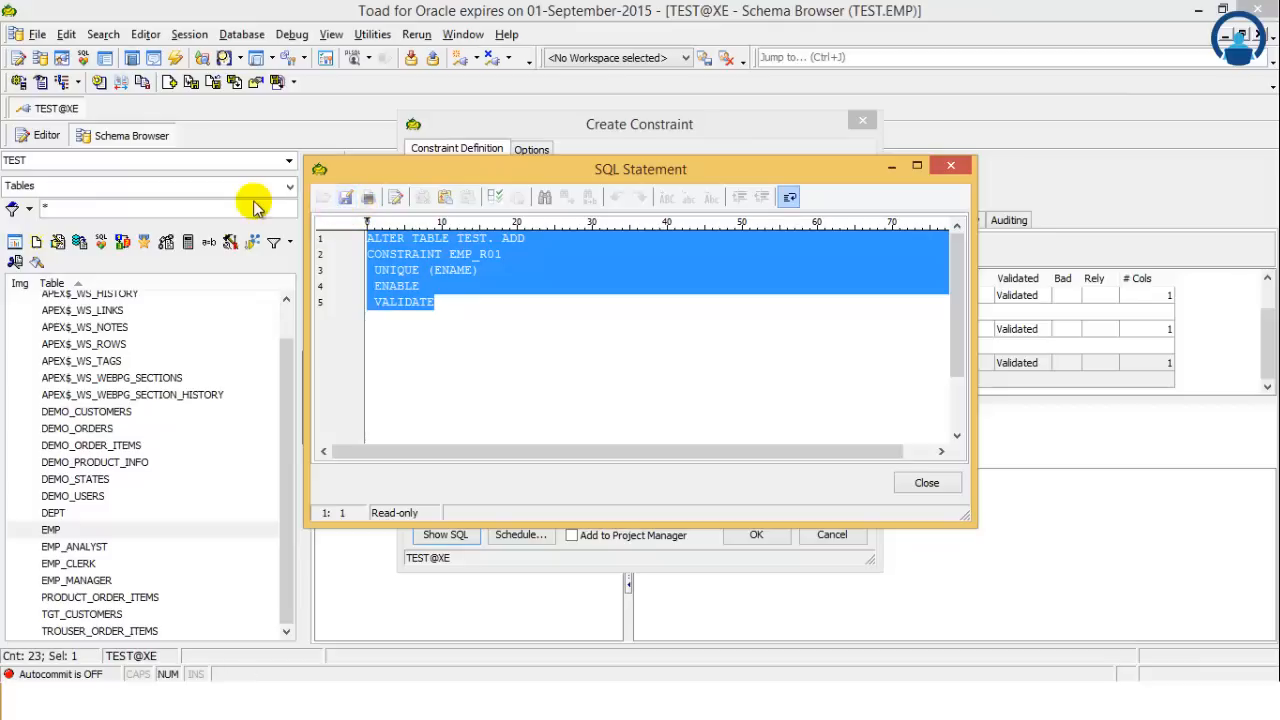
mouse_move(337, 215)
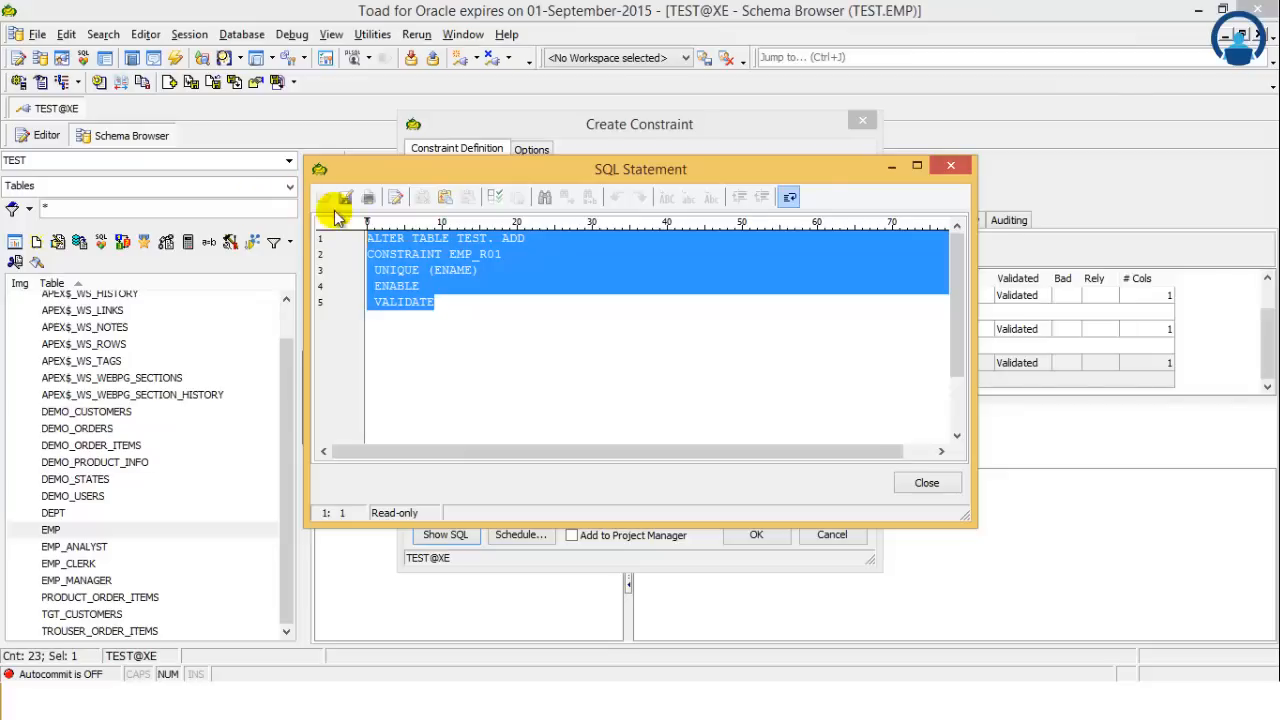
mouse_move(735, 233)
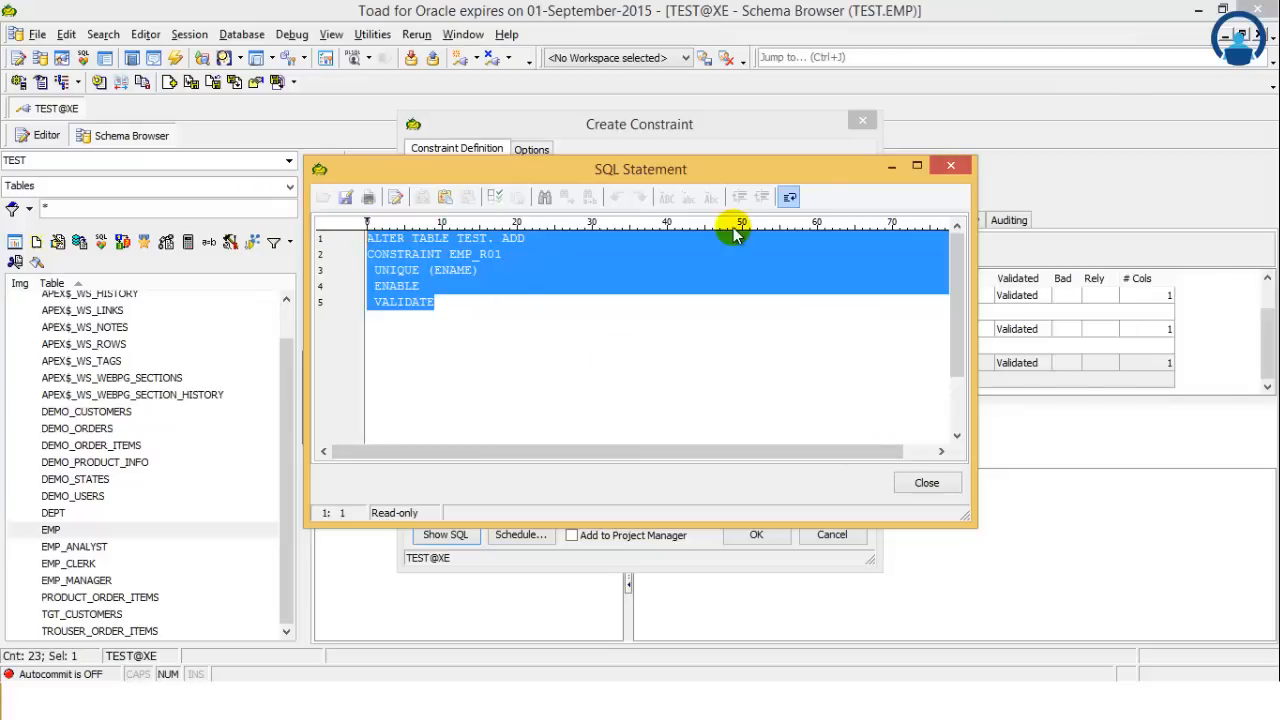
mouse_move(800, 222)
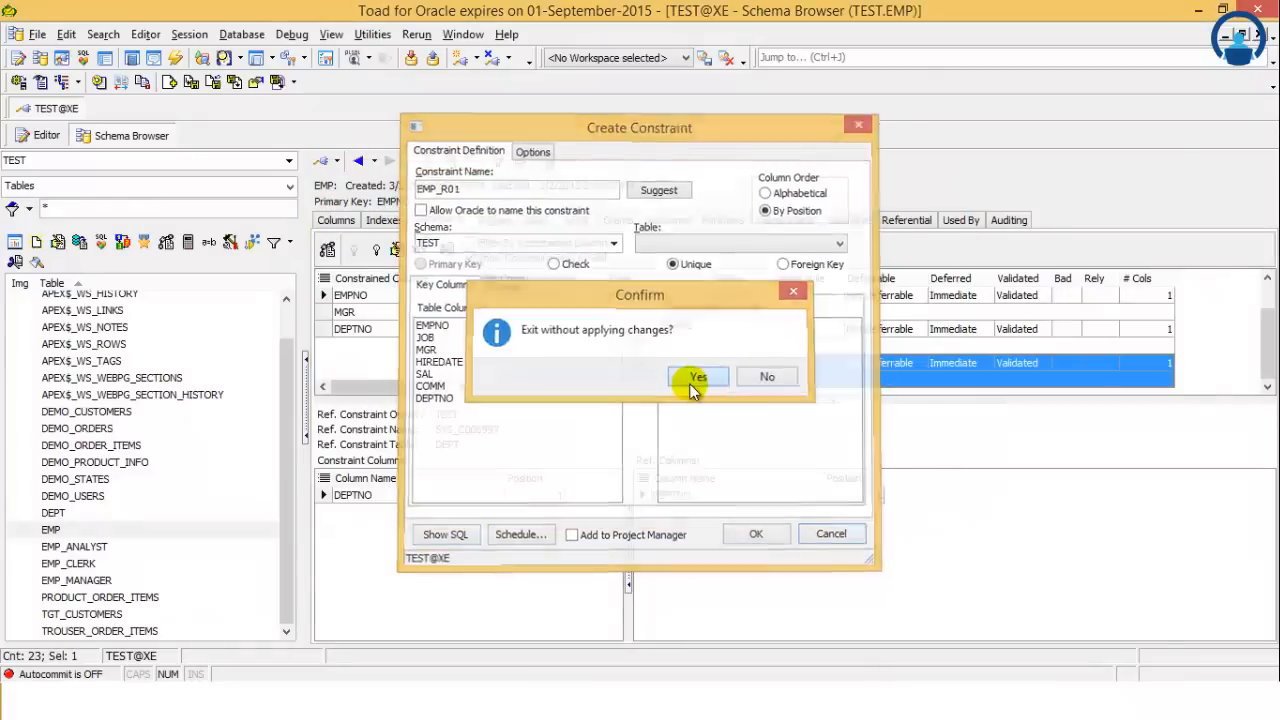
click(698, 377)
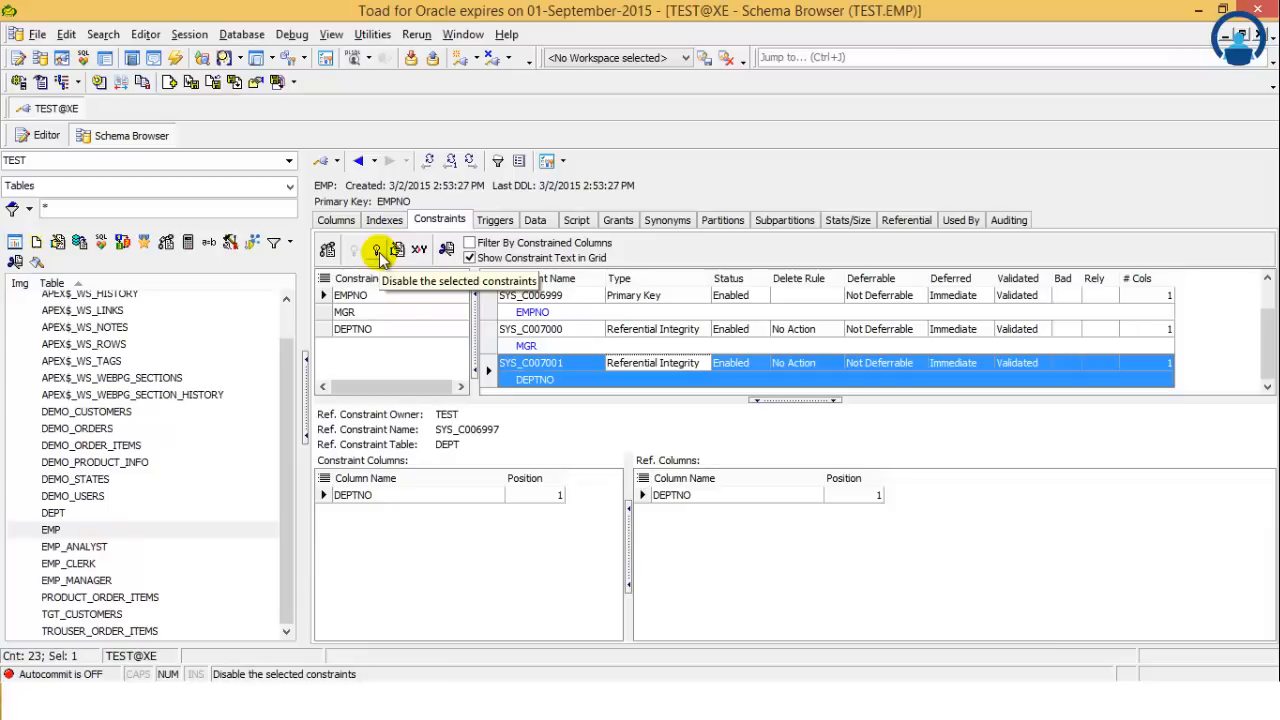
click(530, 295)
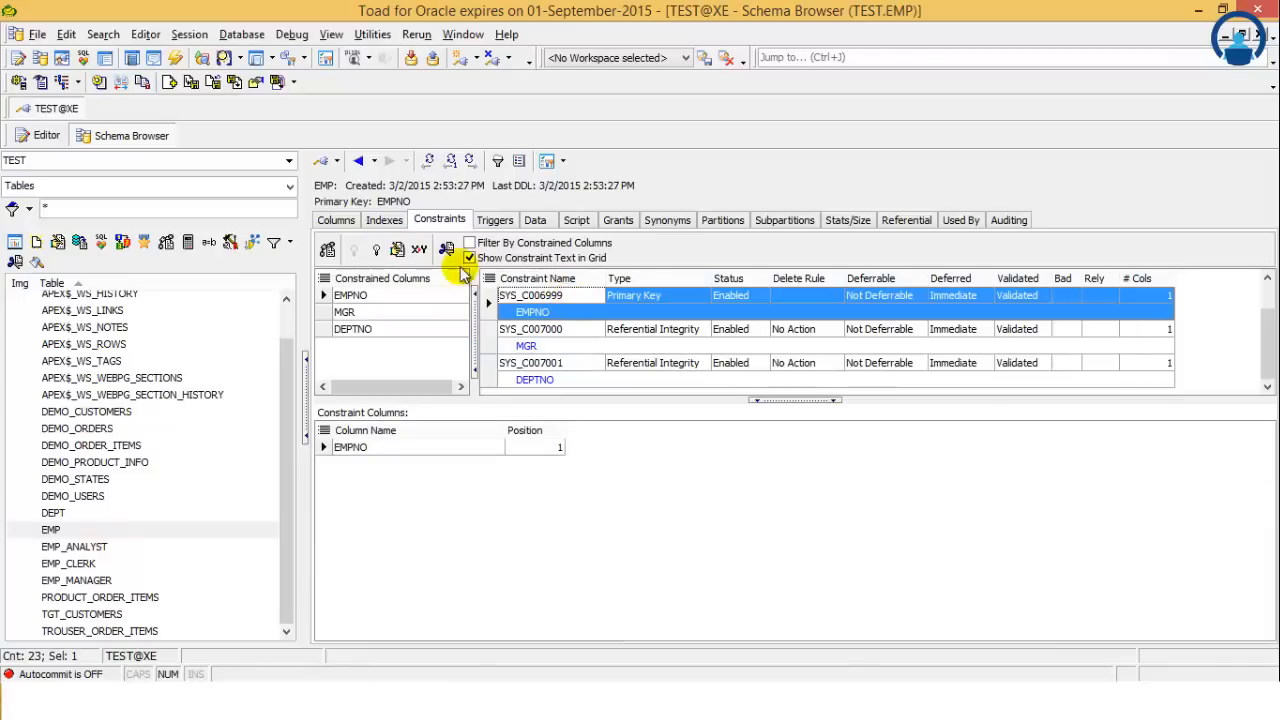
mouse_move(375, 249)
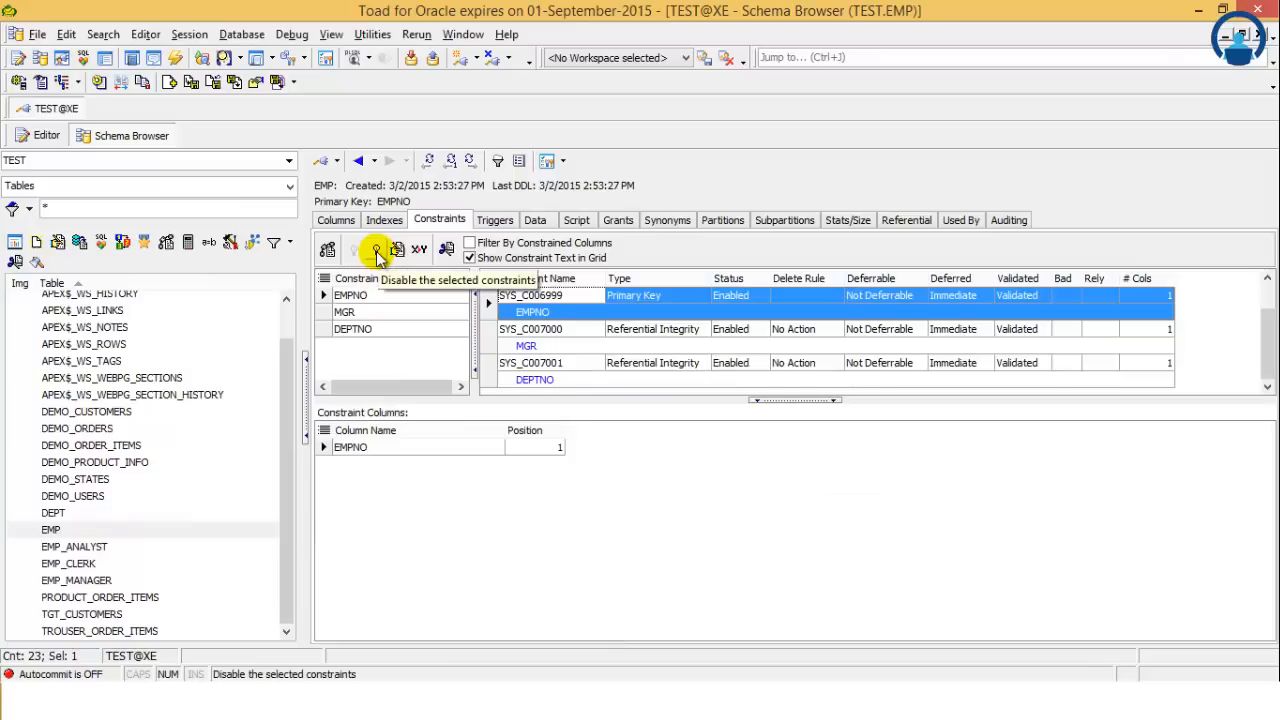
click(378, 250)
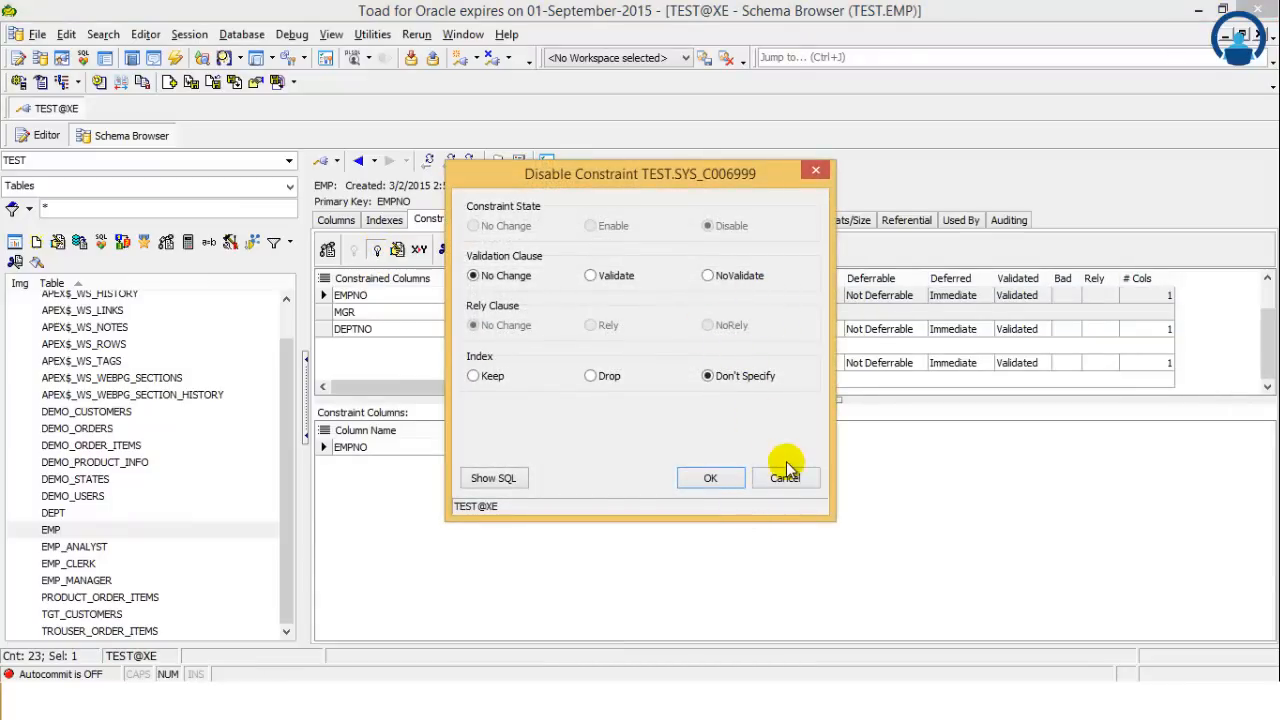
click(784, 477)
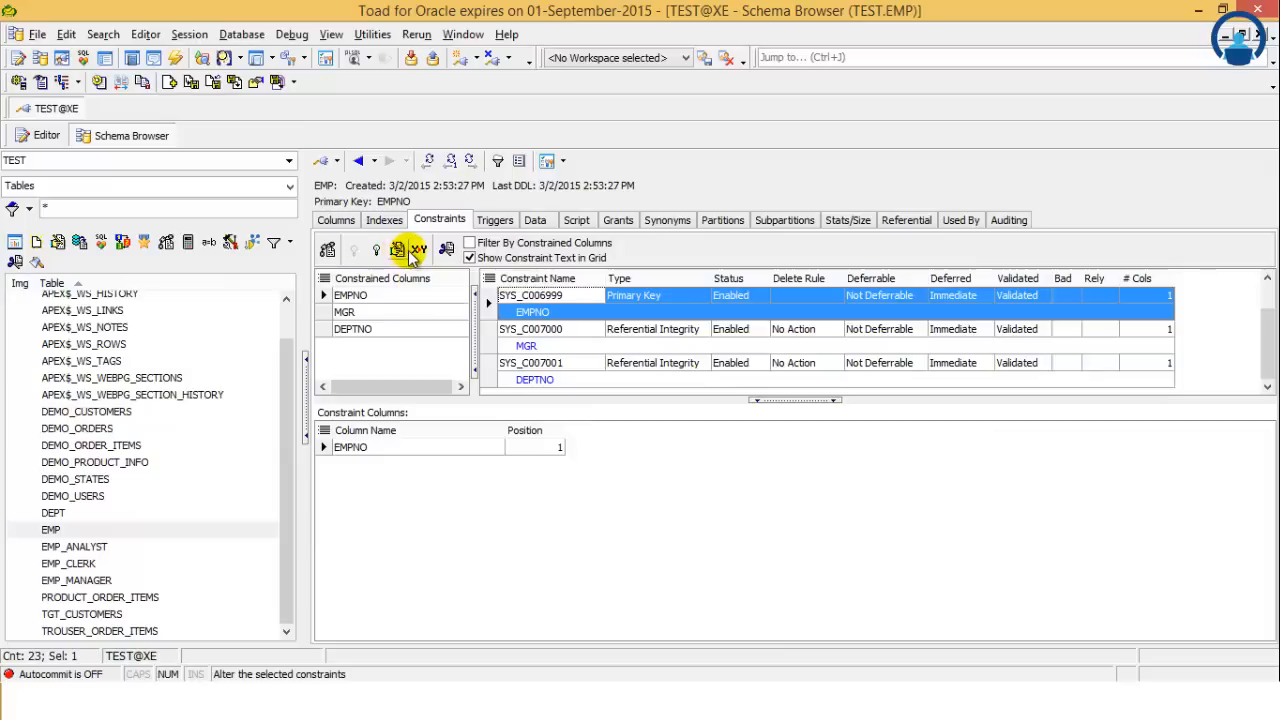
mouse_move(425, 249)
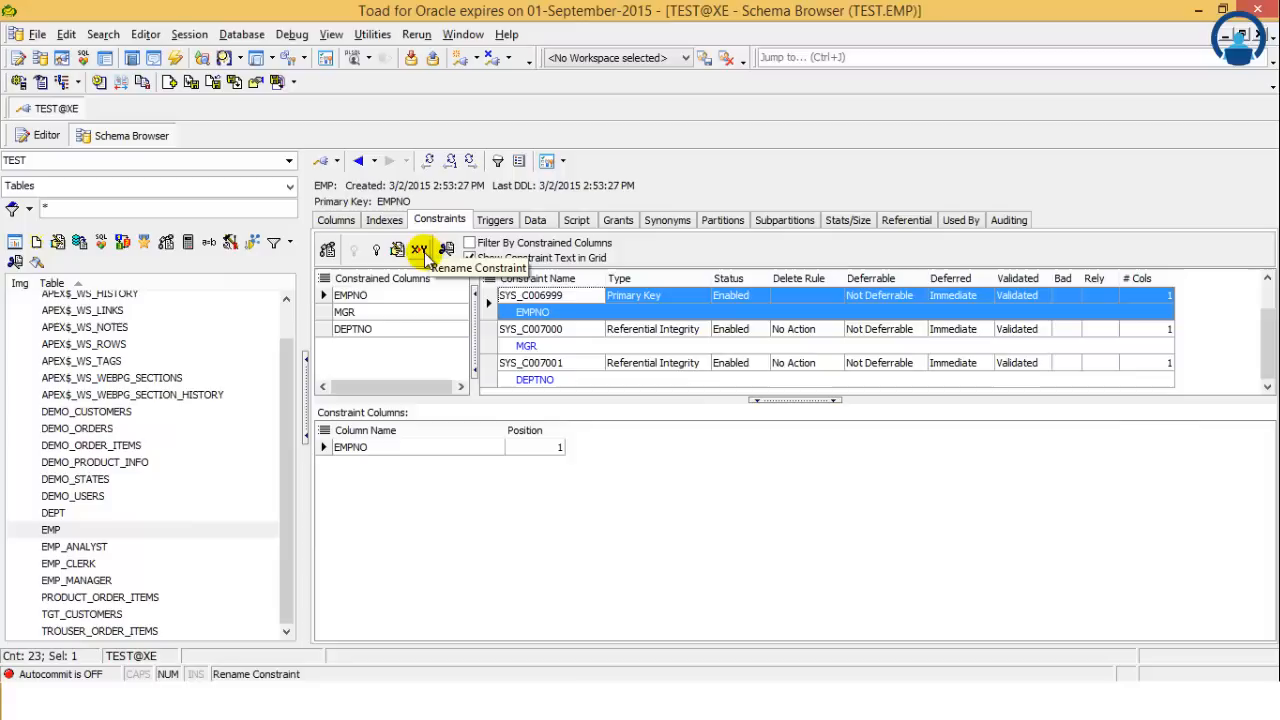
mouse_move(447, 249)
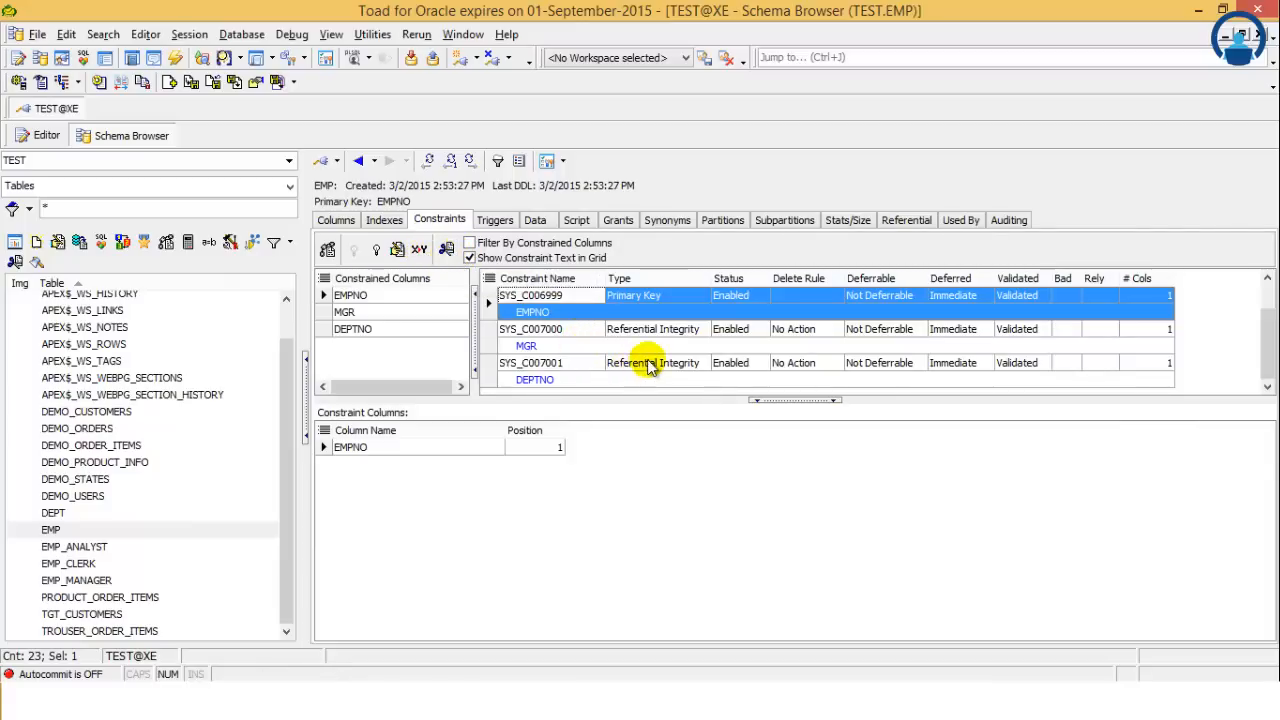
Step: Select the SYS_C007001 row to view its DEPT reference details
click(650, 362)
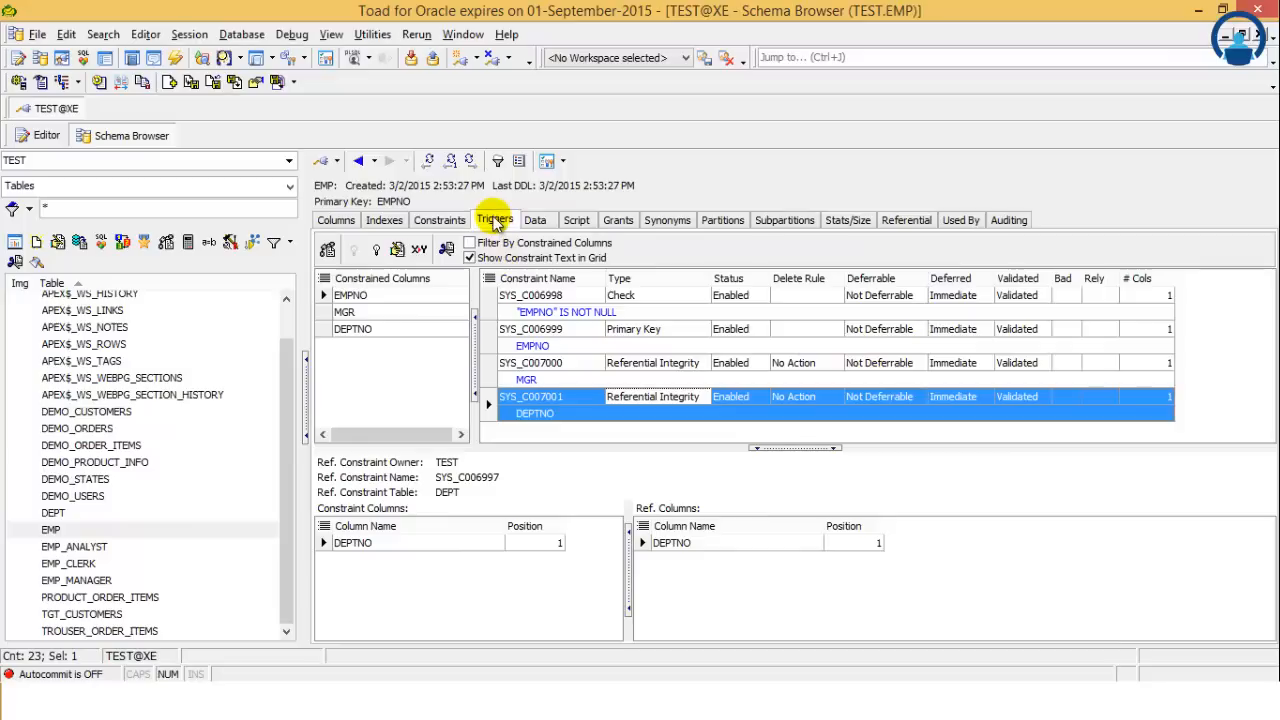
Step: Show the Triggers tab for the EMP table, which lists no triggers
click(494, 219)
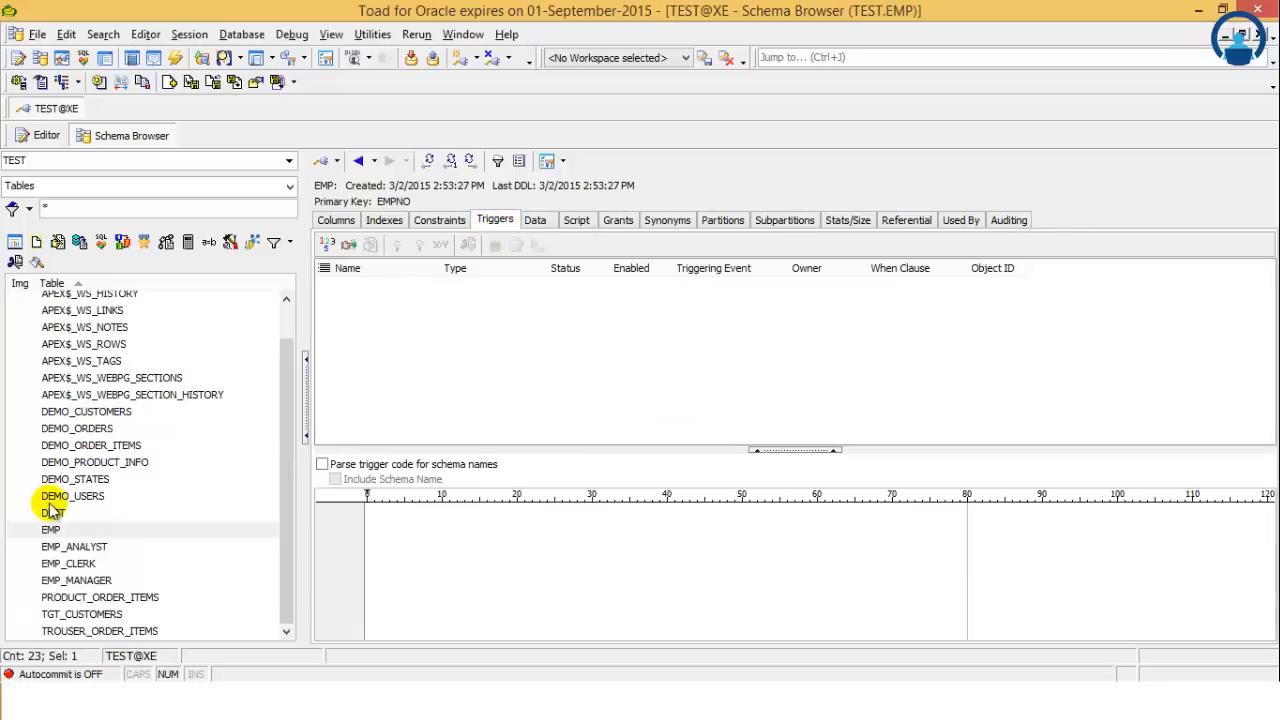
click(51, 529)
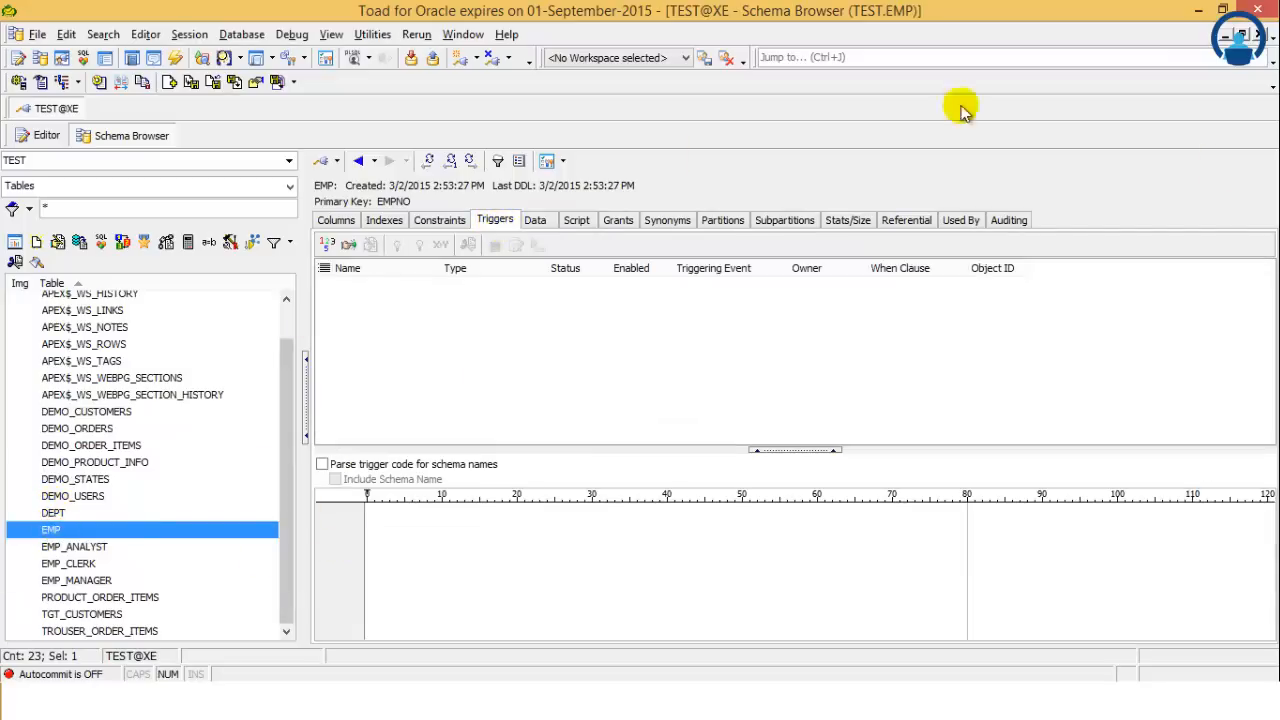
mouse_move(697, 317)
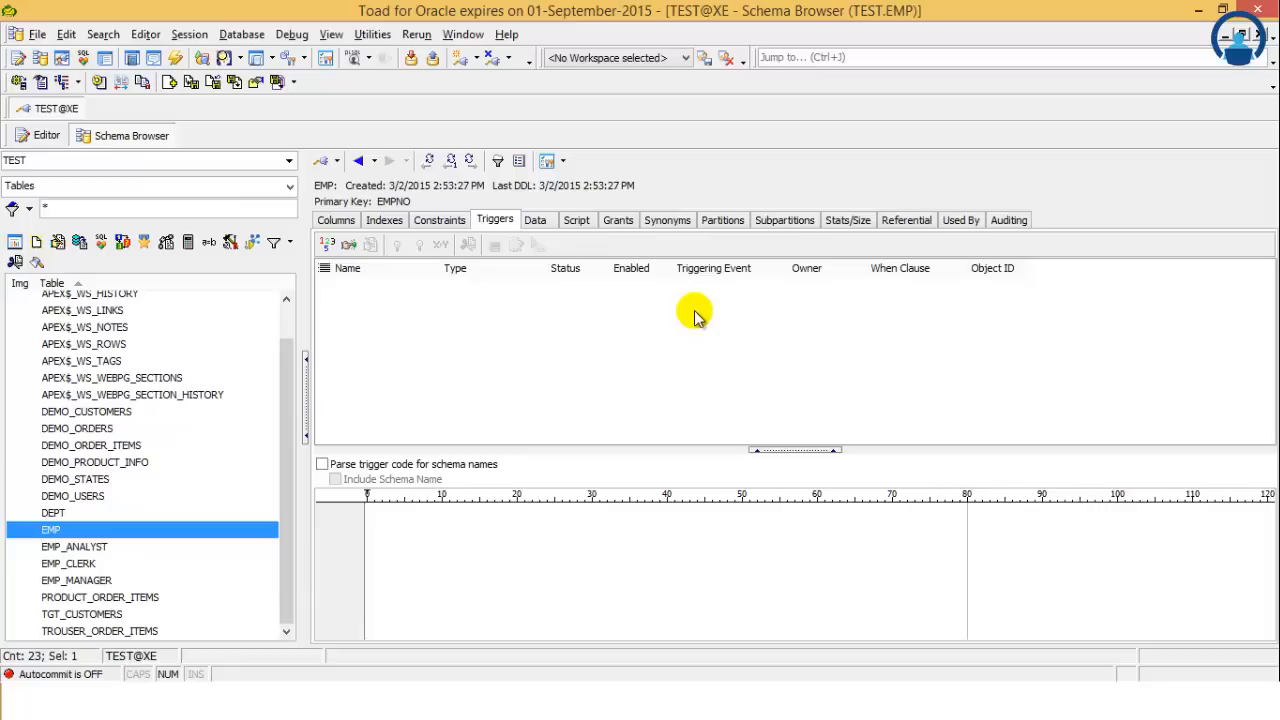
mouse_move(700, 331)
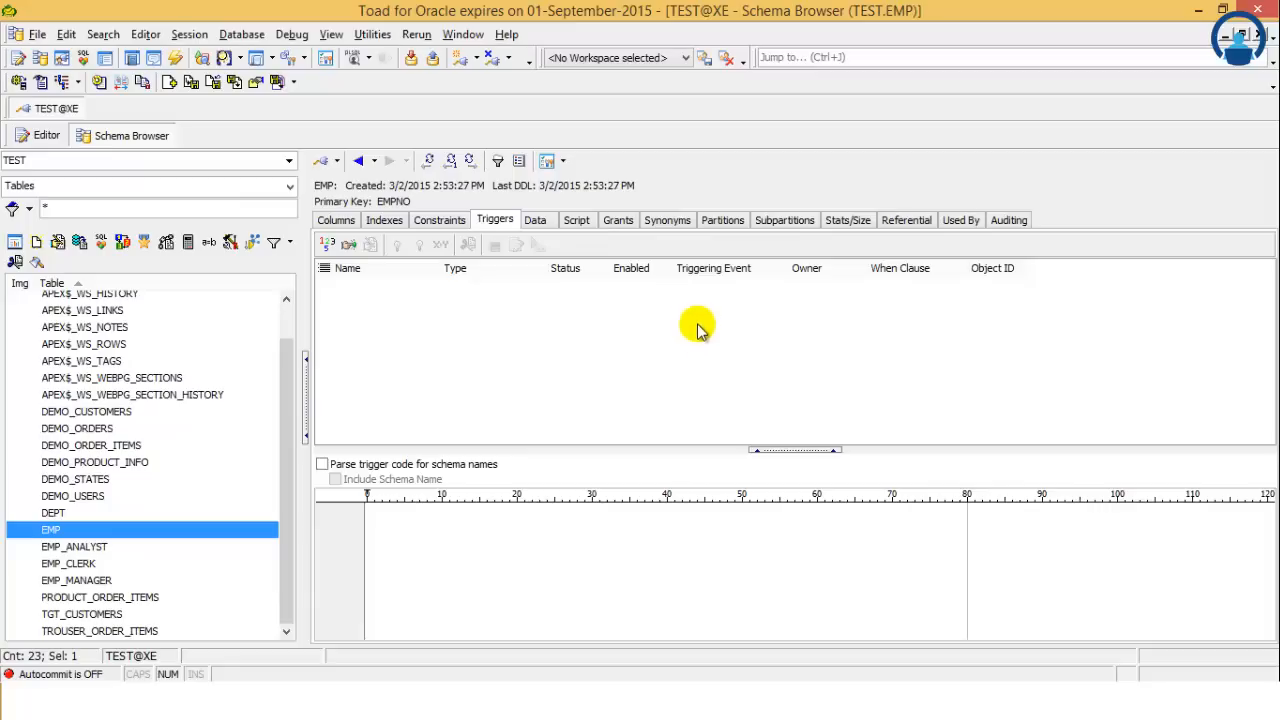
mouse_move(595, 207)
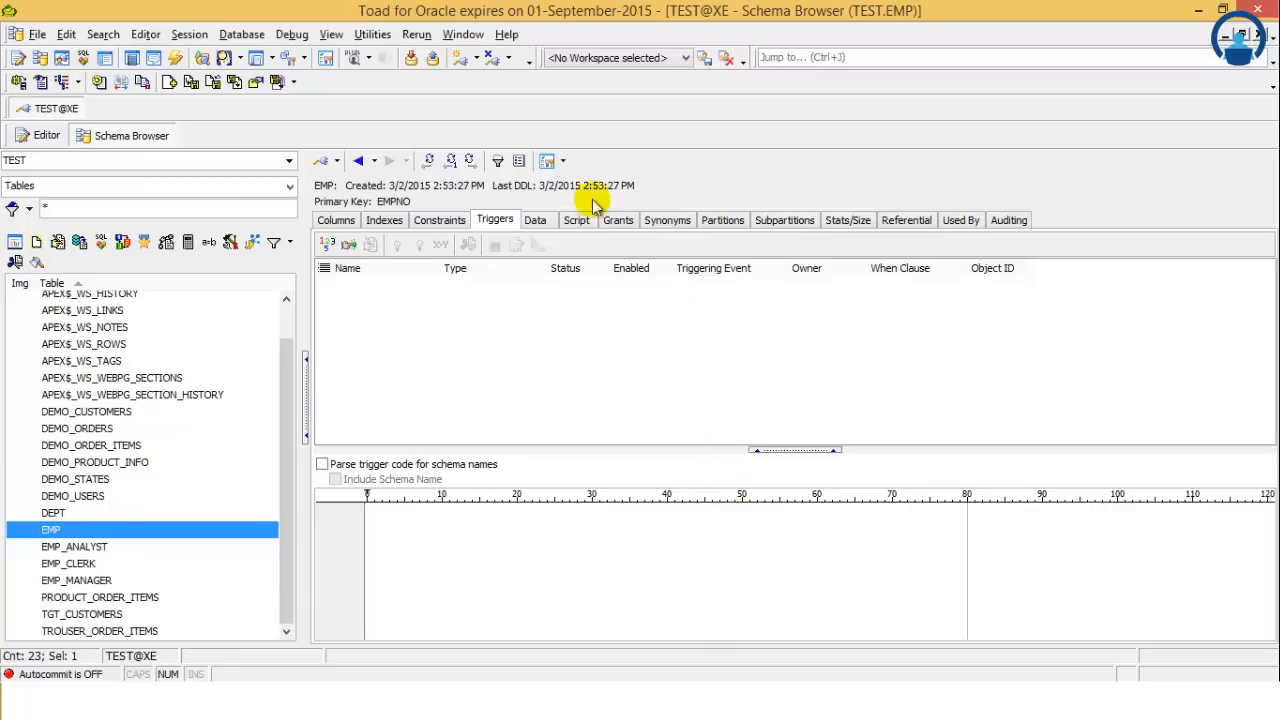
mouse_move(550, 240)
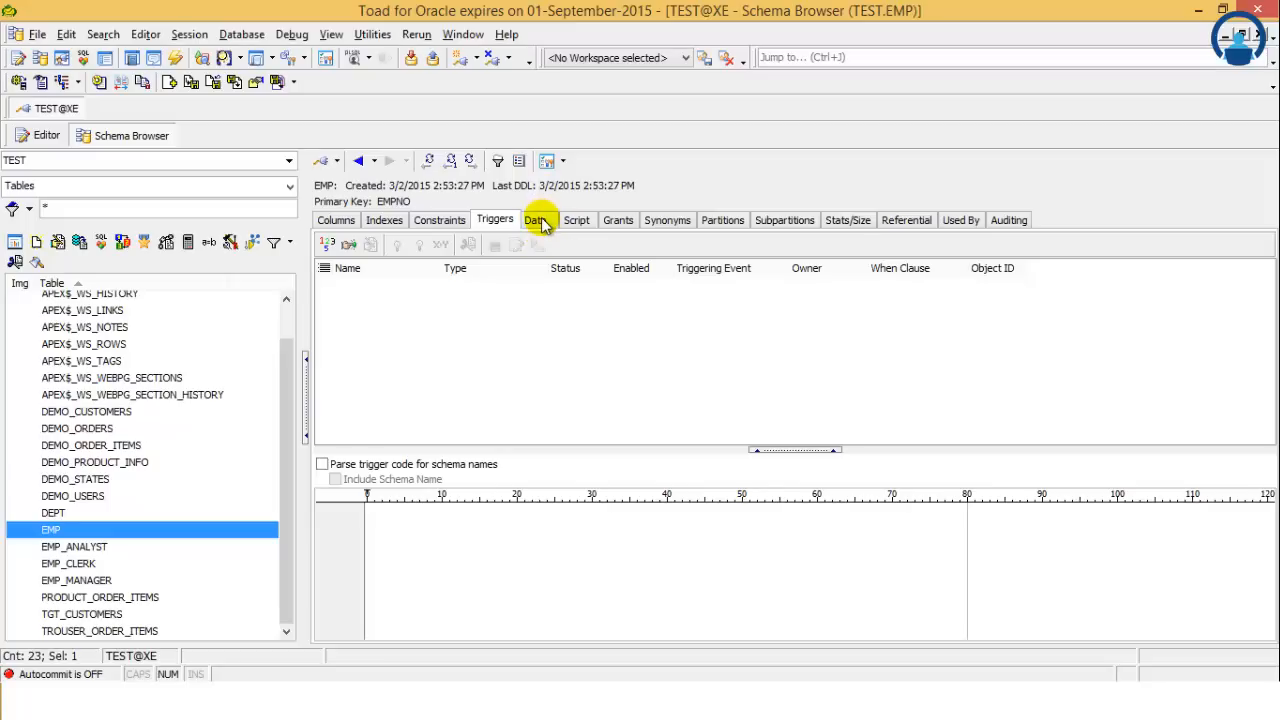
Step: Show EMP's 14 rows on the Data tab, jumping to last record MILLER and back to KING
click(535, 220)
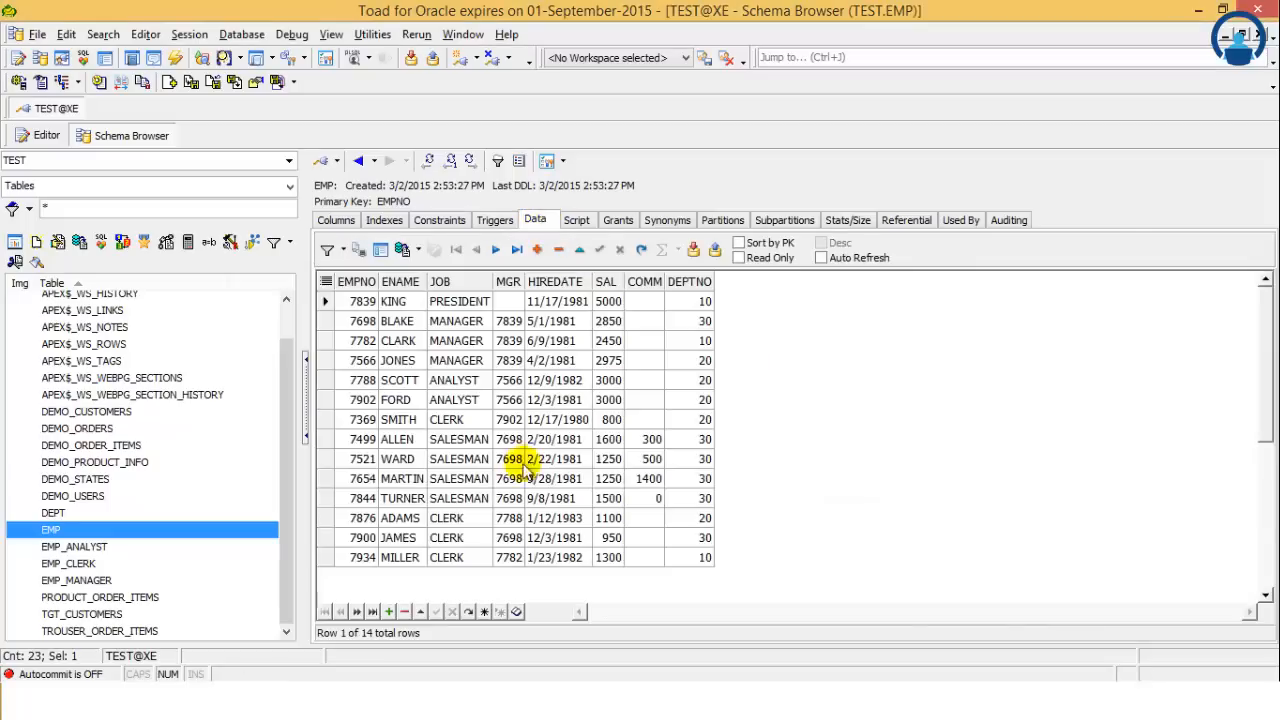
click(446, 419)
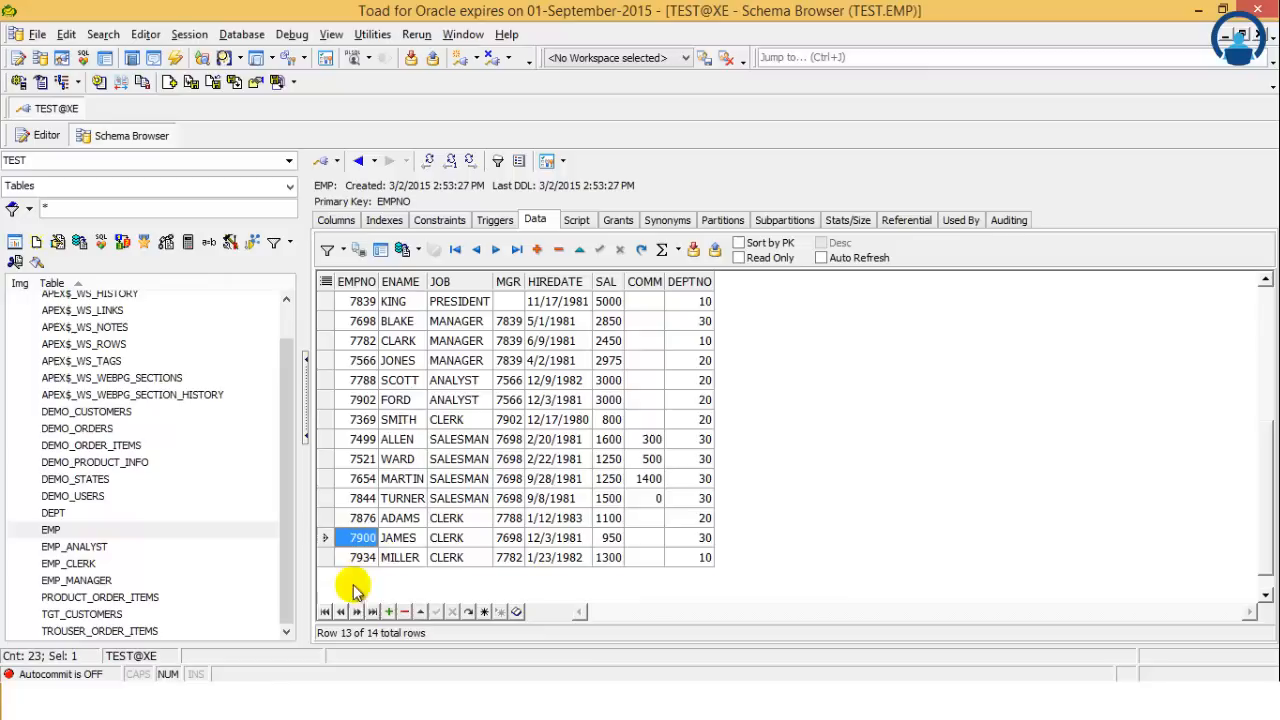
click(388, 611)
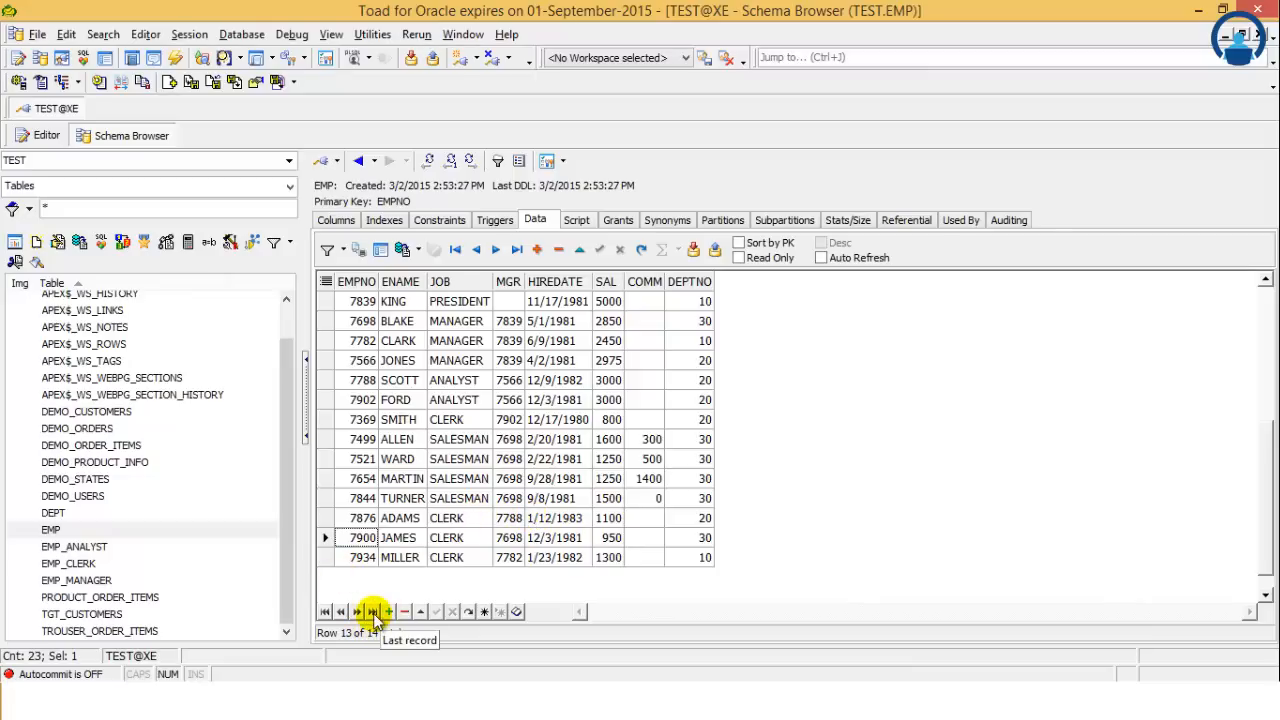
click(371, 611)
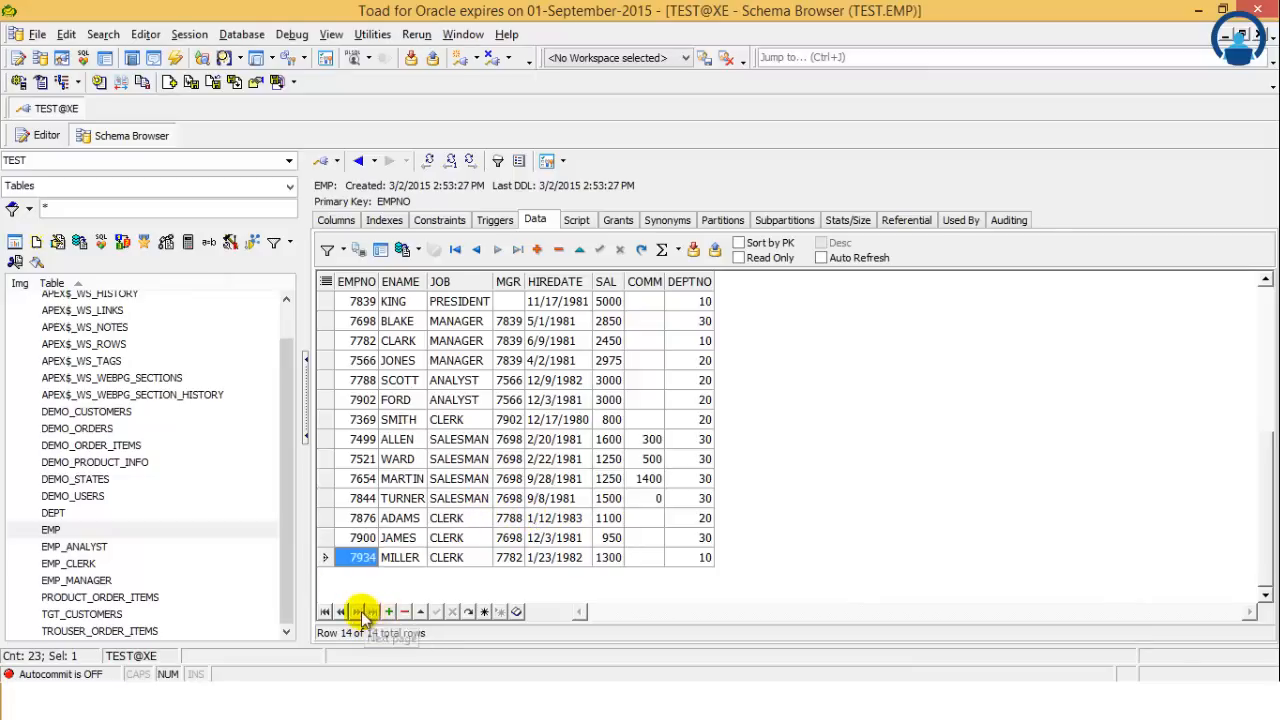
click(325, 611)
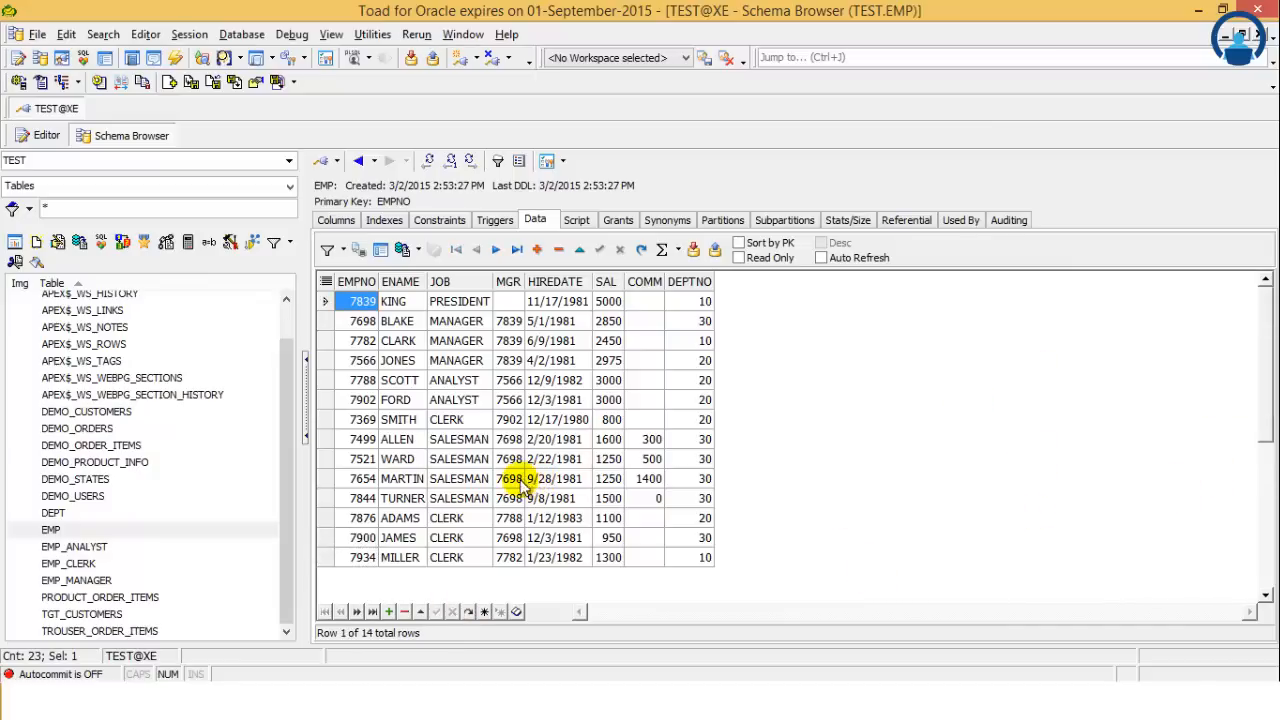
click(518, 160)
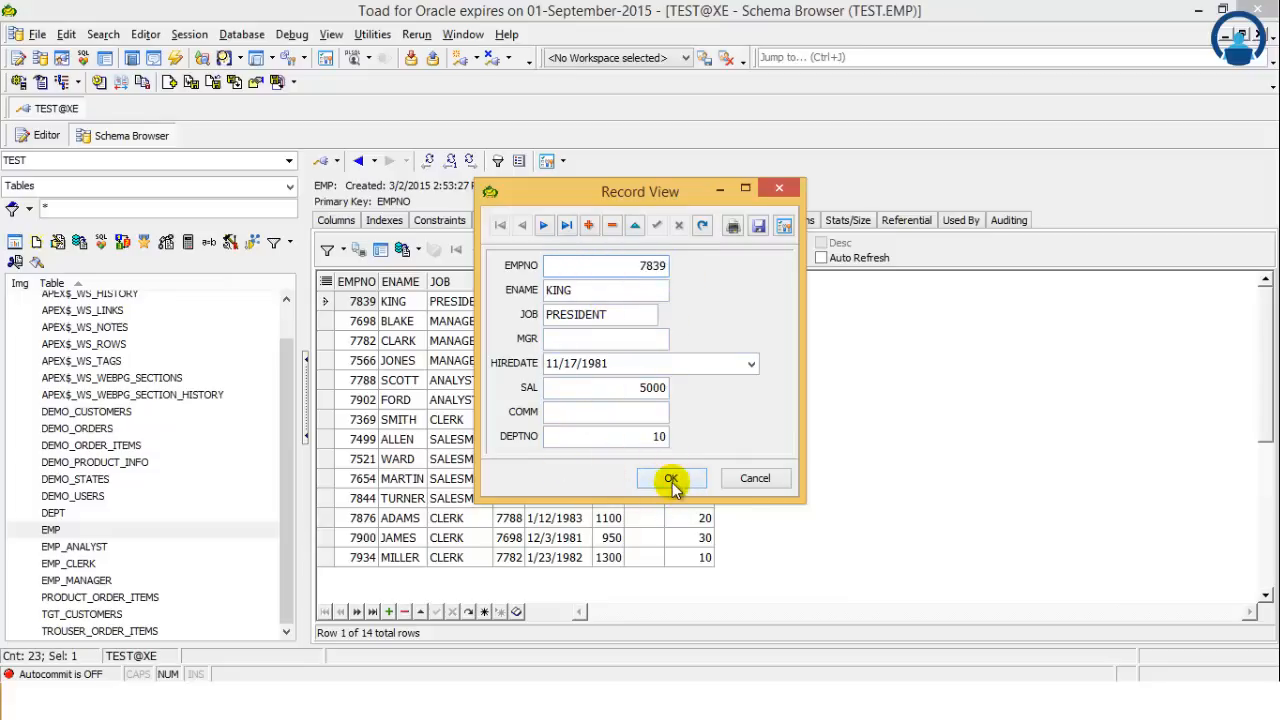
click(670, 478)
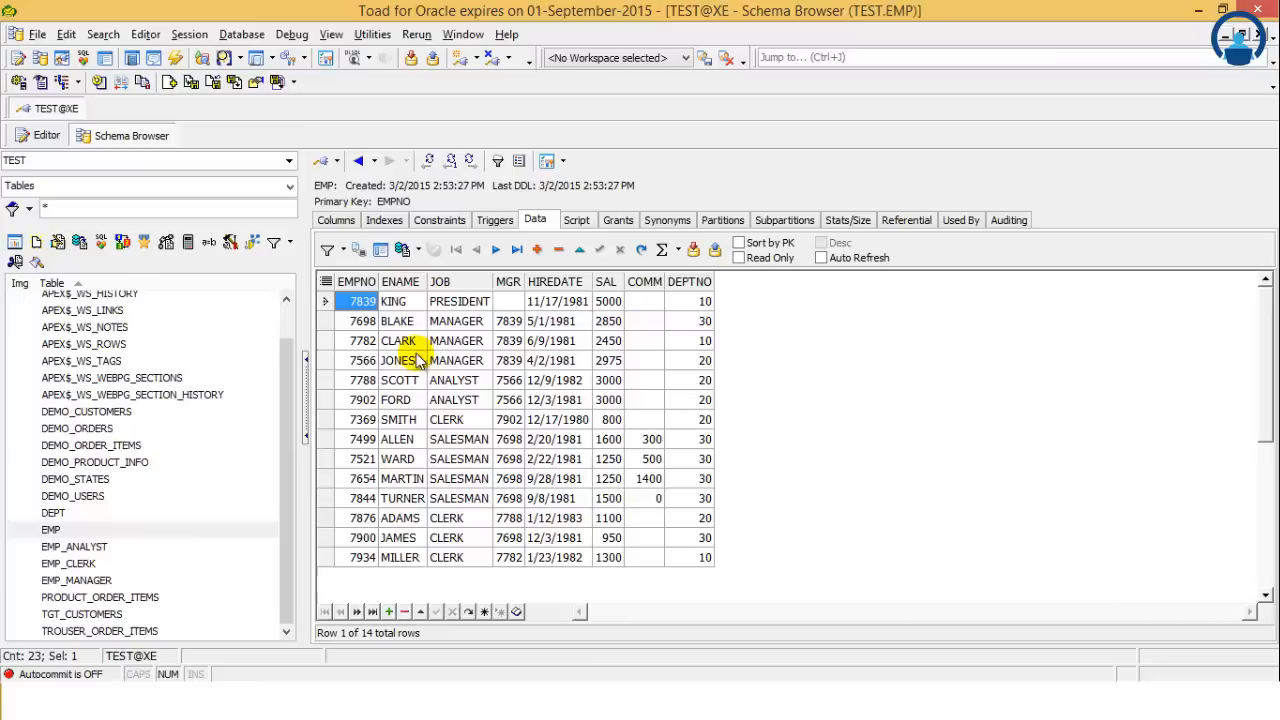
mouse_move(327, 250)
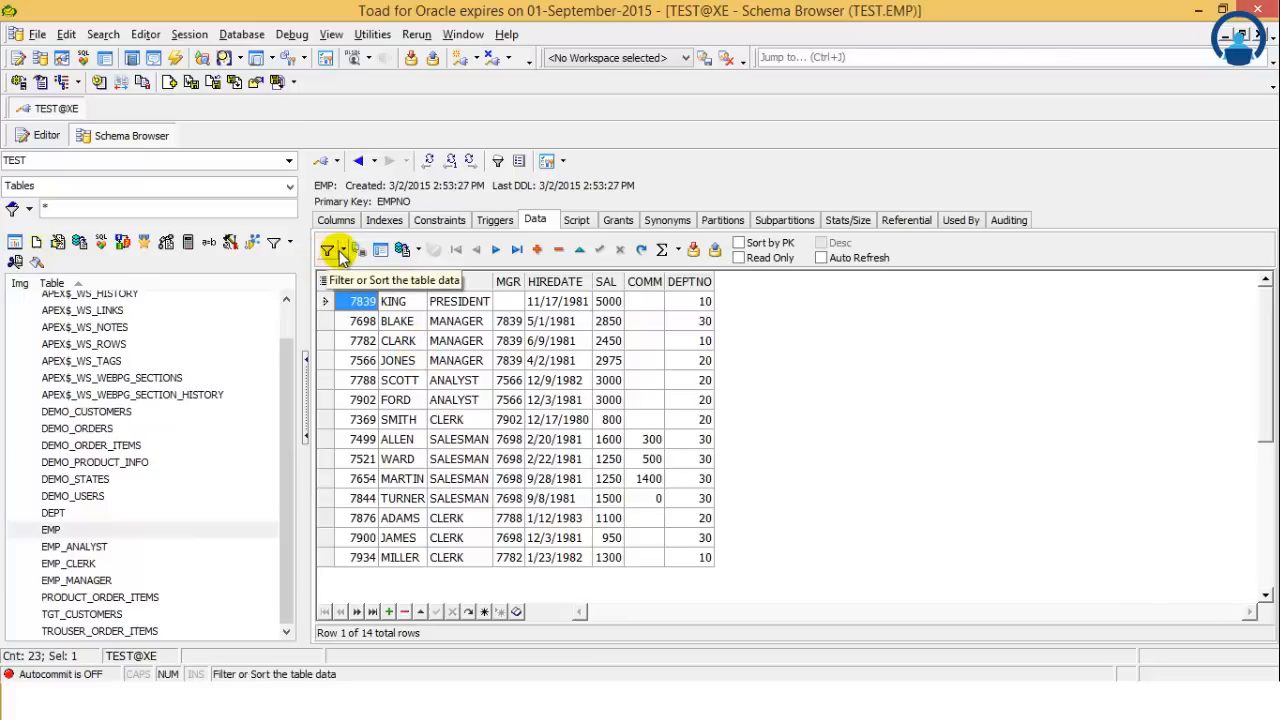
Step: Apply a JOB = 'MANAGER' filter in Table Sort/Filter, leaving BLAKE, CLARK and JONES
click(344, 249)
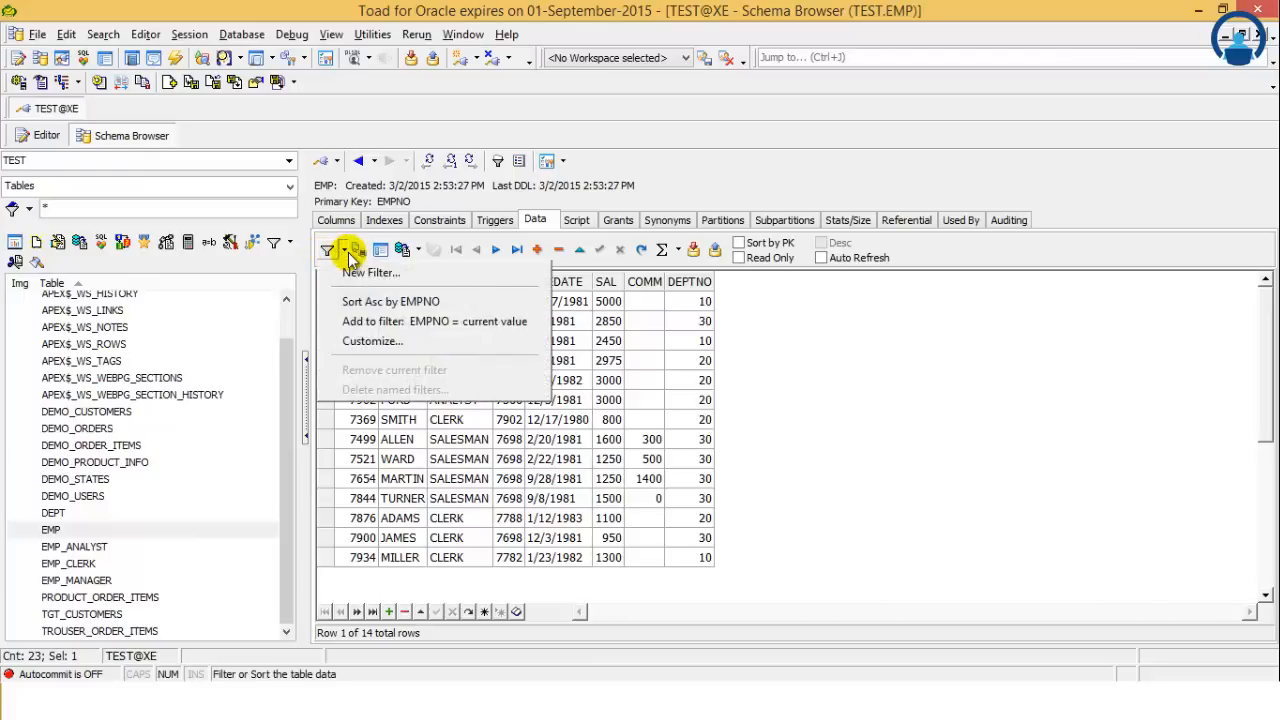
mouse_move(358, 278)
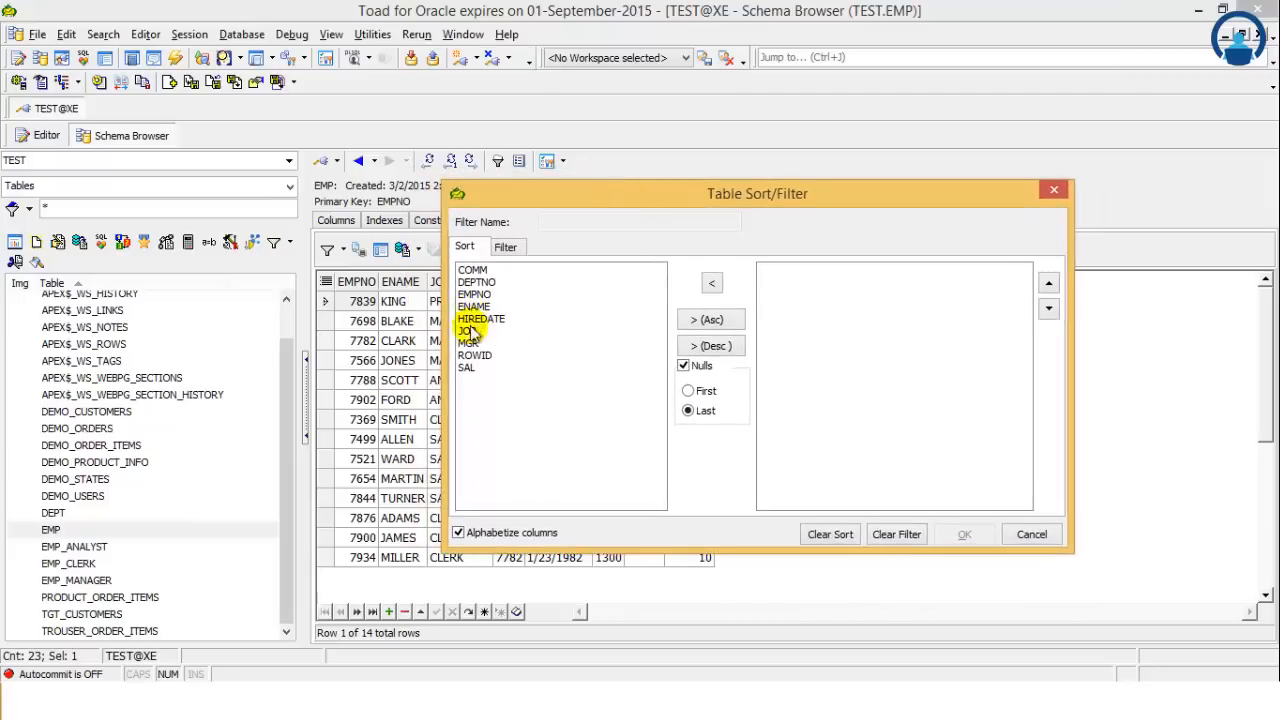
click(468, 330)
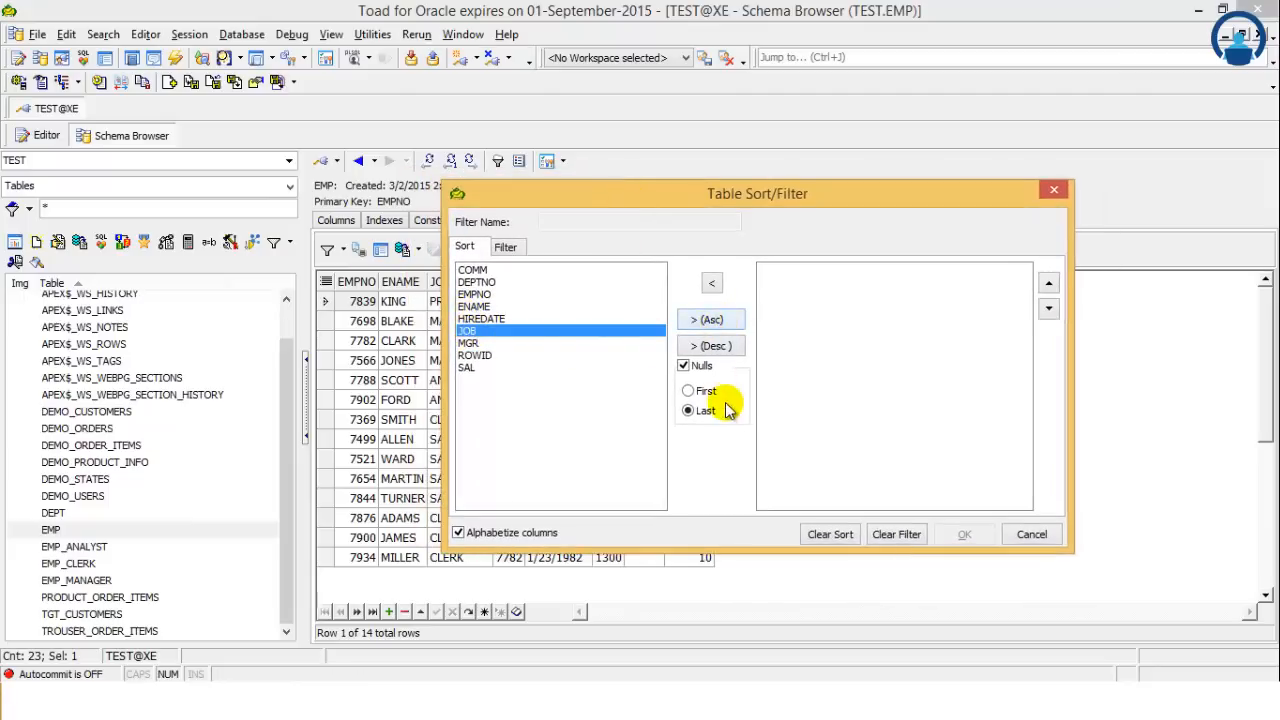
click(505, 246)
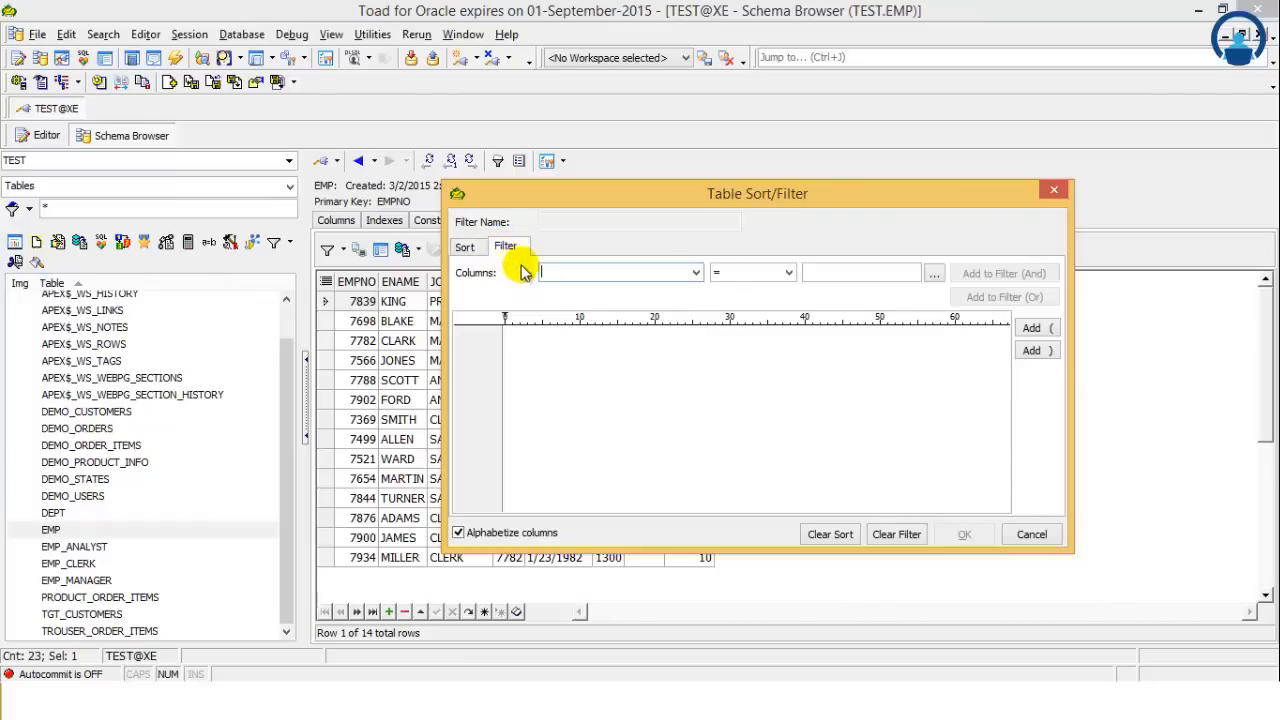
click(695, 272)
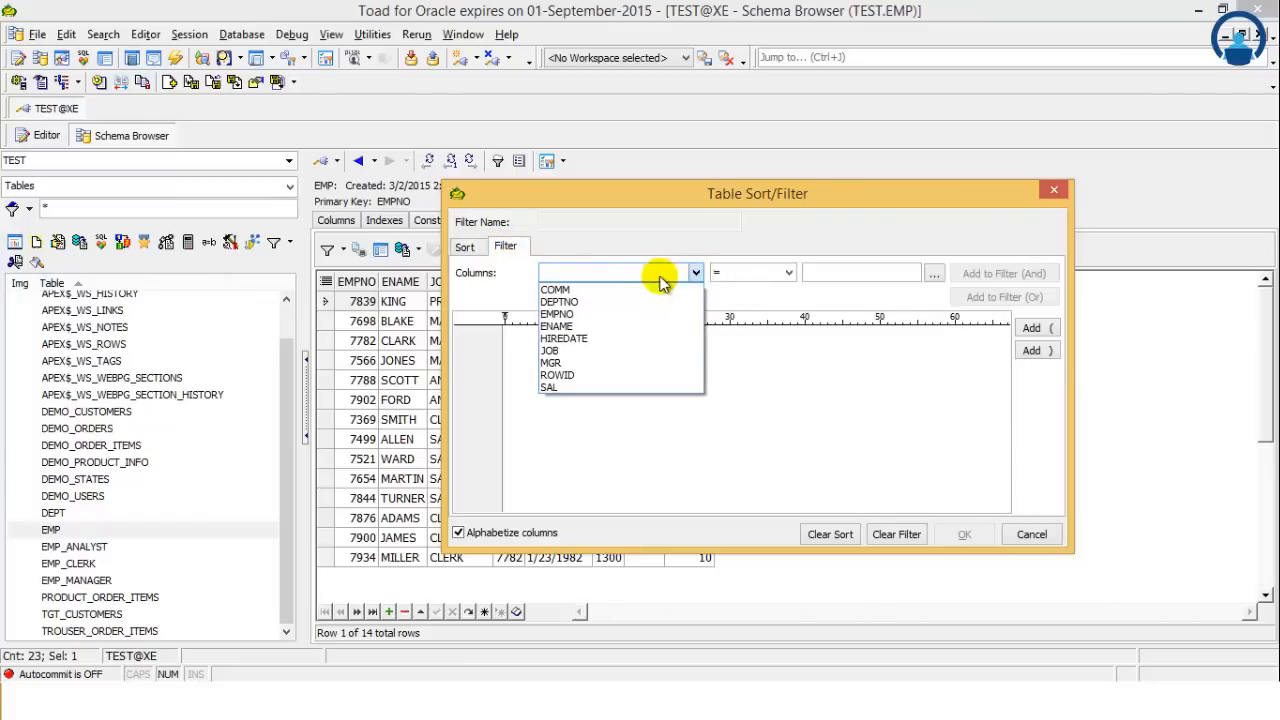
click(550, 350)
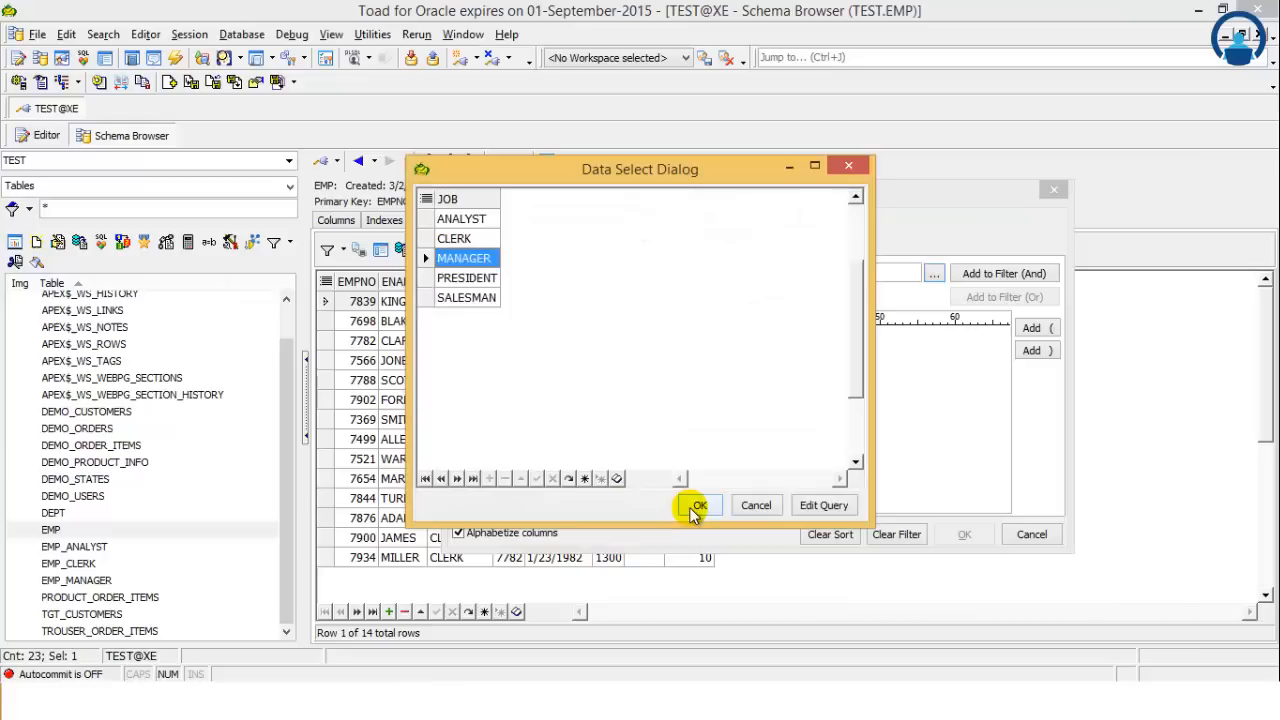
click(699, 505)
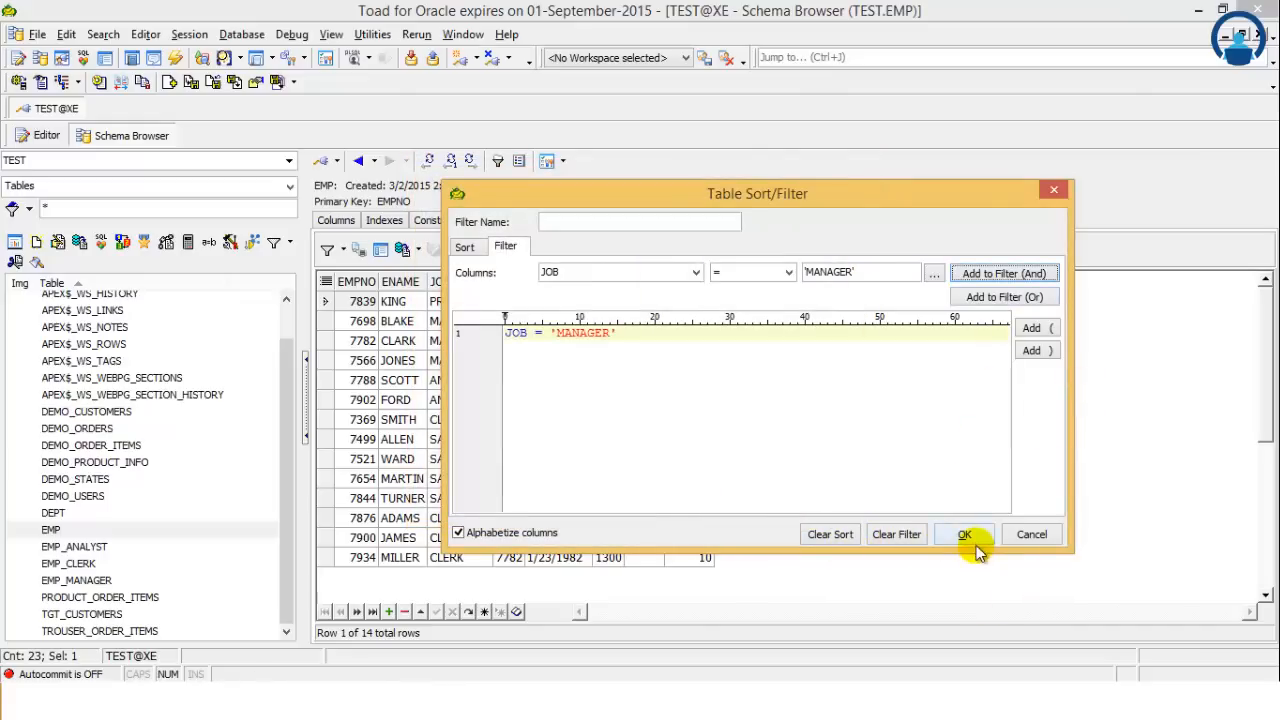
click(963, 534)
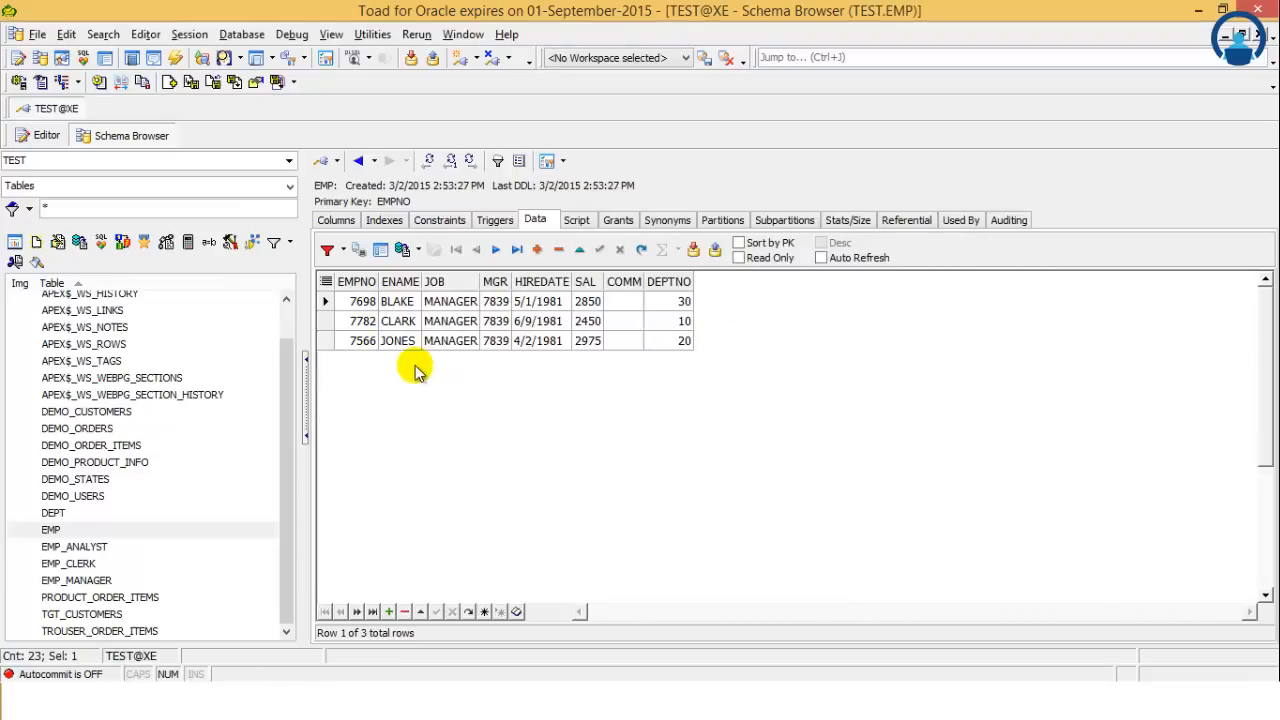
mouse_move(475, 390)
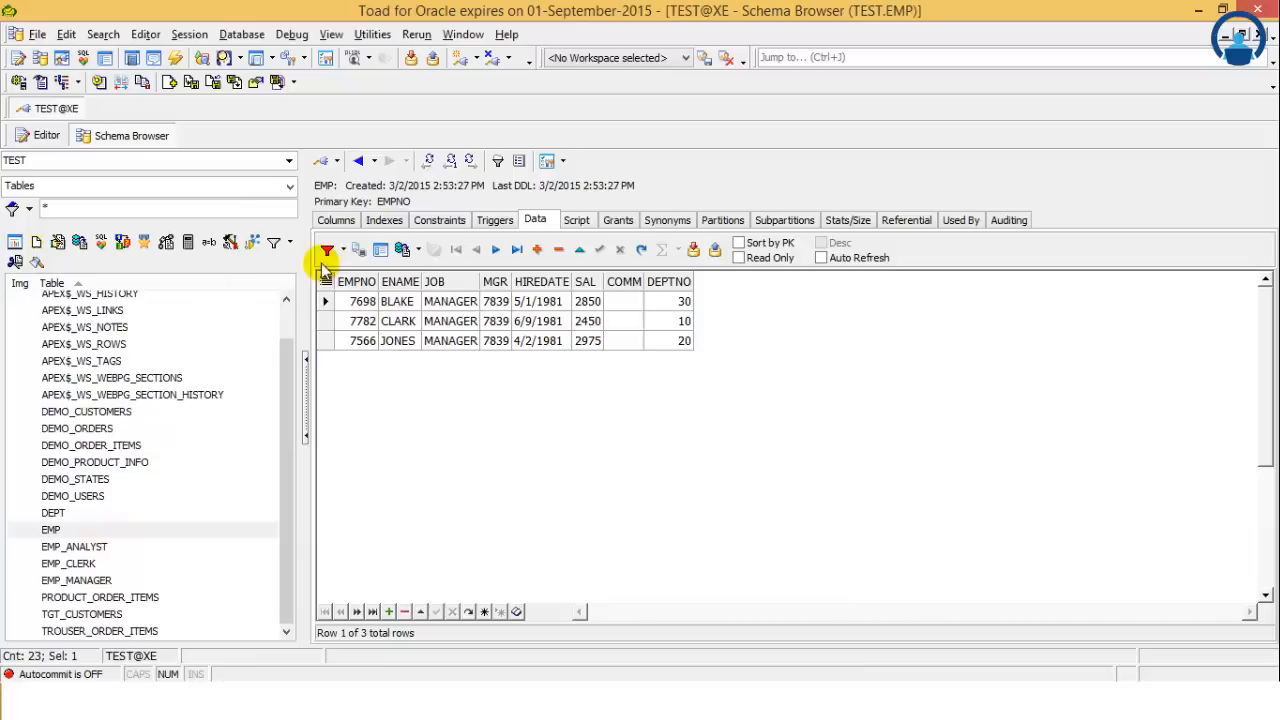
mouse_move(305, 235)
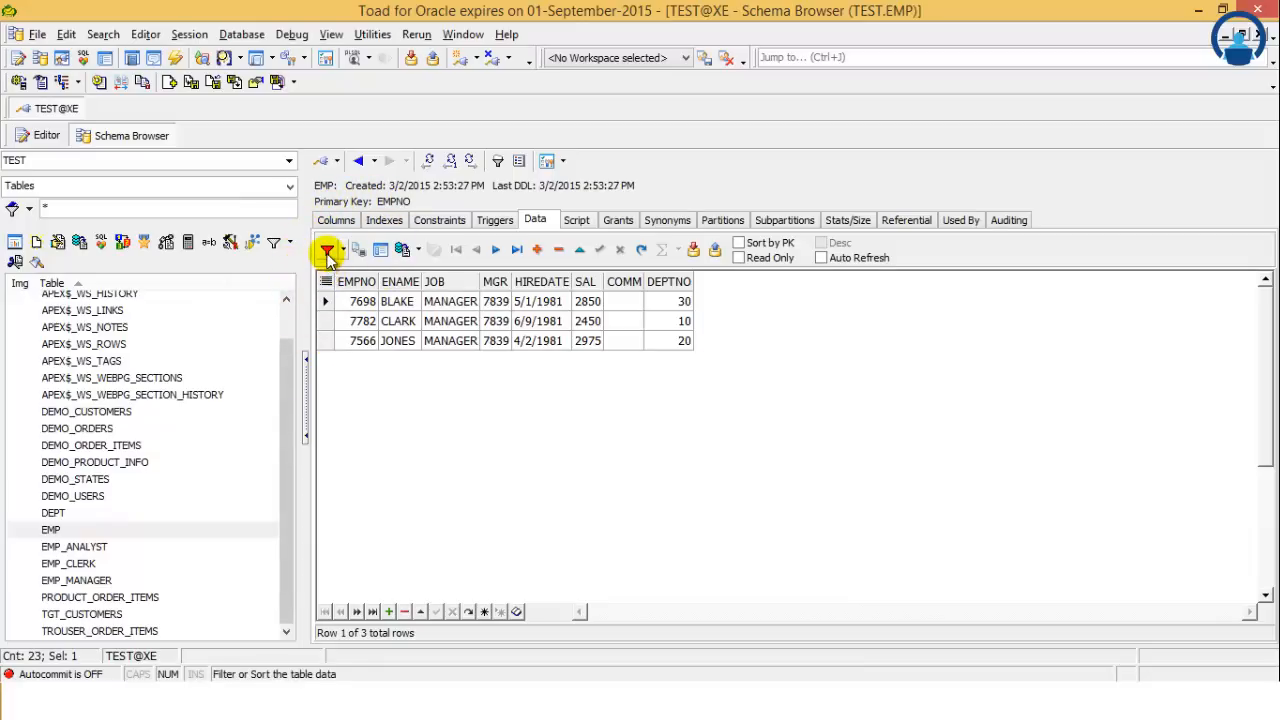
mouse_move(327, 250)
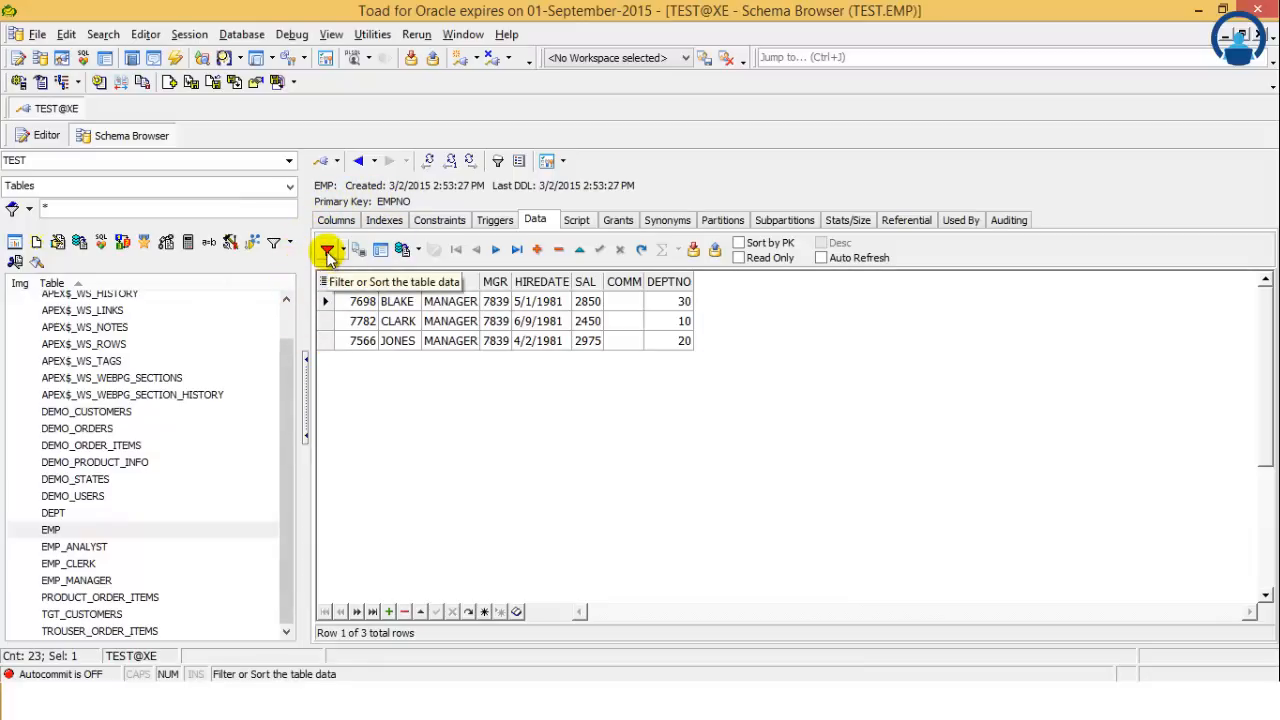
Step: Clear the JOB = 'MANAGER' filter in the Sort/Filter settings
click(328, 249)
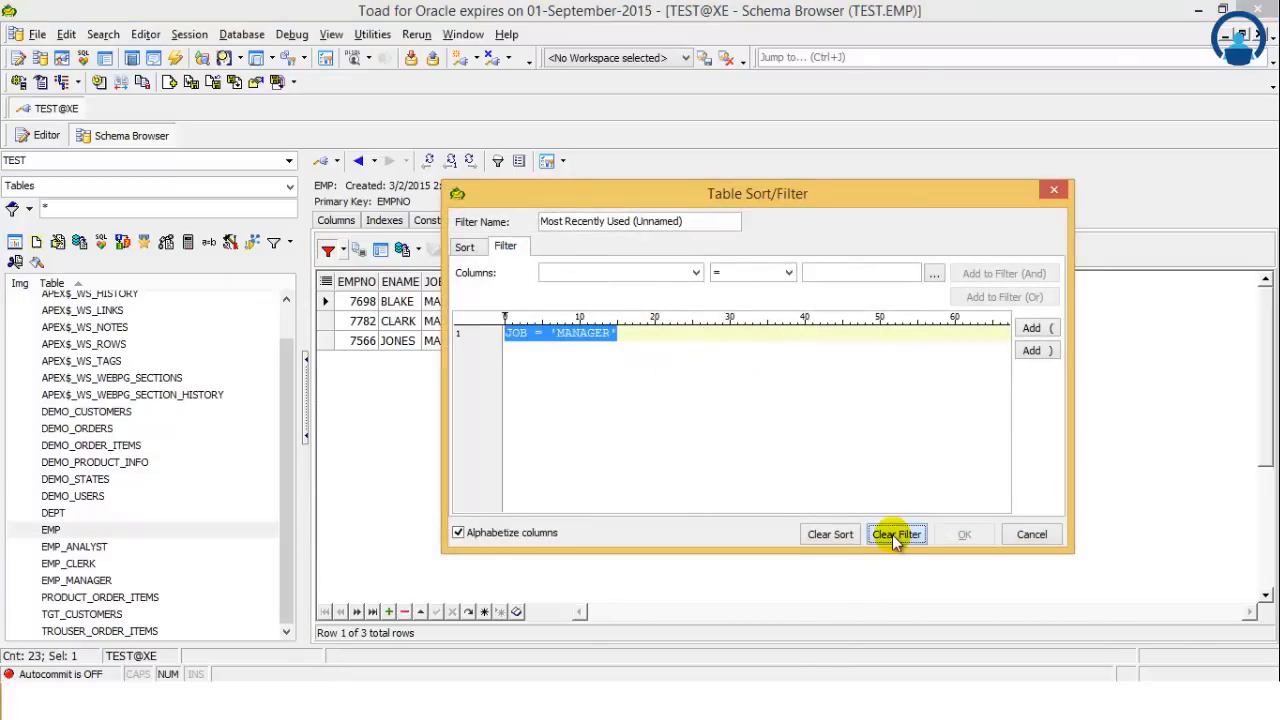
click(896, 533)
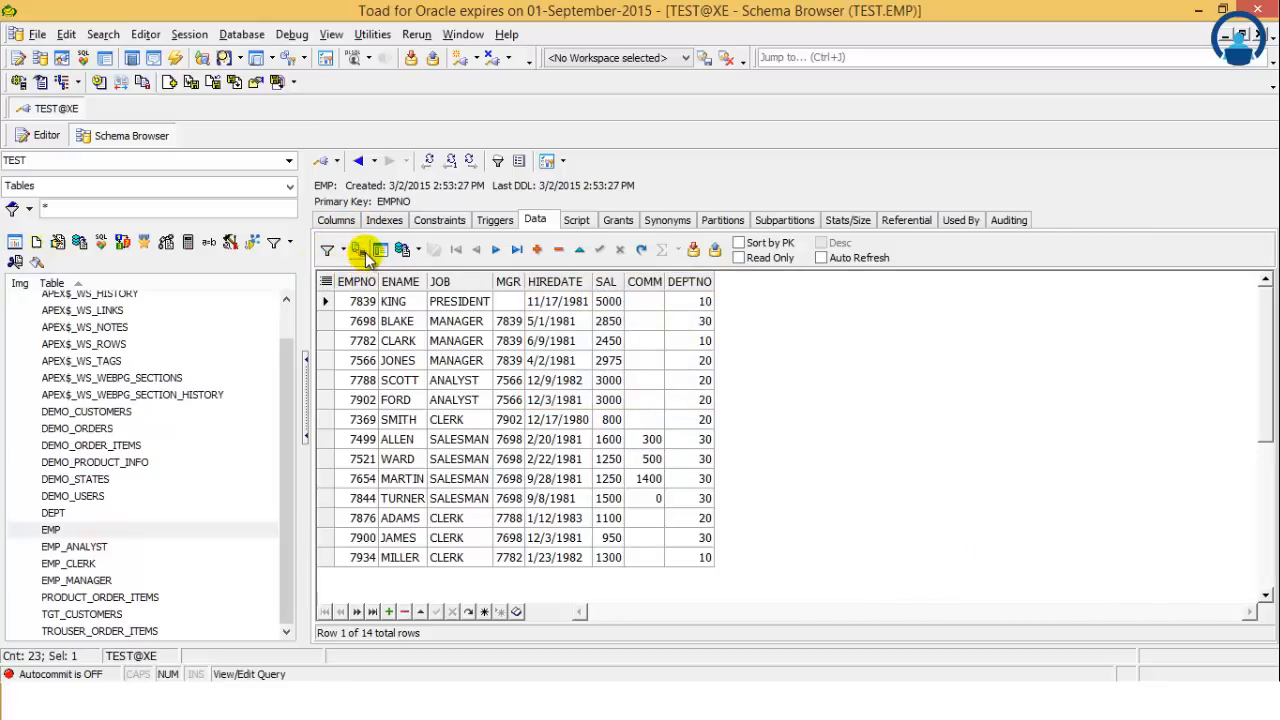
click(360, 250)
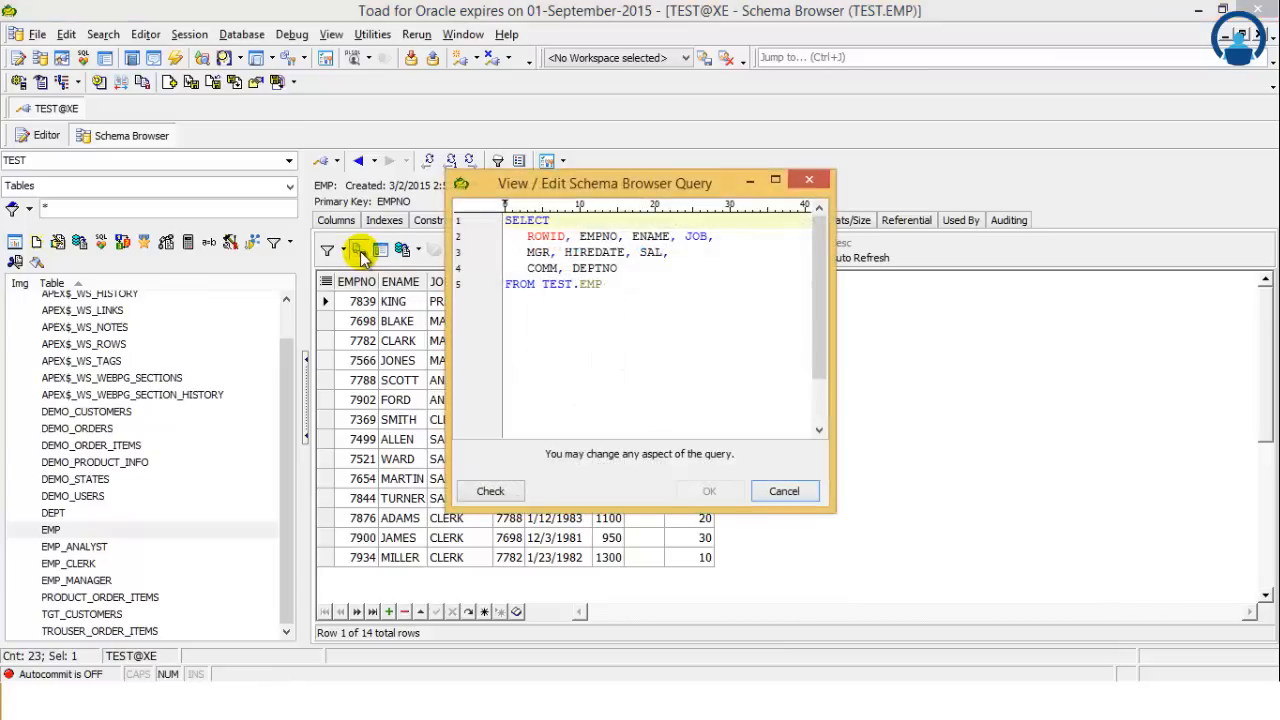
click(602, 283)
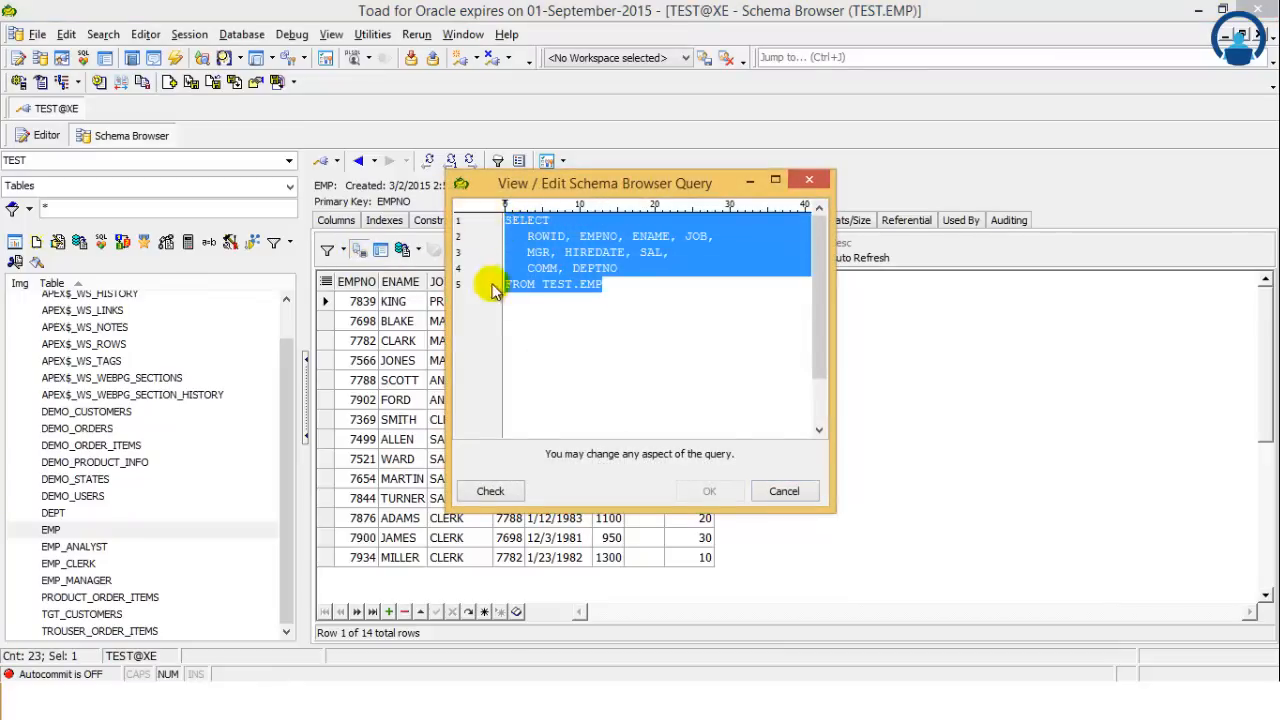
mouse_move(484, 211)
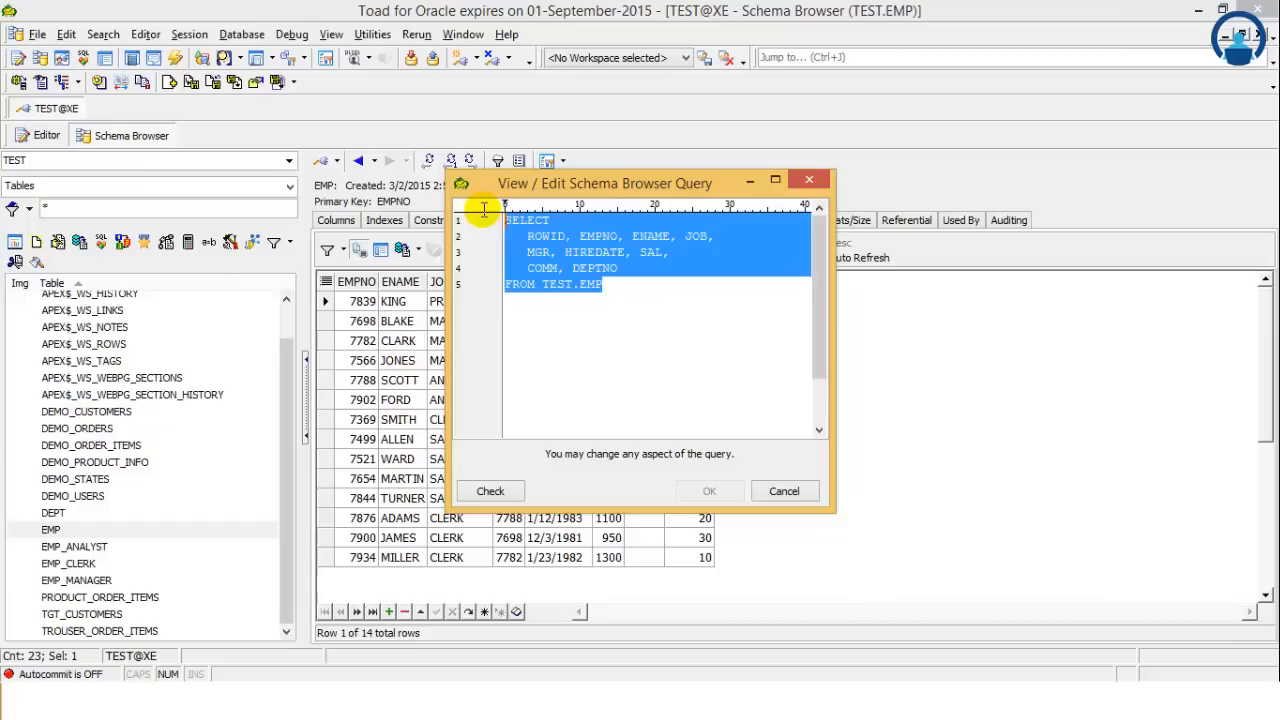
mouse_move(777, 378)
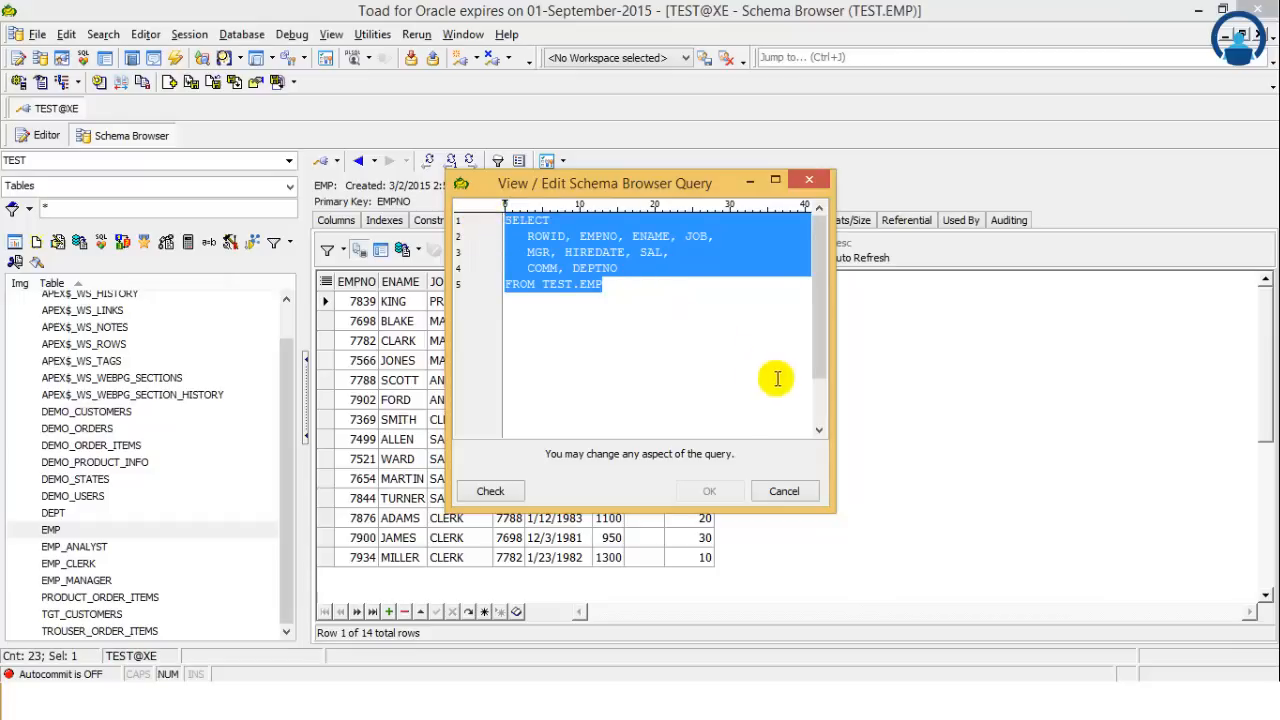
click(784, 491)
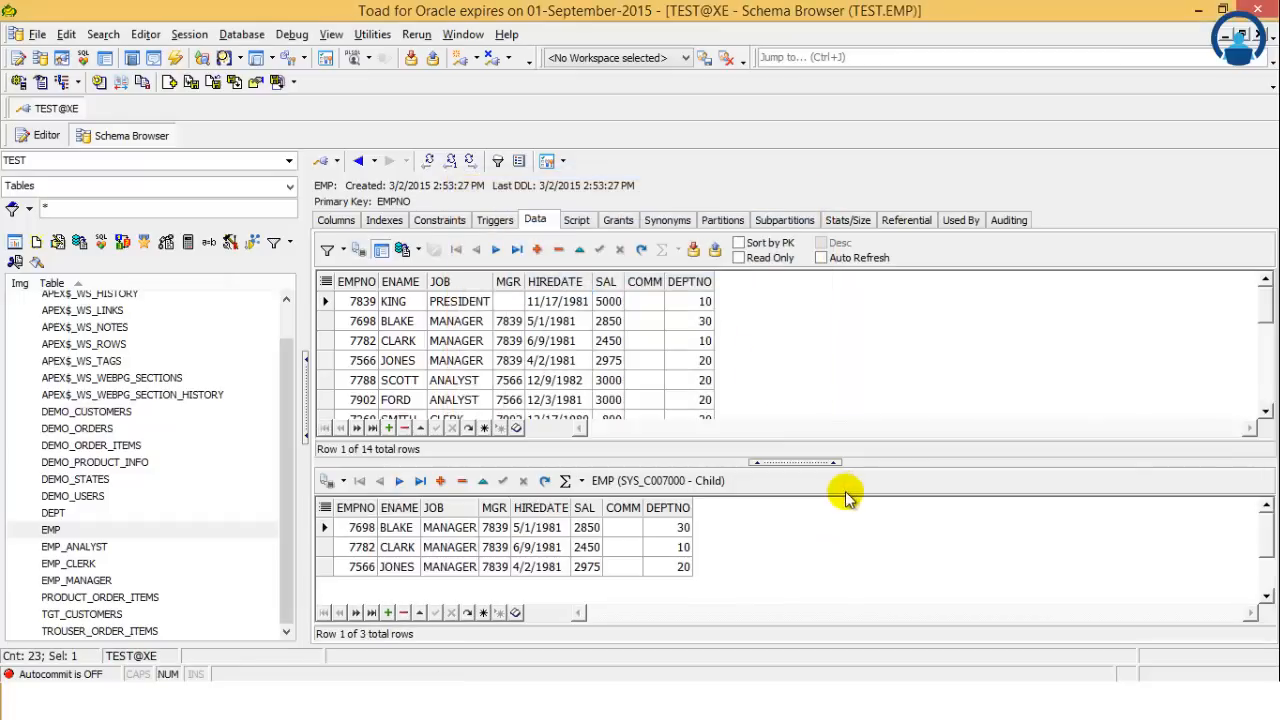
mouse_move(783, 470)
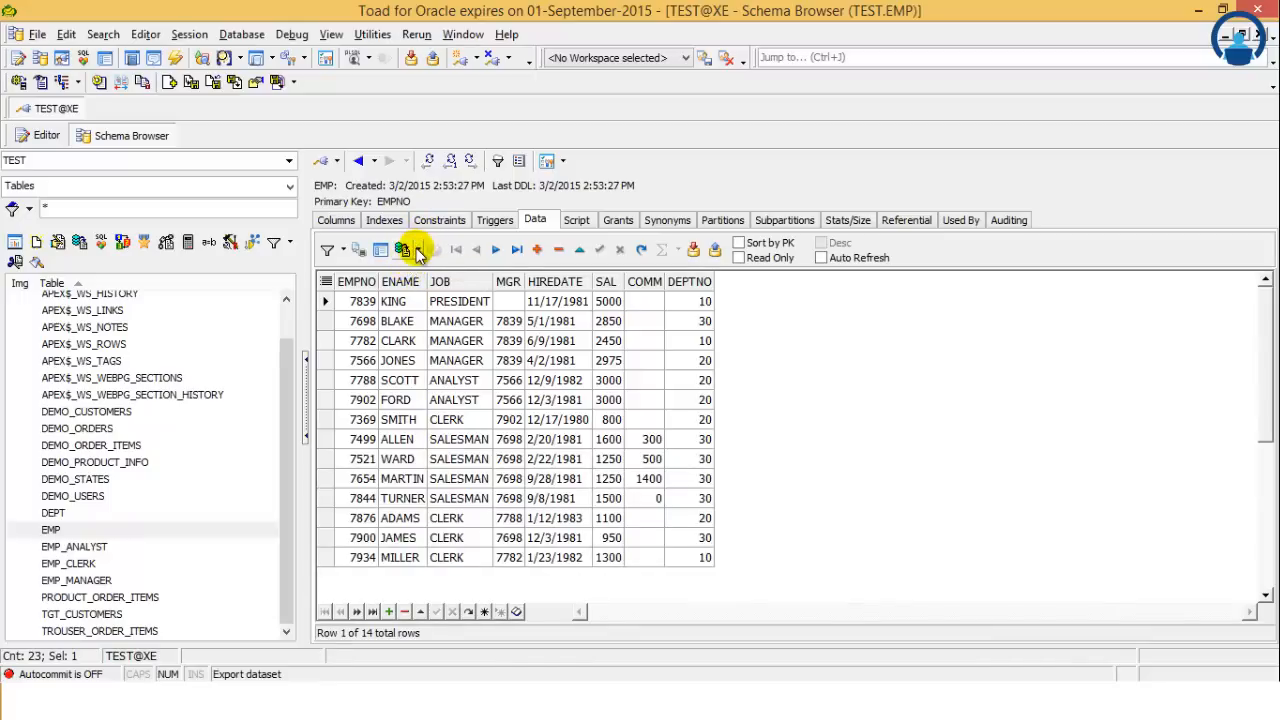
mouse_move(400, 249)
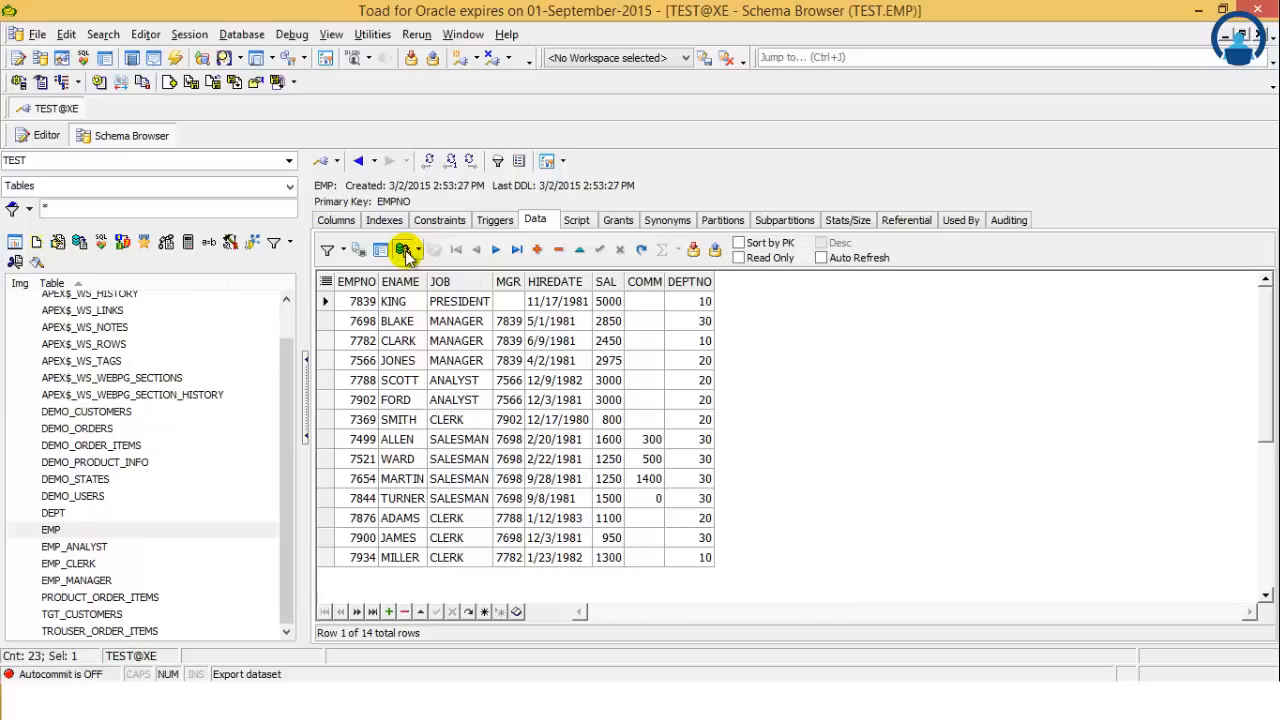
Step: Start a Delimited Text export of EMP and dismiss the missing filename and drive warnings
click(400, 250)
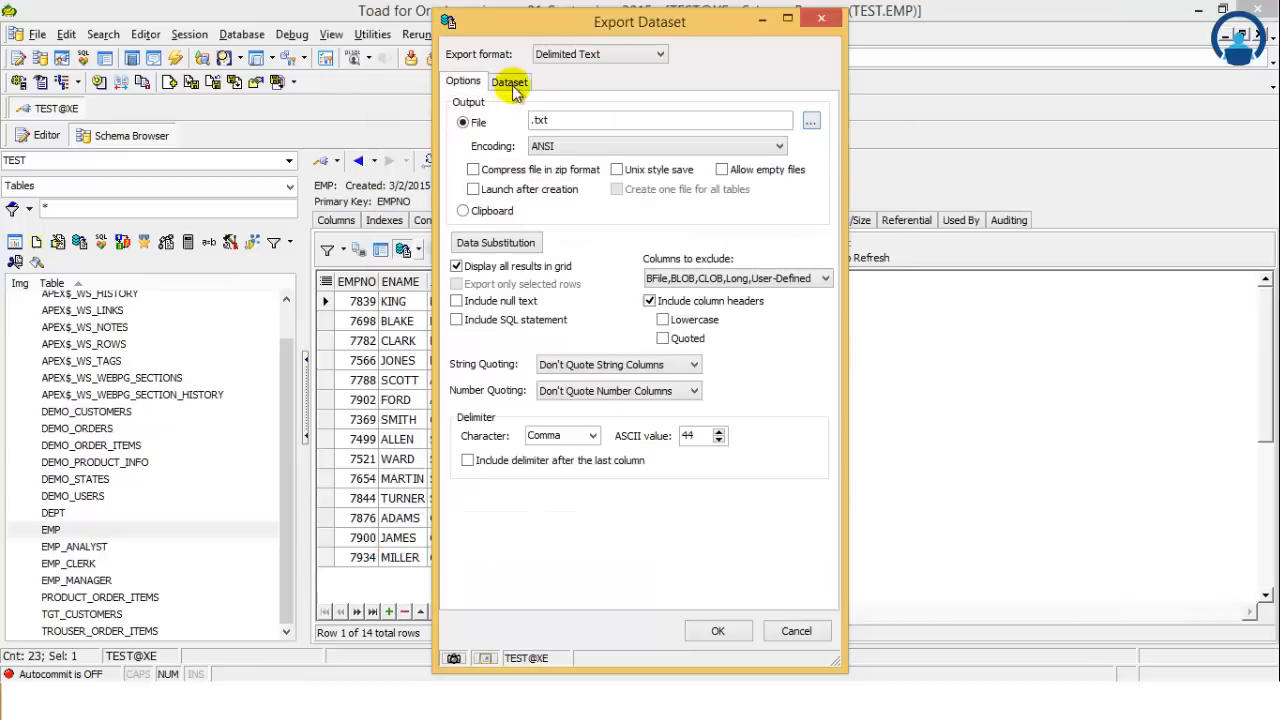
click(462, 81)
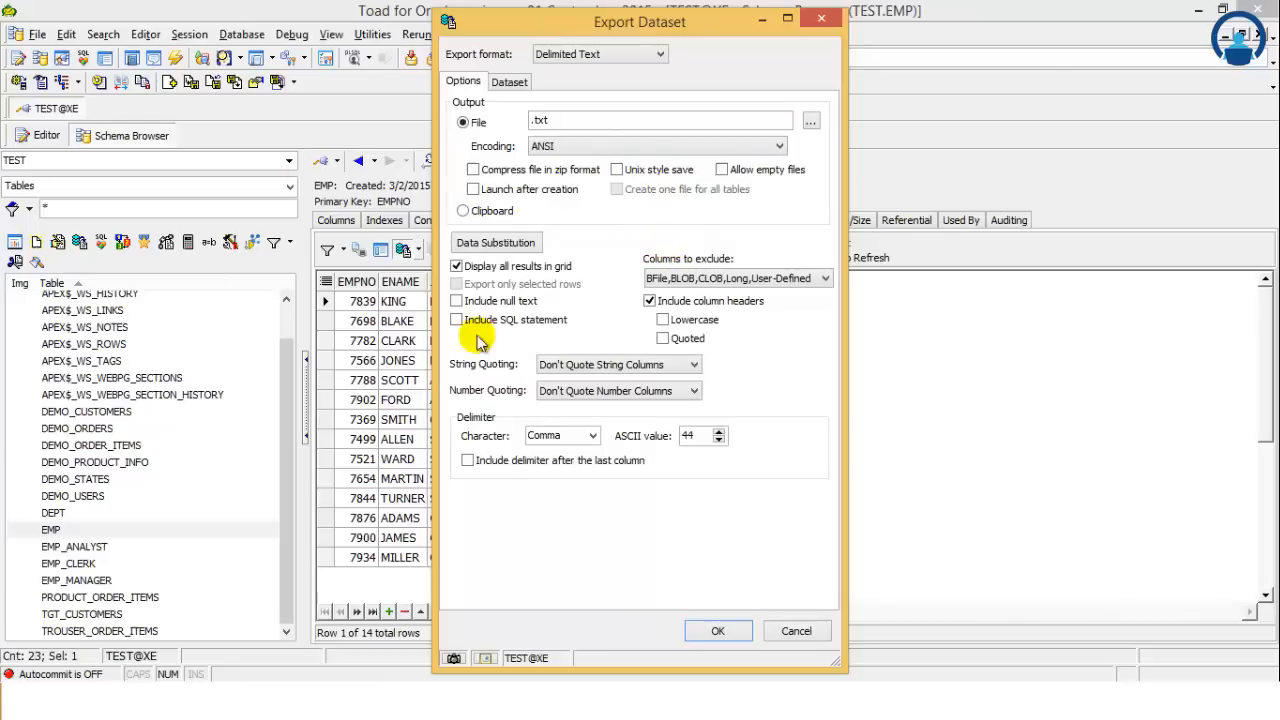
click(718, 630)
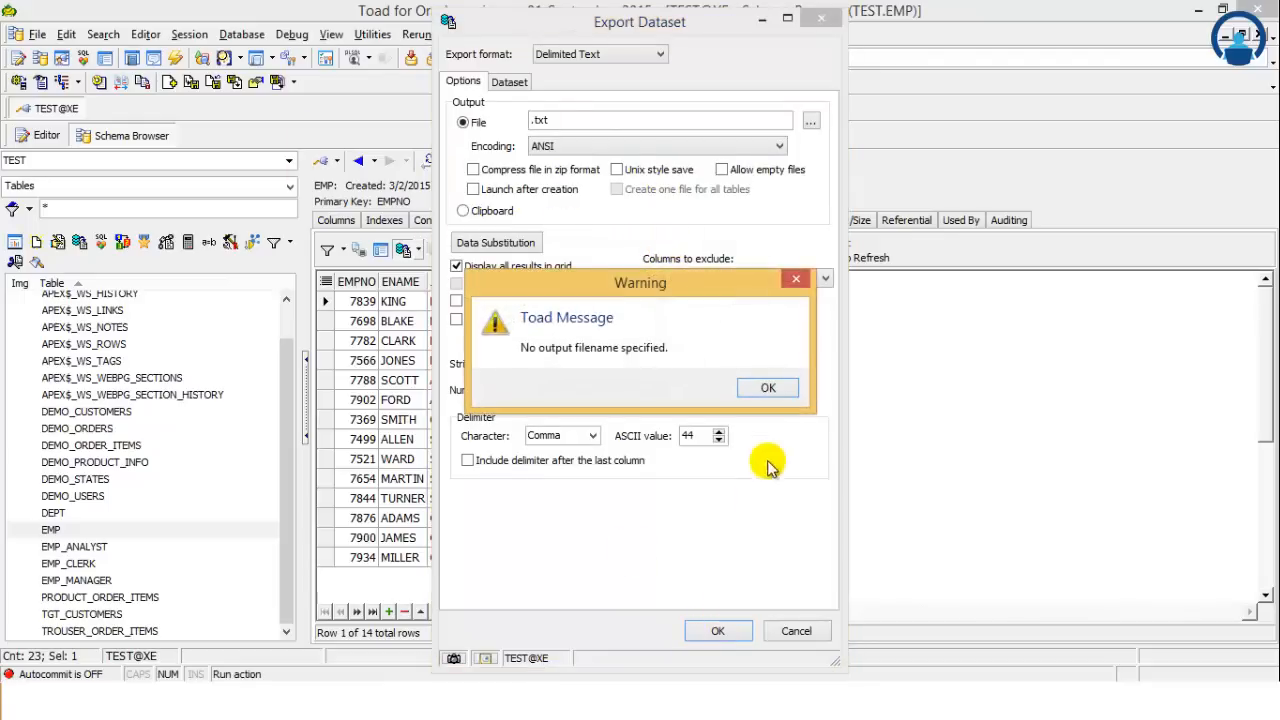
click(768, 388)
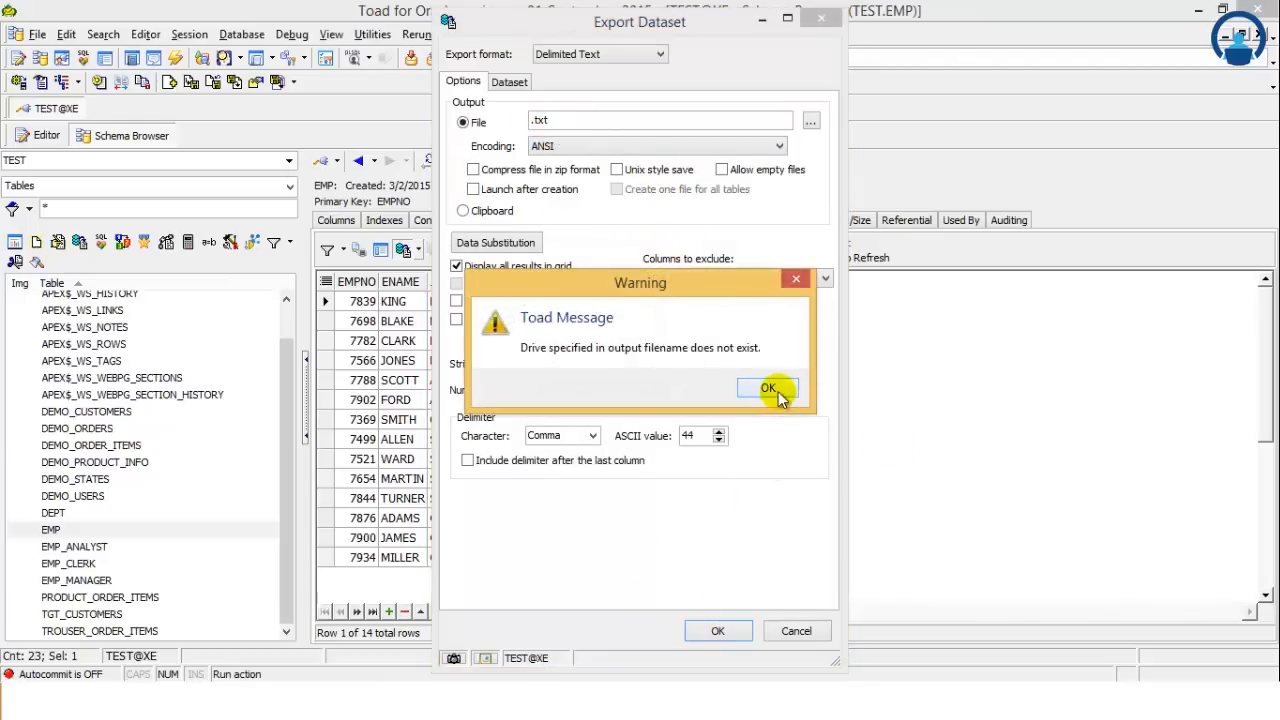
click(768, 388)
text(emp)
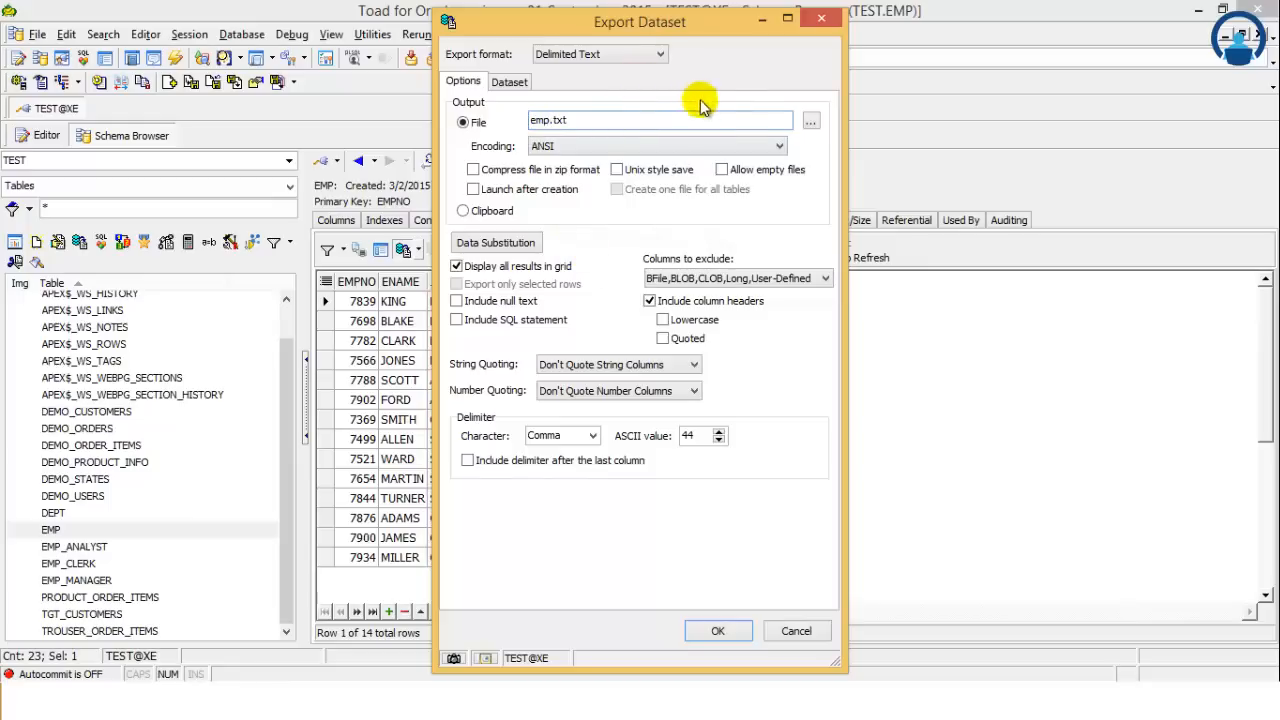
Step: Set the export output file to emp.txt on the Desktop and save
click(810, 120)
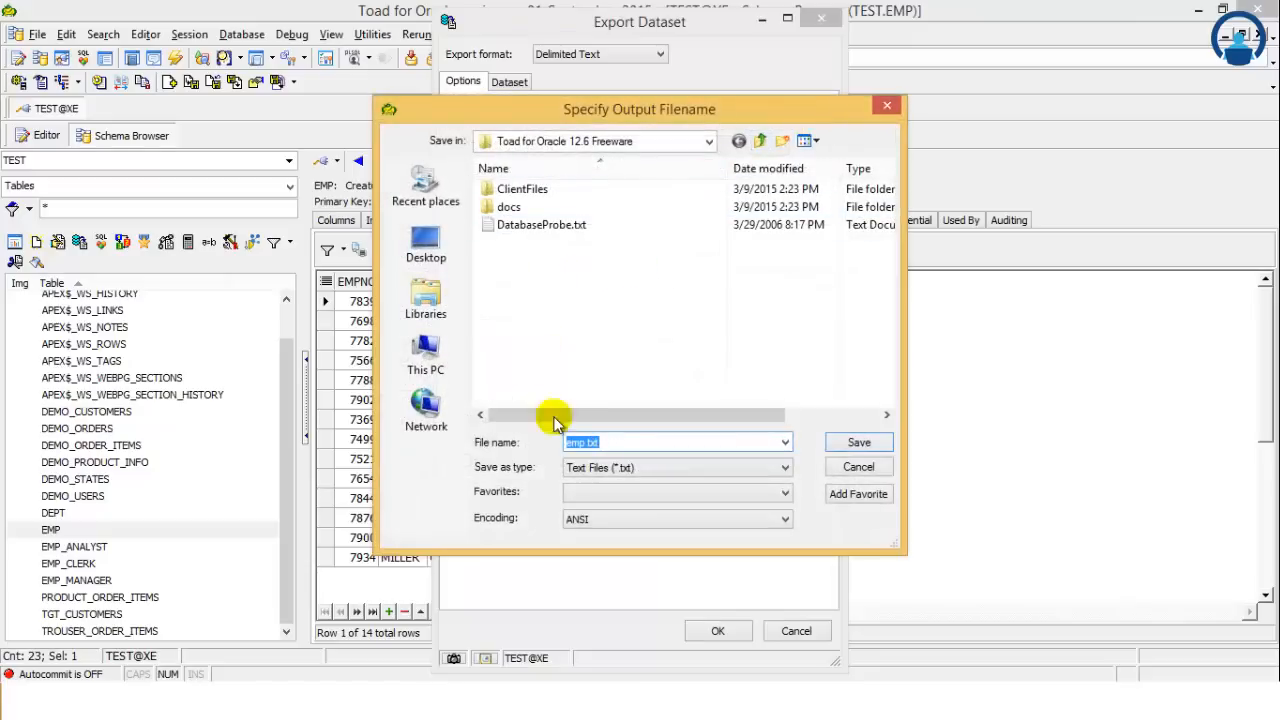
mouse_move(620, 422)
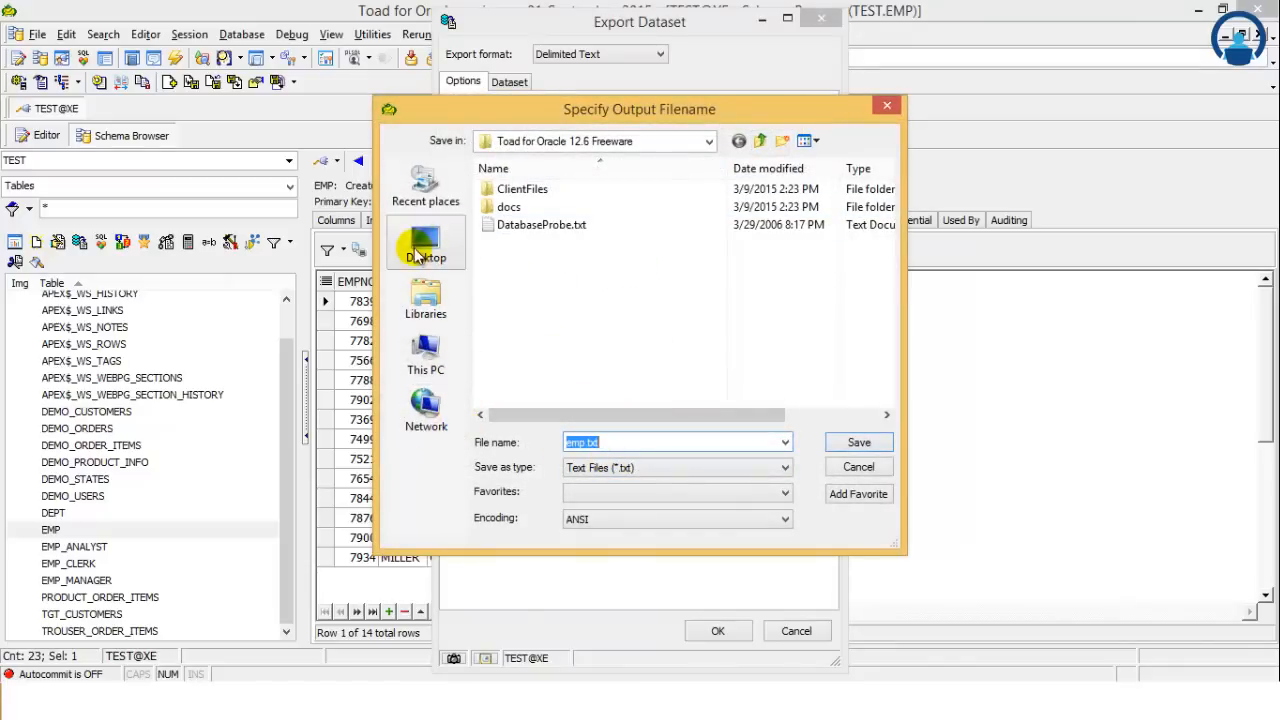
click(426, 243)
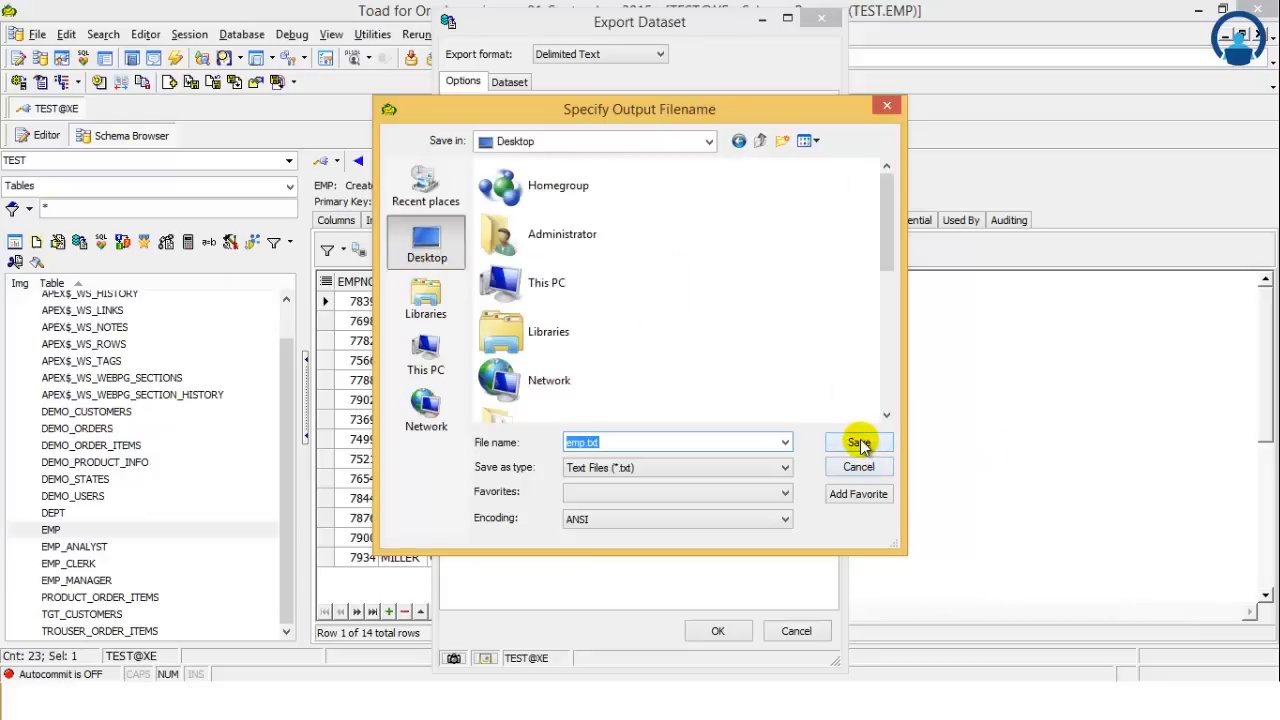
click(858, 443)
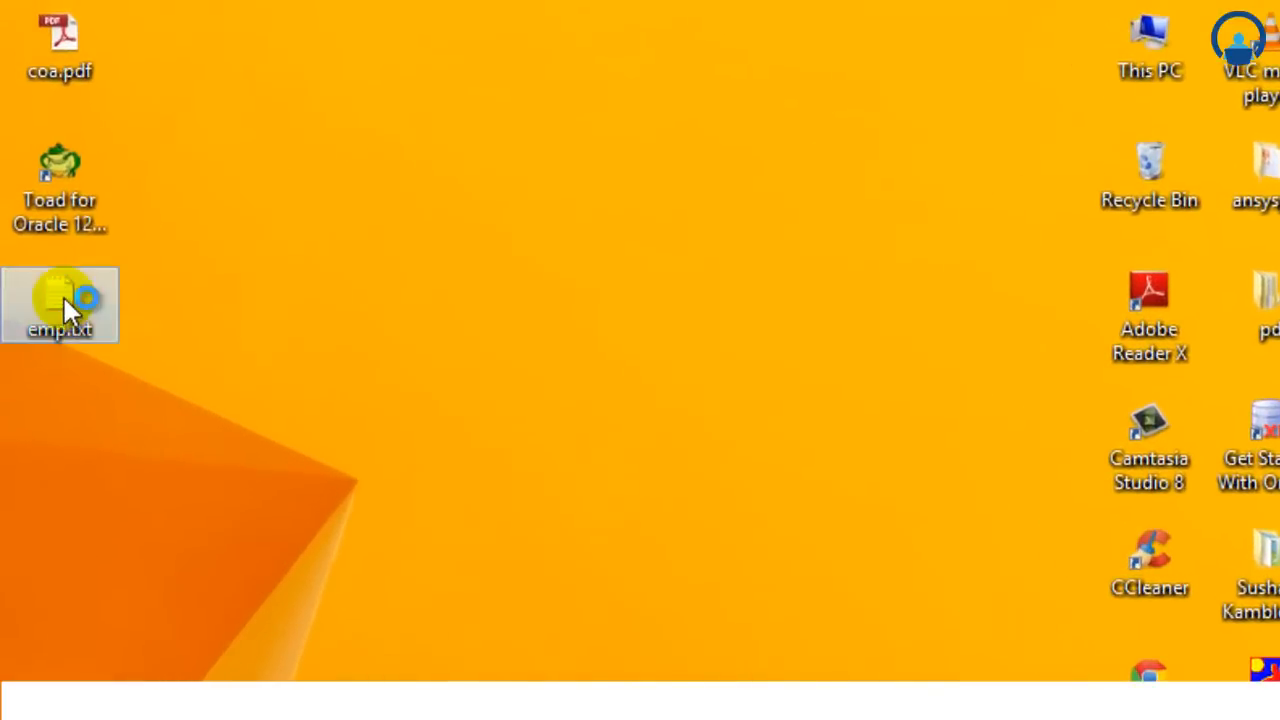
Step: Open emp.txt from the desktop in Notepad, review the comma-separated rows, and close it
double_click(59, 305)
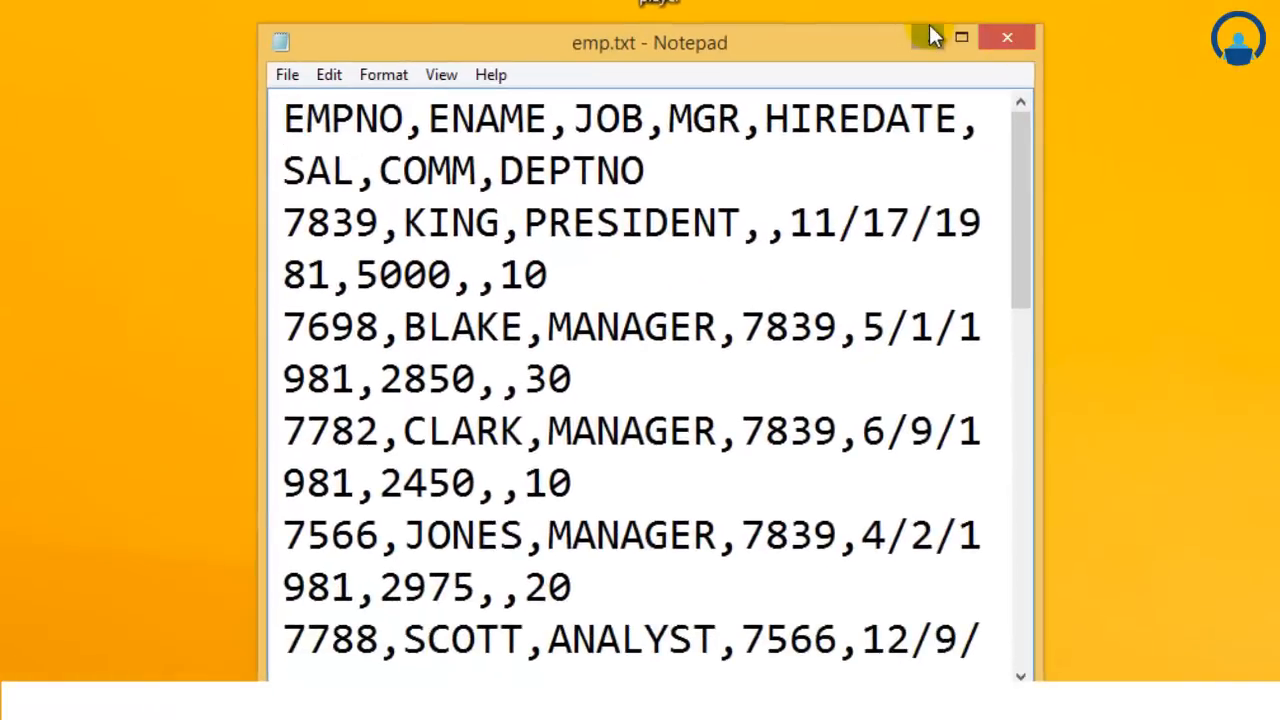
click(959, 38)
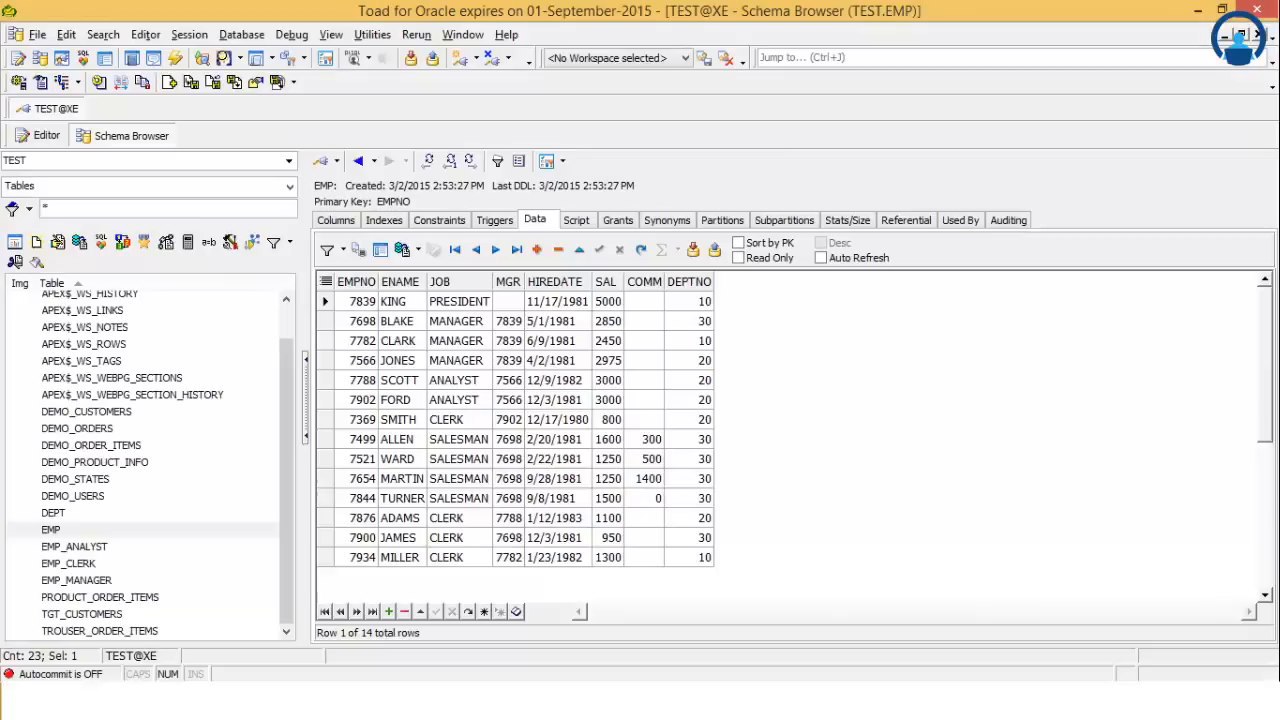
click(516, 249)
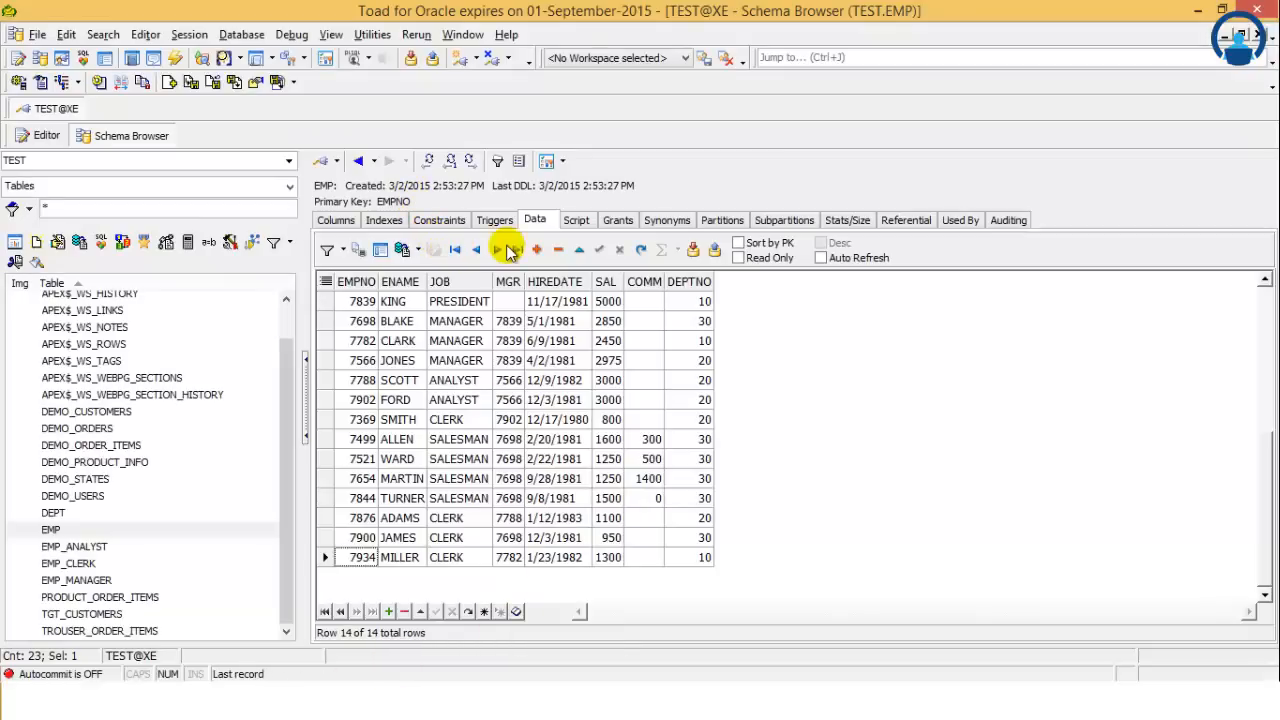
click(476, 250)
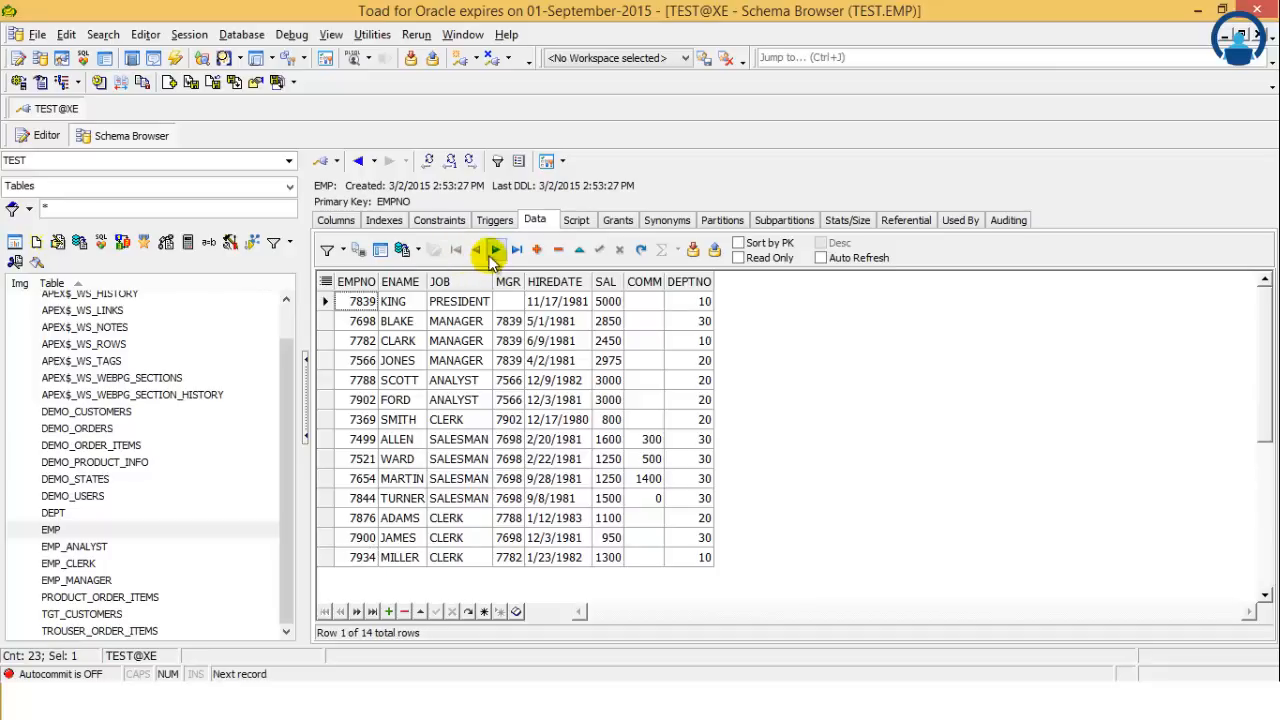